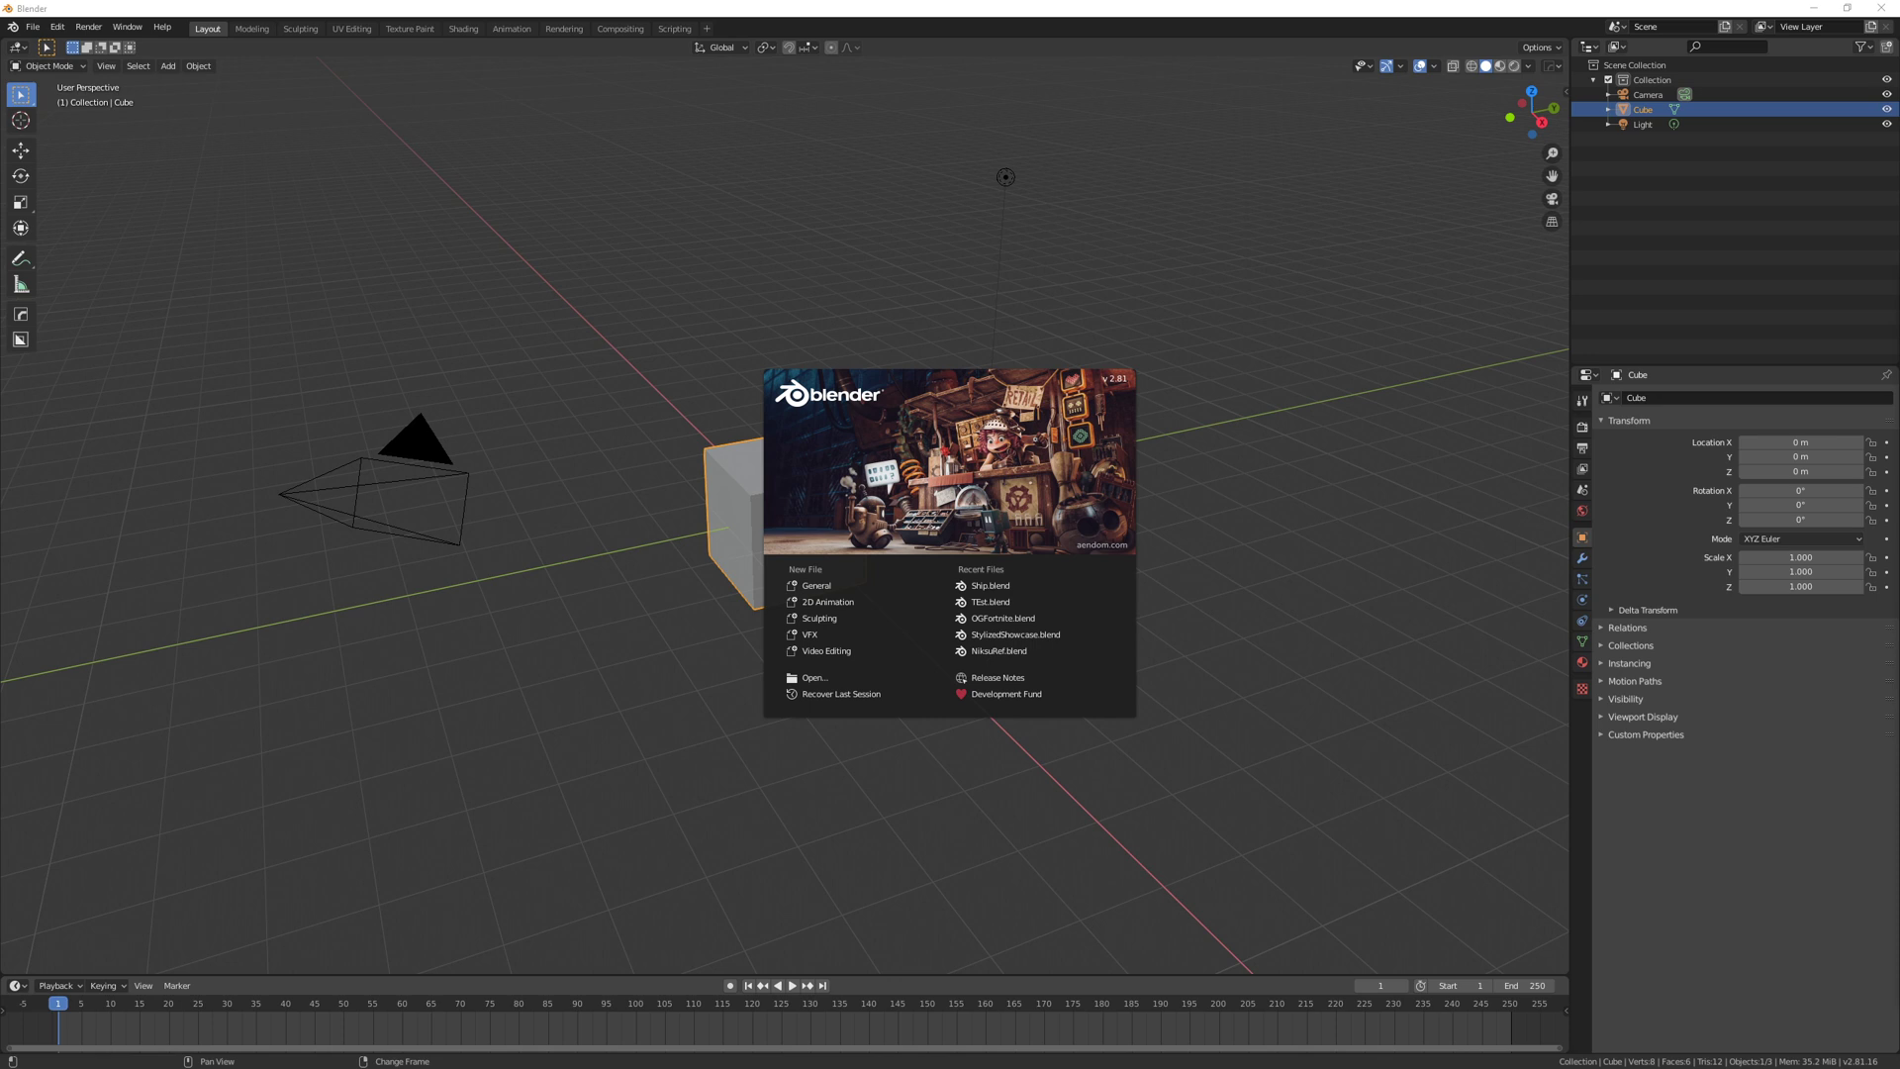
pyautogui.moveTo(1291, 495)
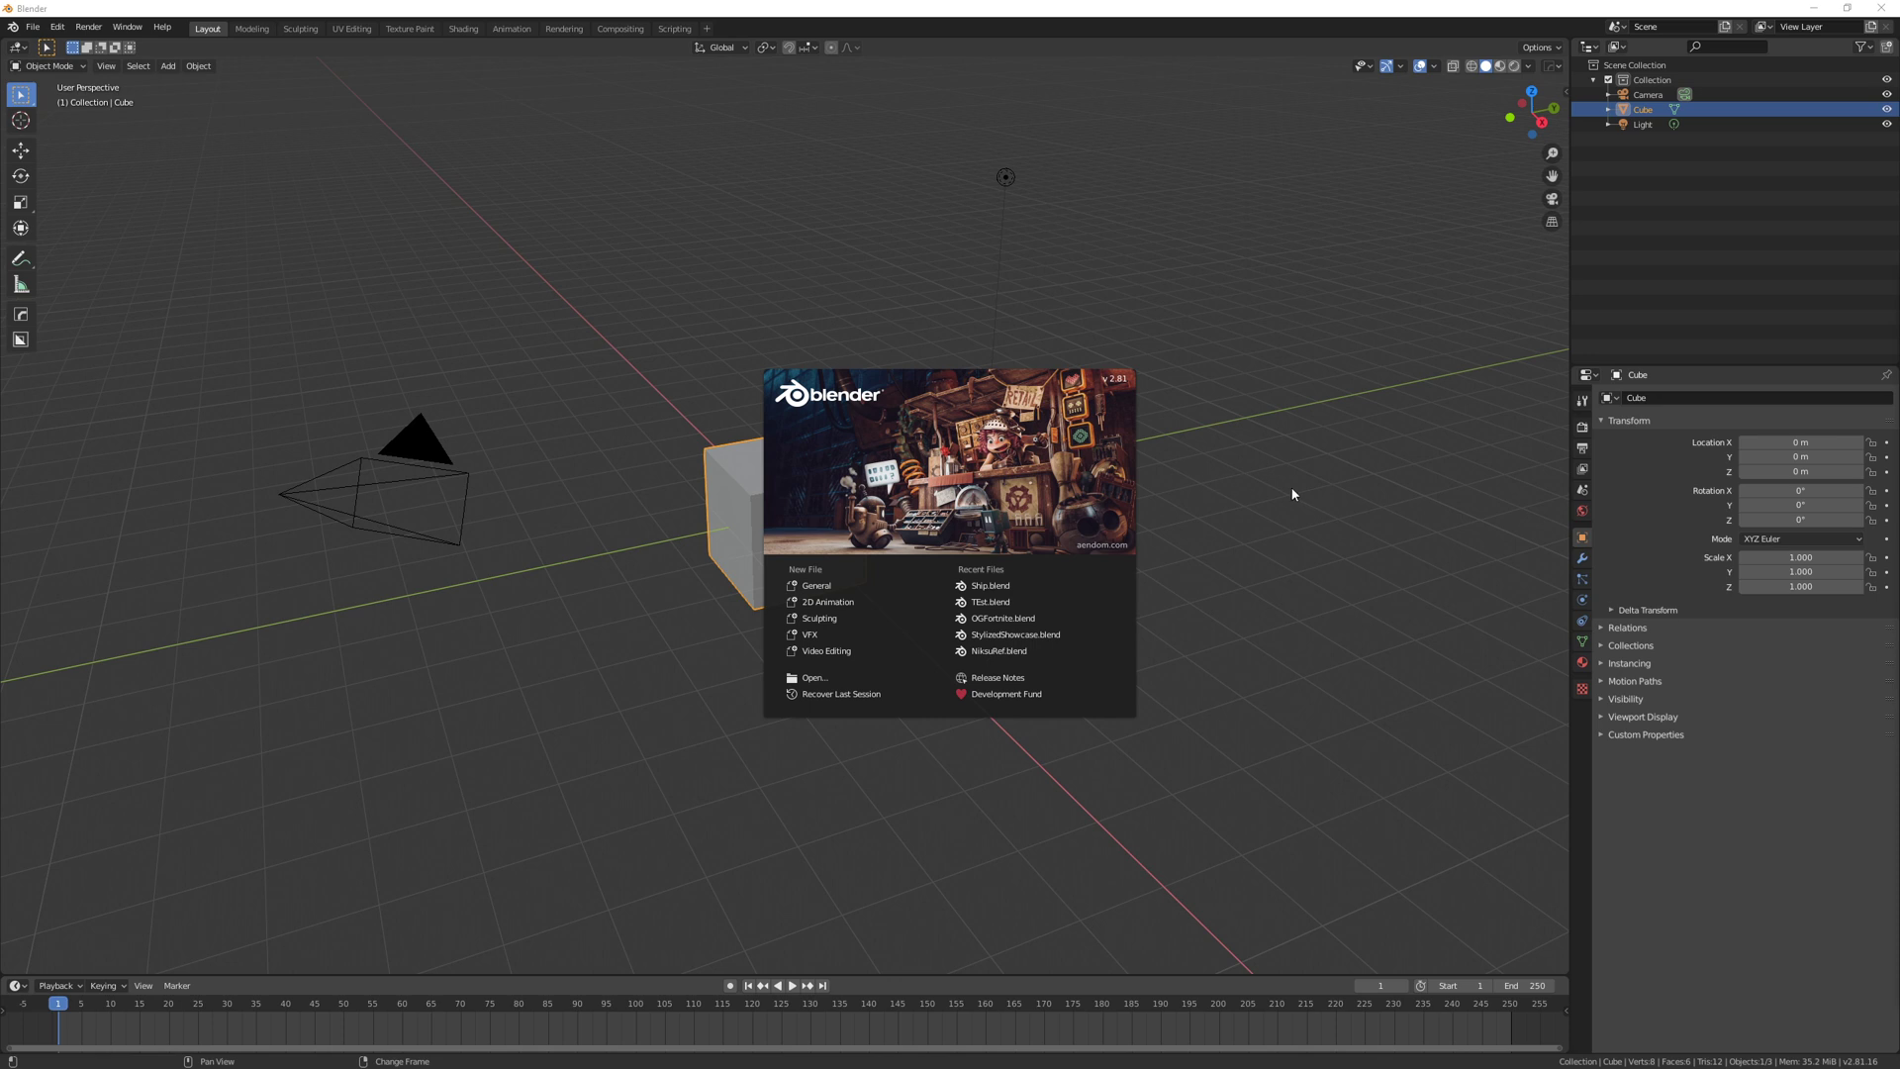
pyautogui.moveTo(1315, 495)
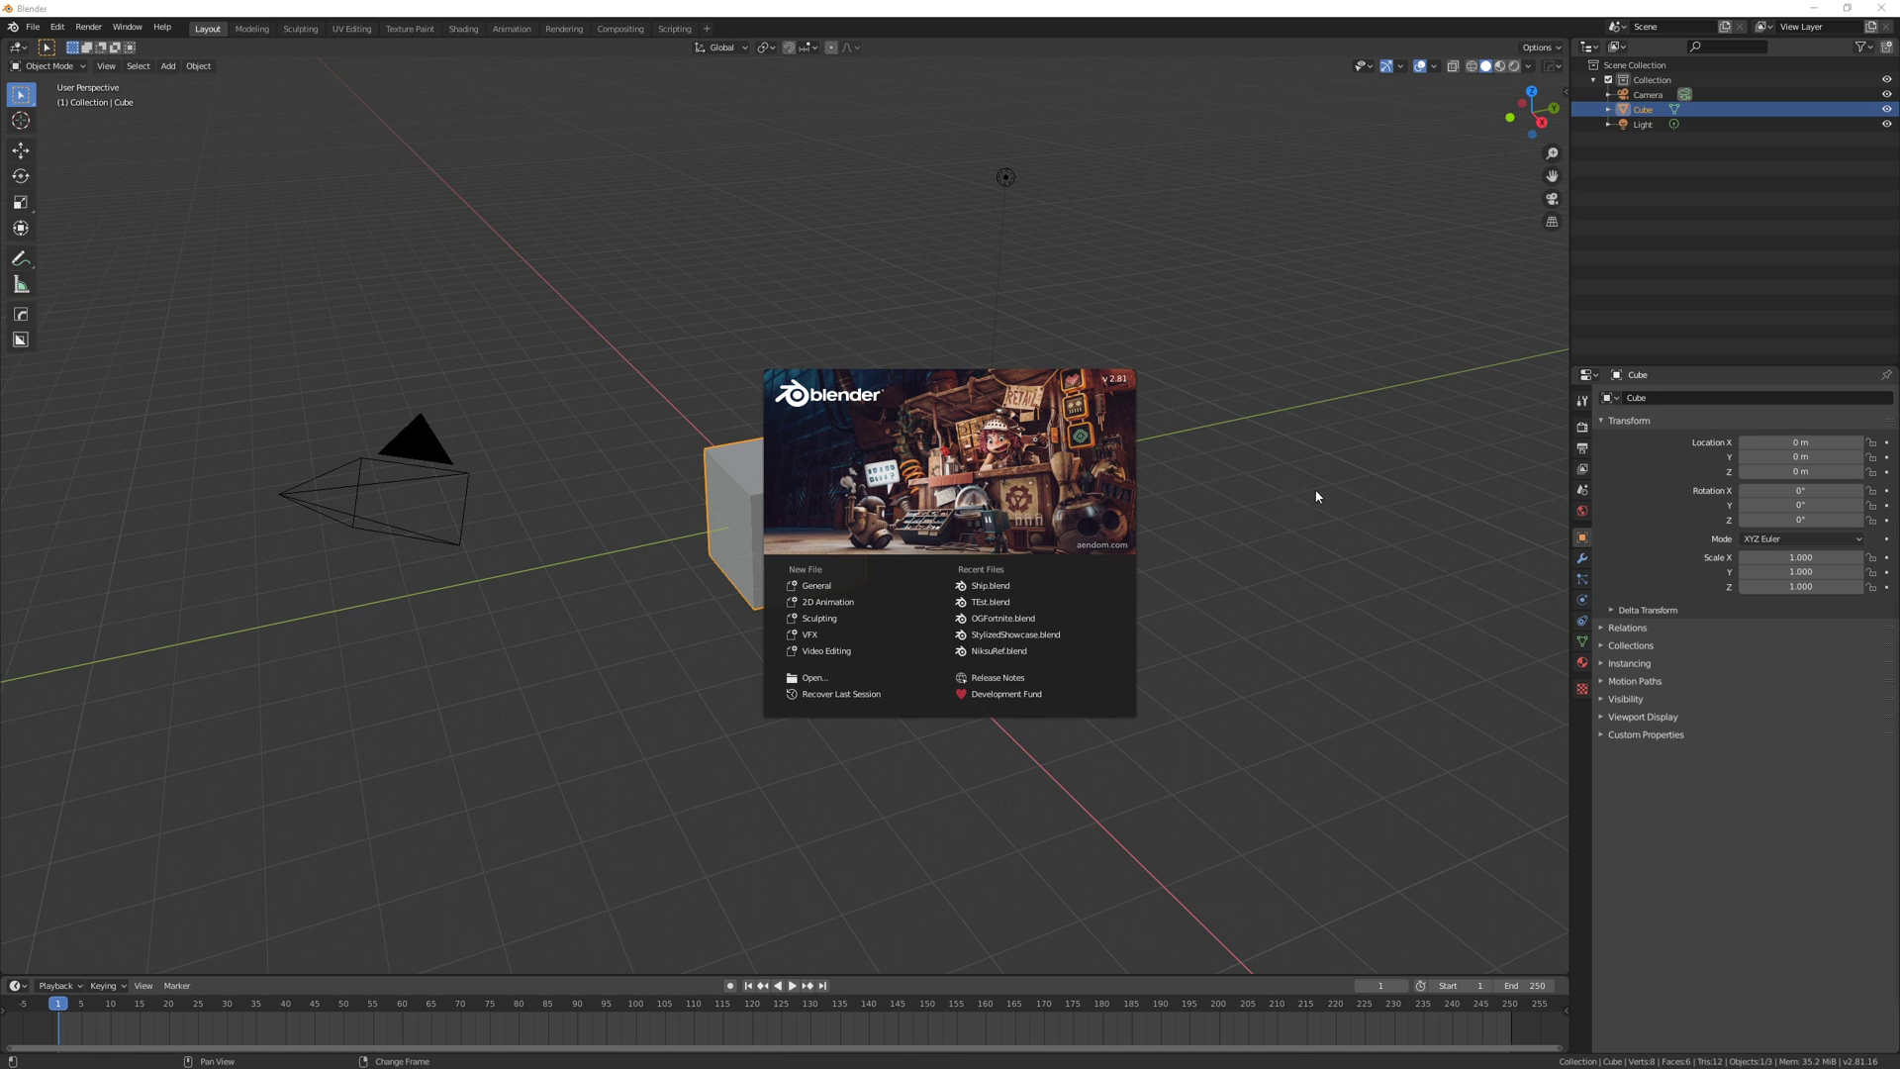
# Step: Dismiss the splash screen, view the ASEA elevator gate photo, then minimize Chrome
pyautogui.click(1315, 496)
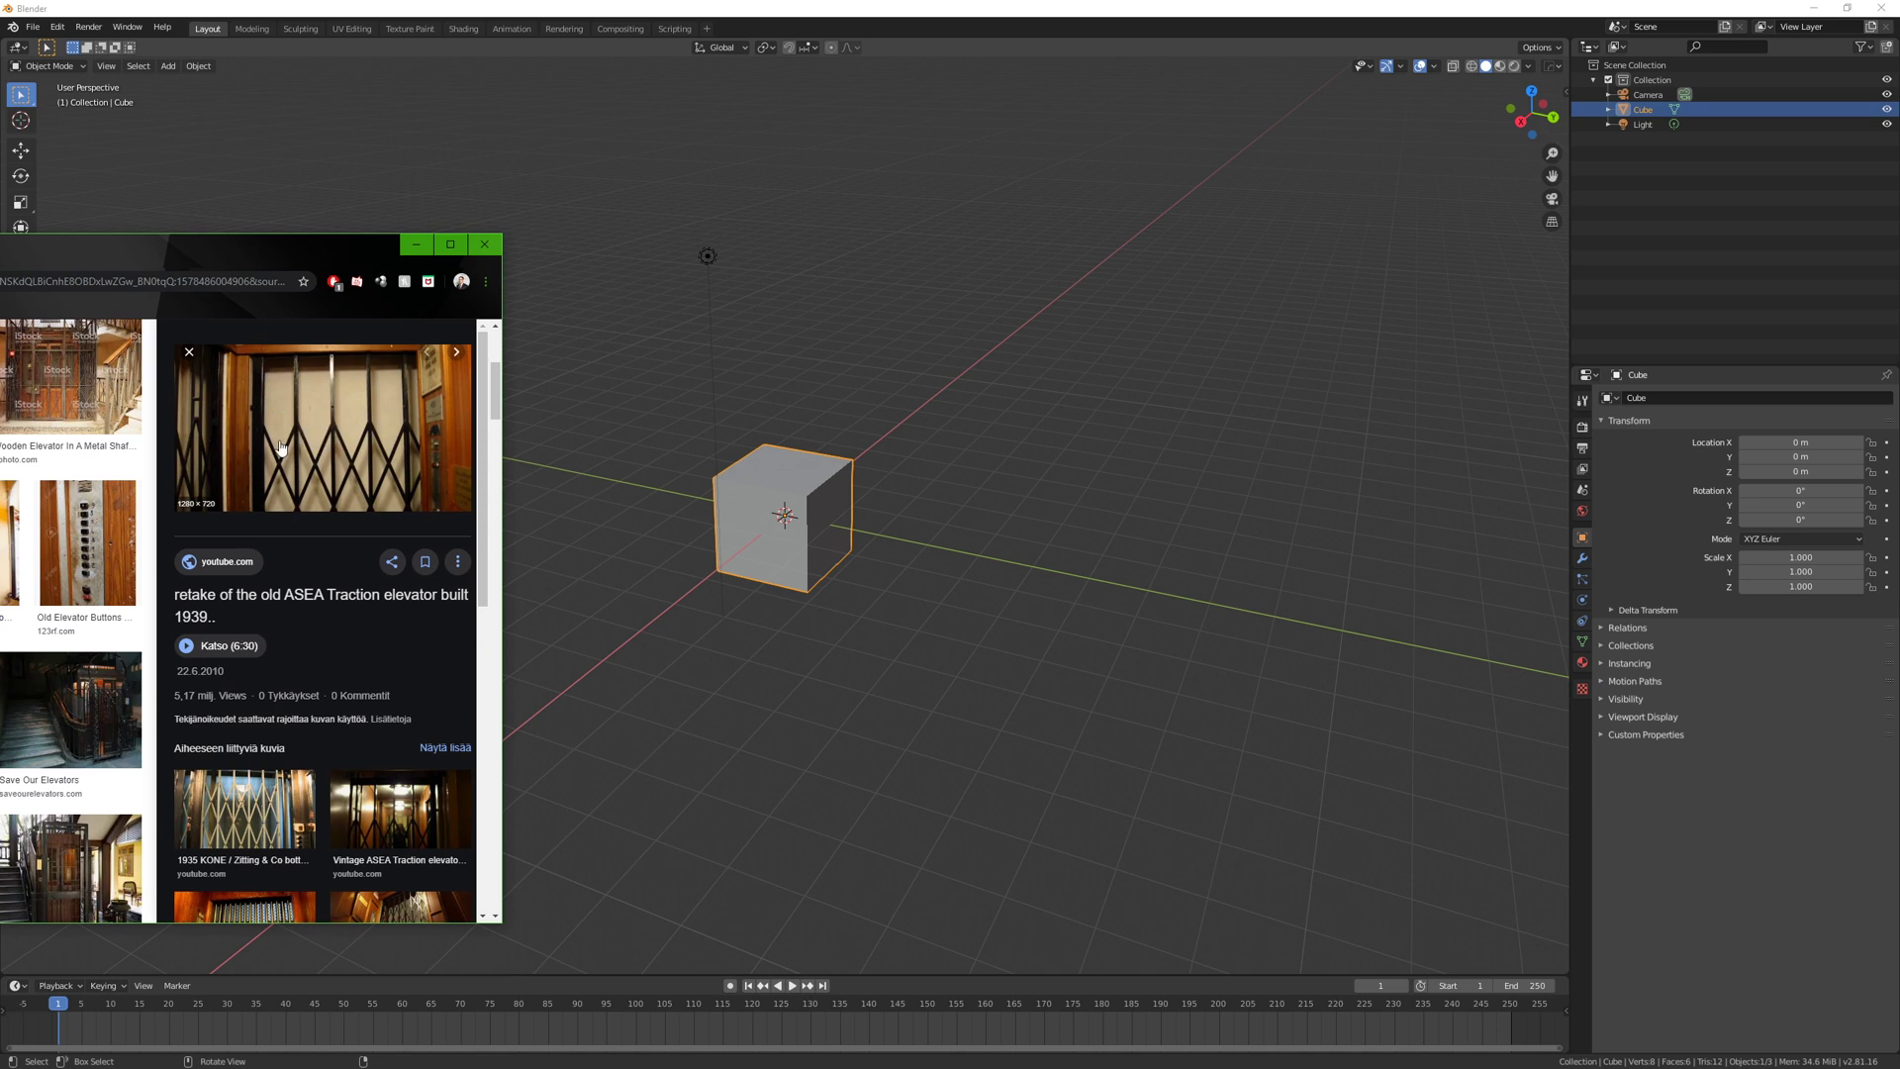
pyautogui.moveTo(328, 459)
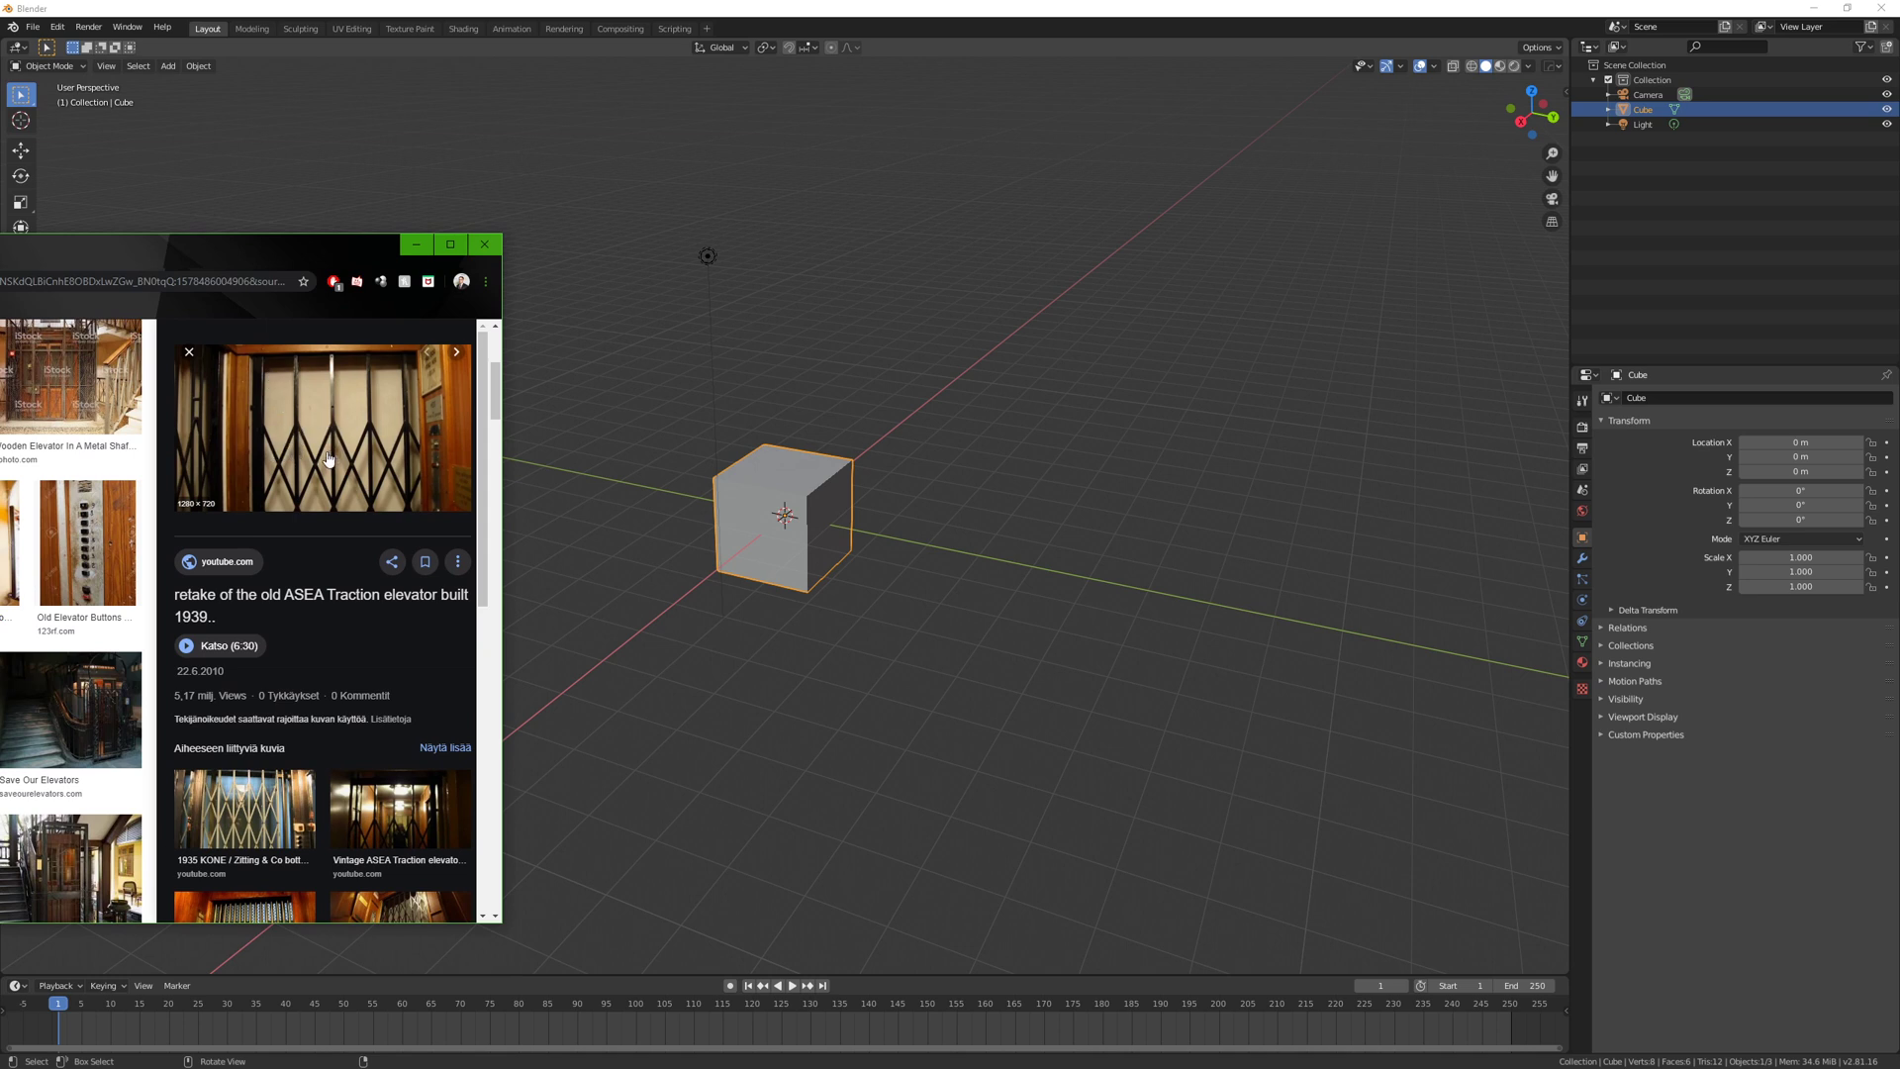
pyautogui.moveTo(334, 481)
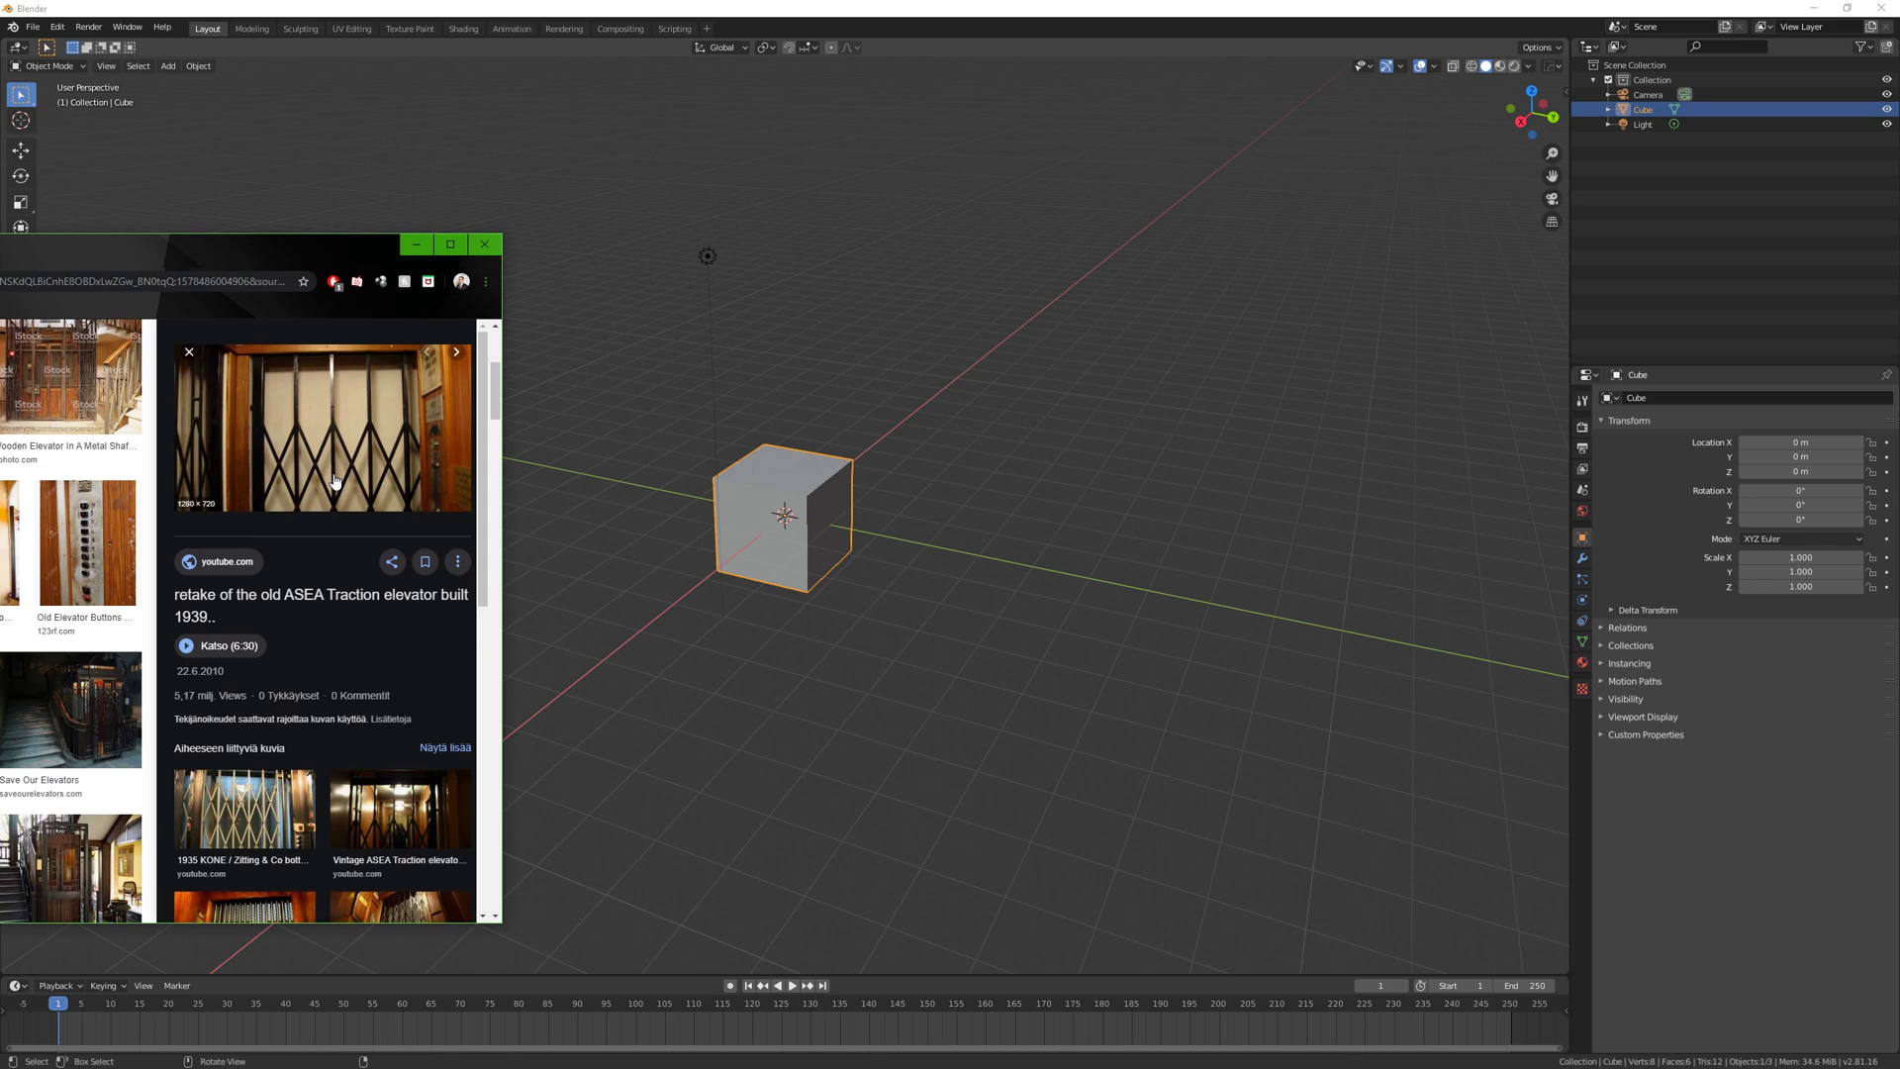
pyautogui.moveTo(269, 572)
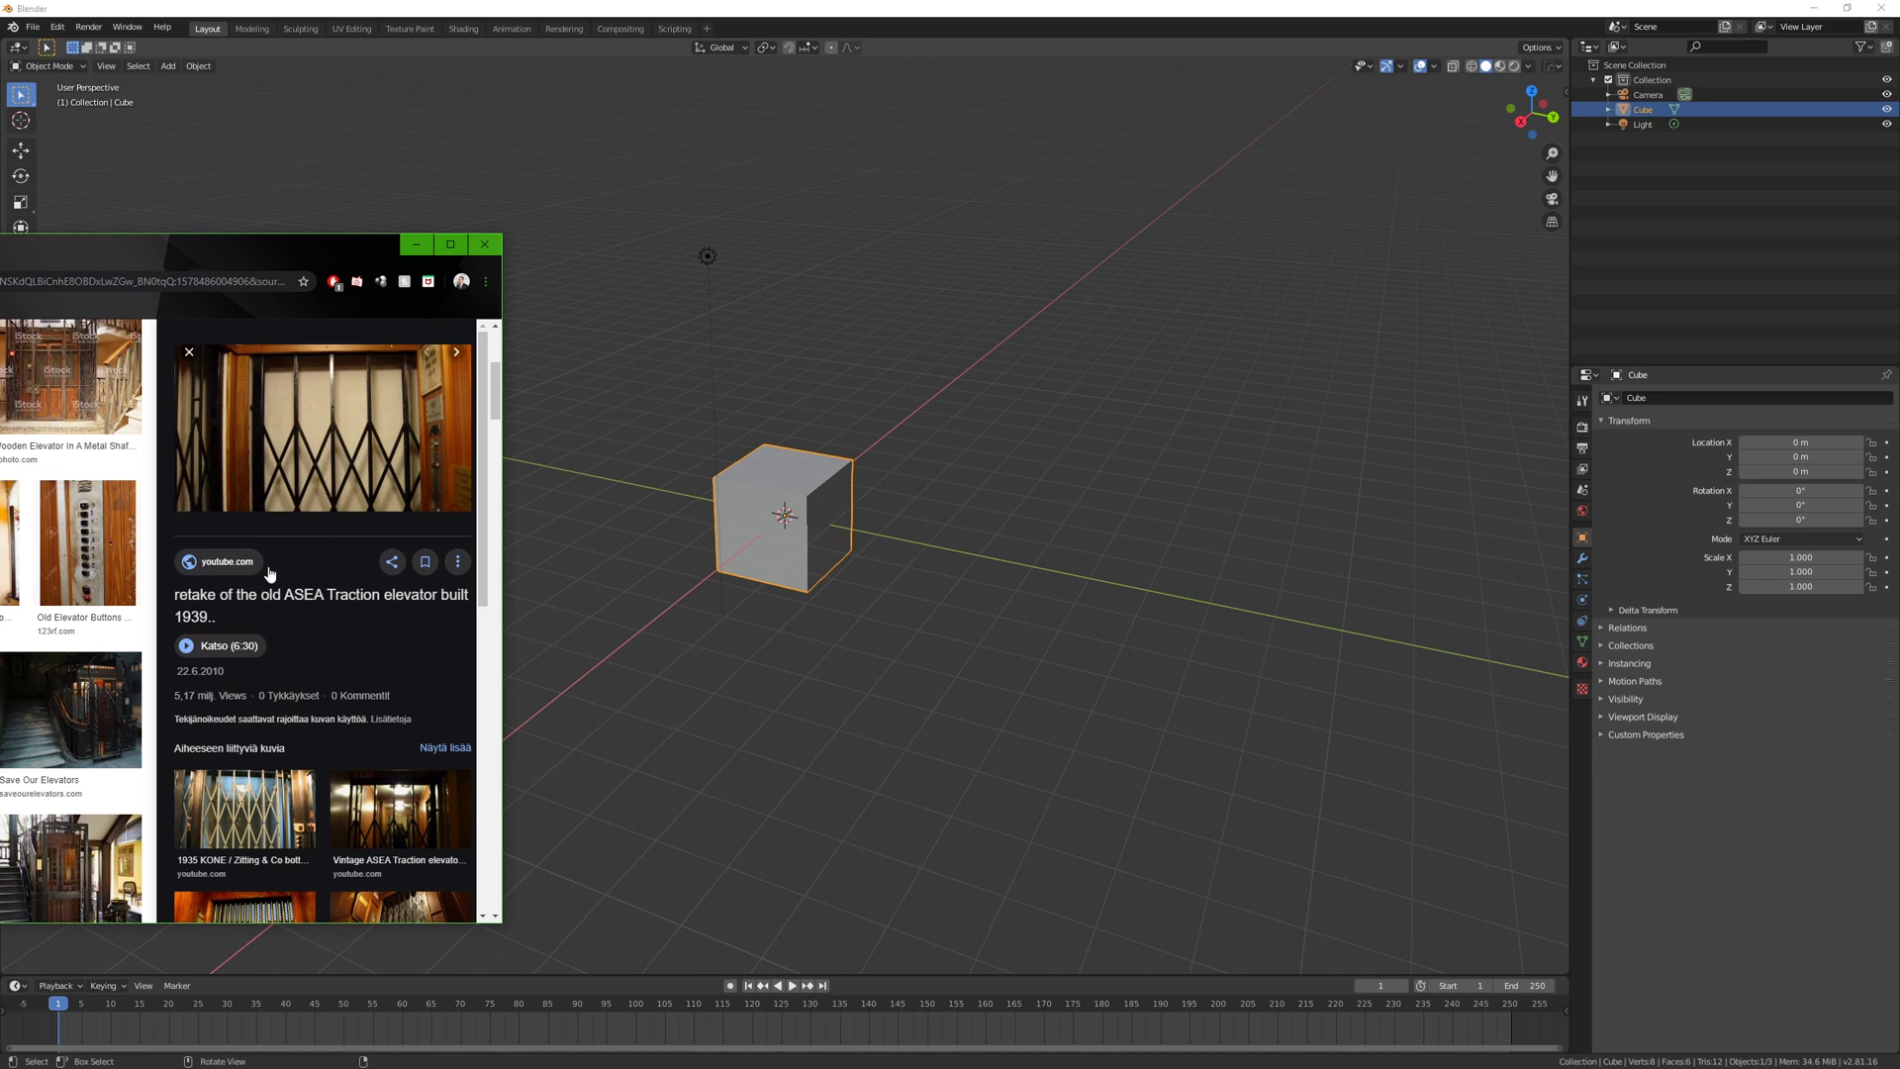
pyautogui.click(399, 811)
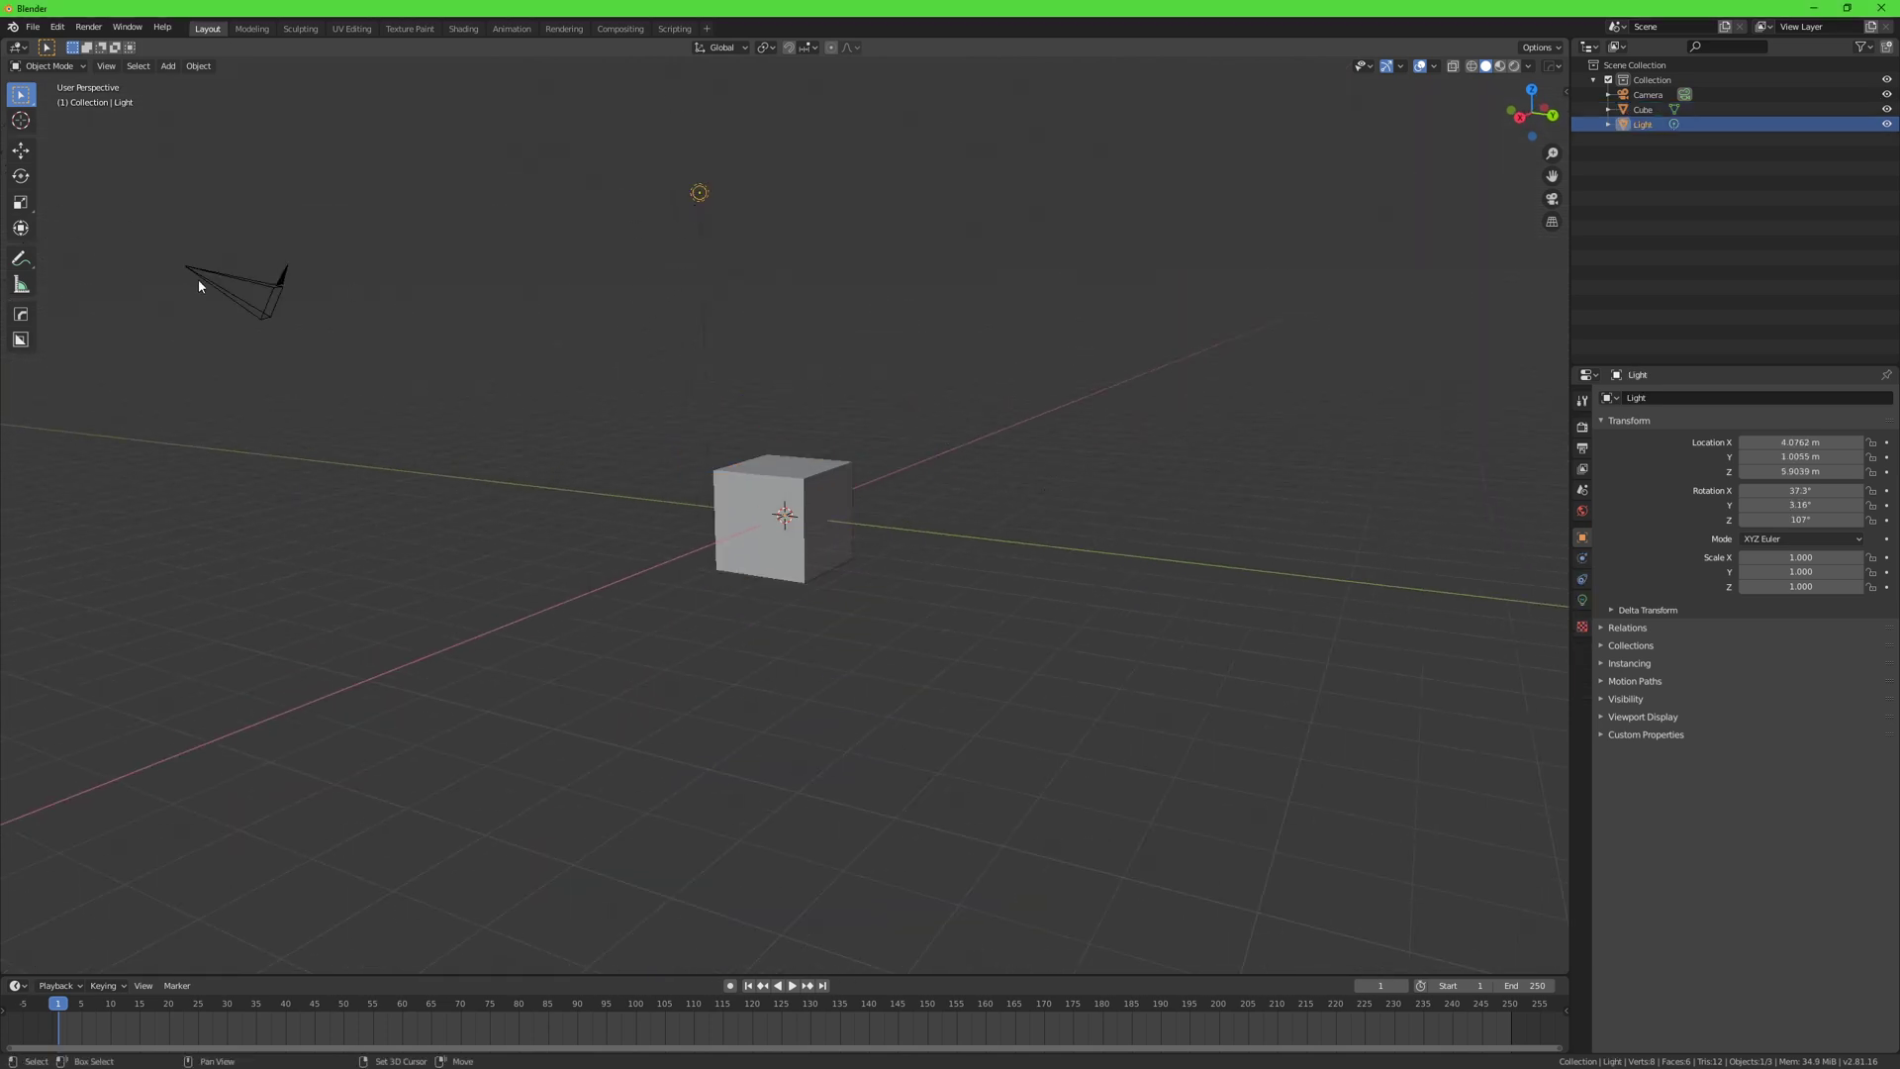
# Step: Delete camera and light; make the cube a thin post, rotated 90° on Z, transforms applied
pyautogui.press('x')
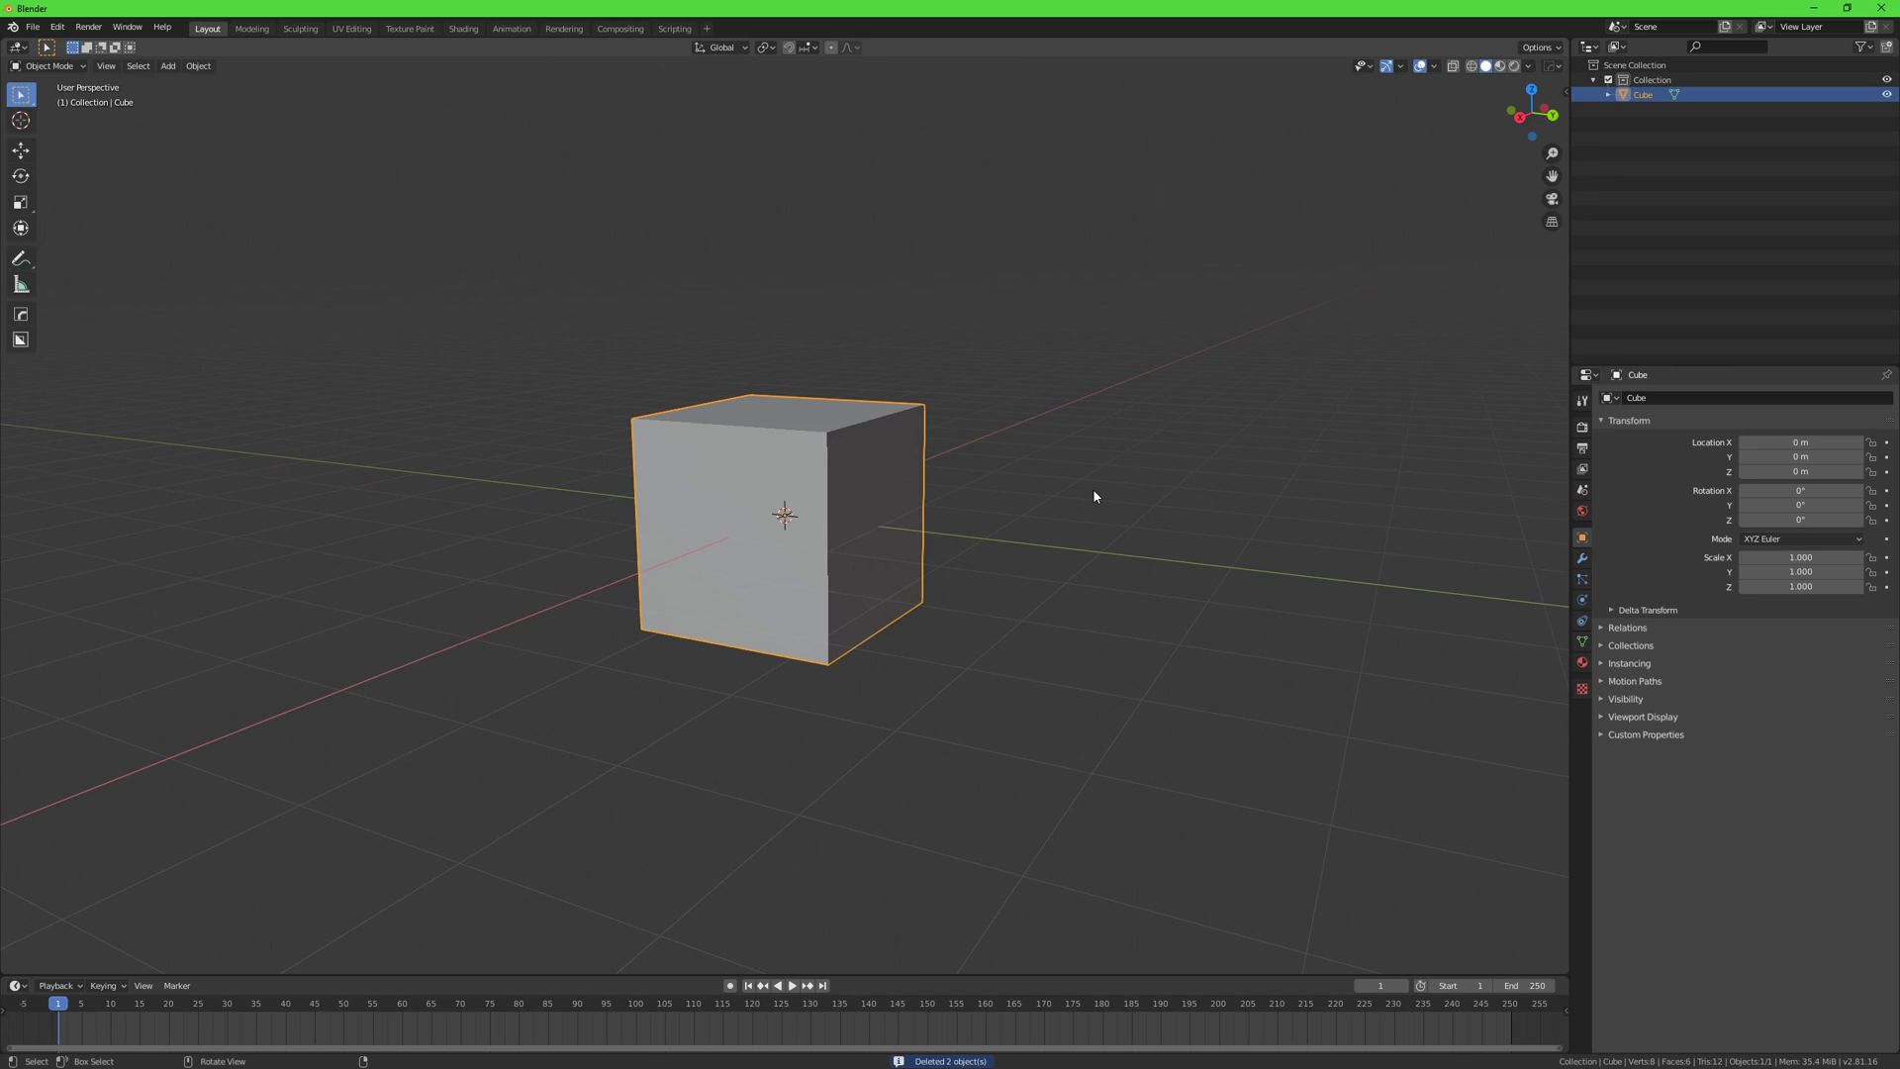
pyautogui.press('s')
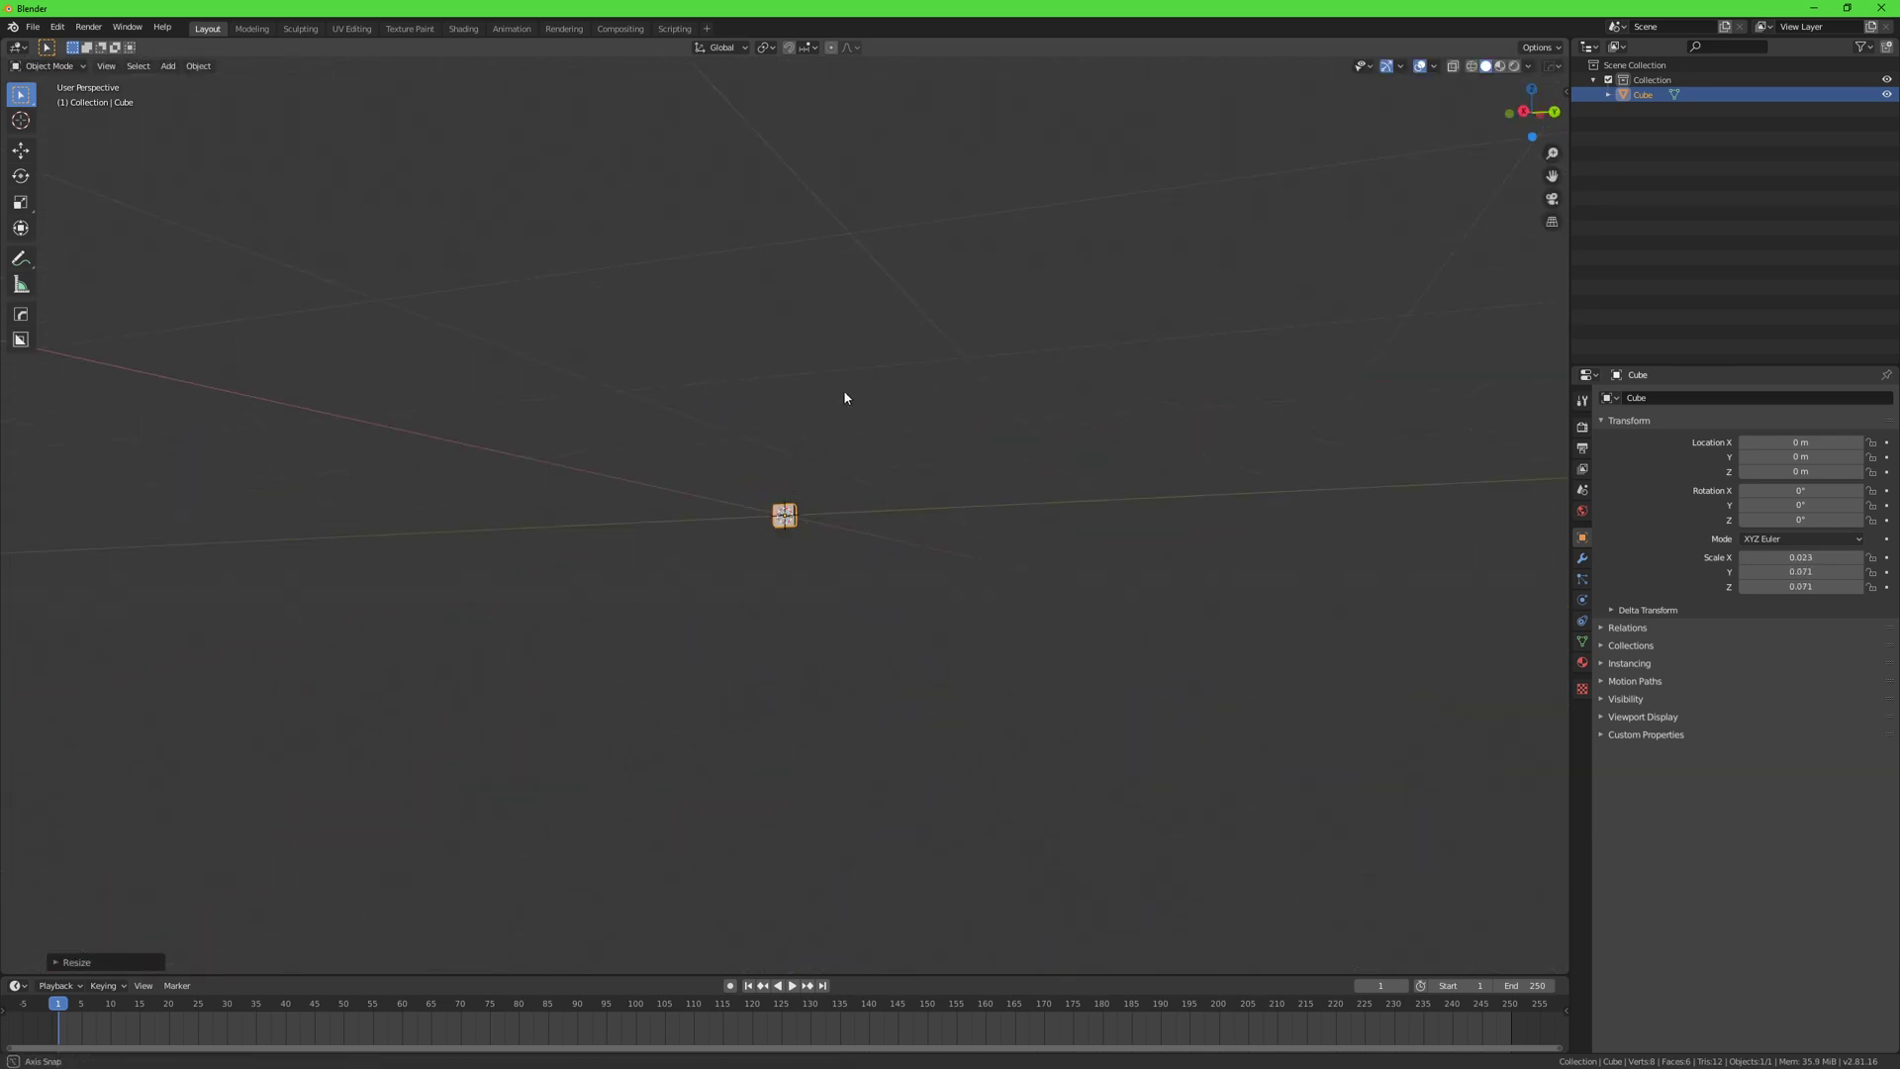
pyautogui.press('s')
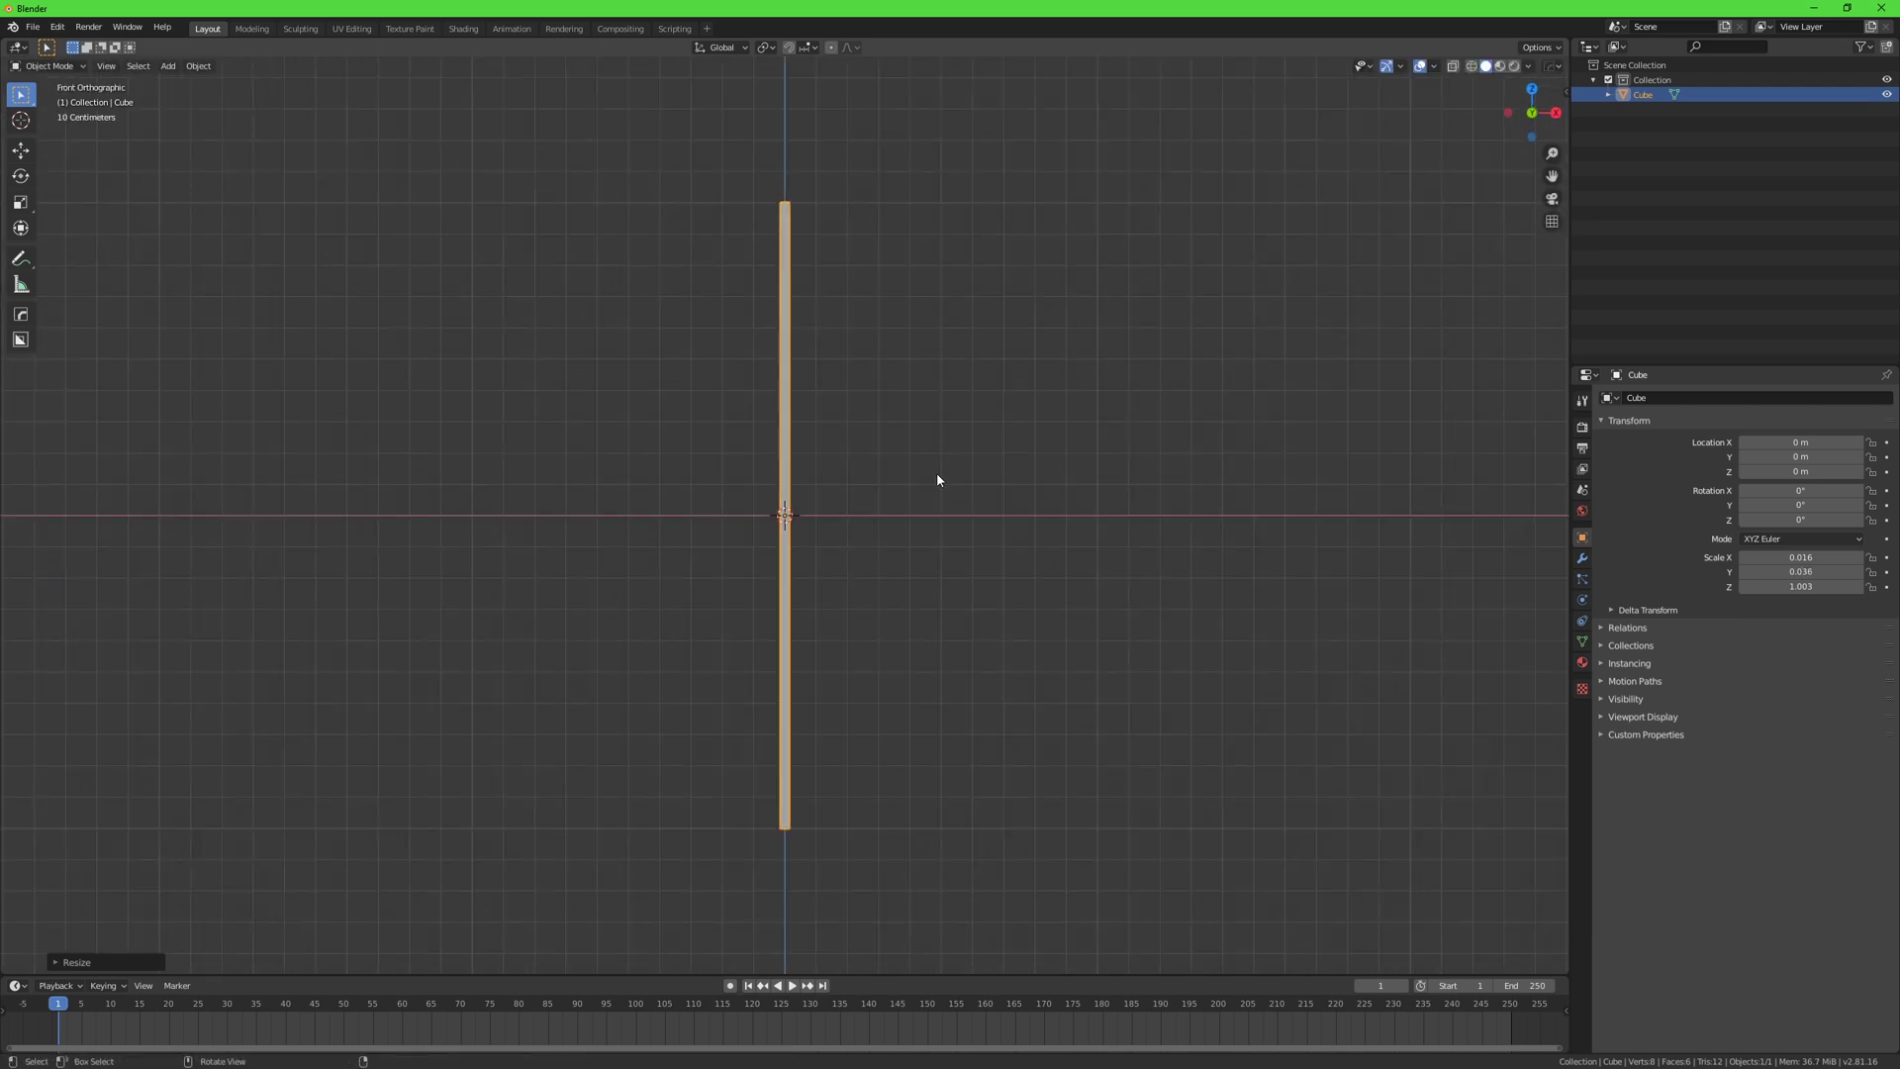
pyautogui.press('r')
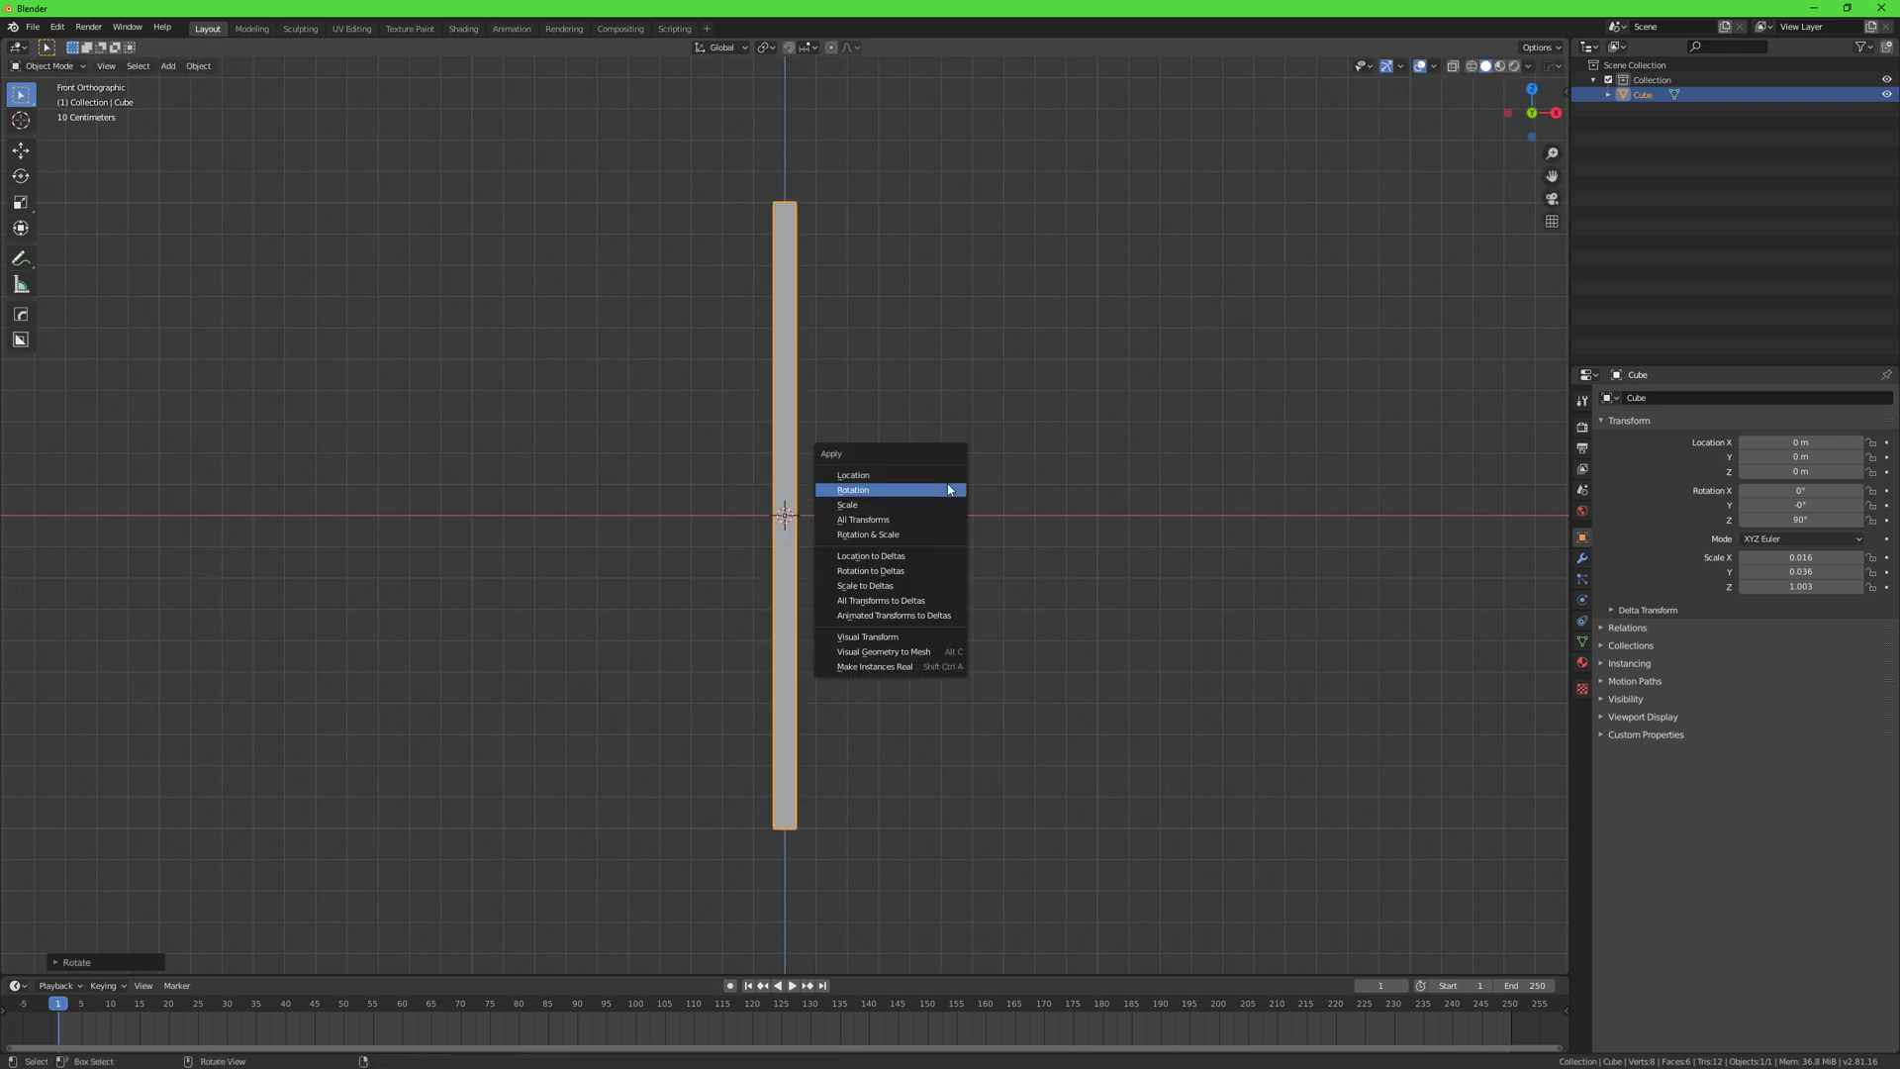
pyautogui.click(852, 489)
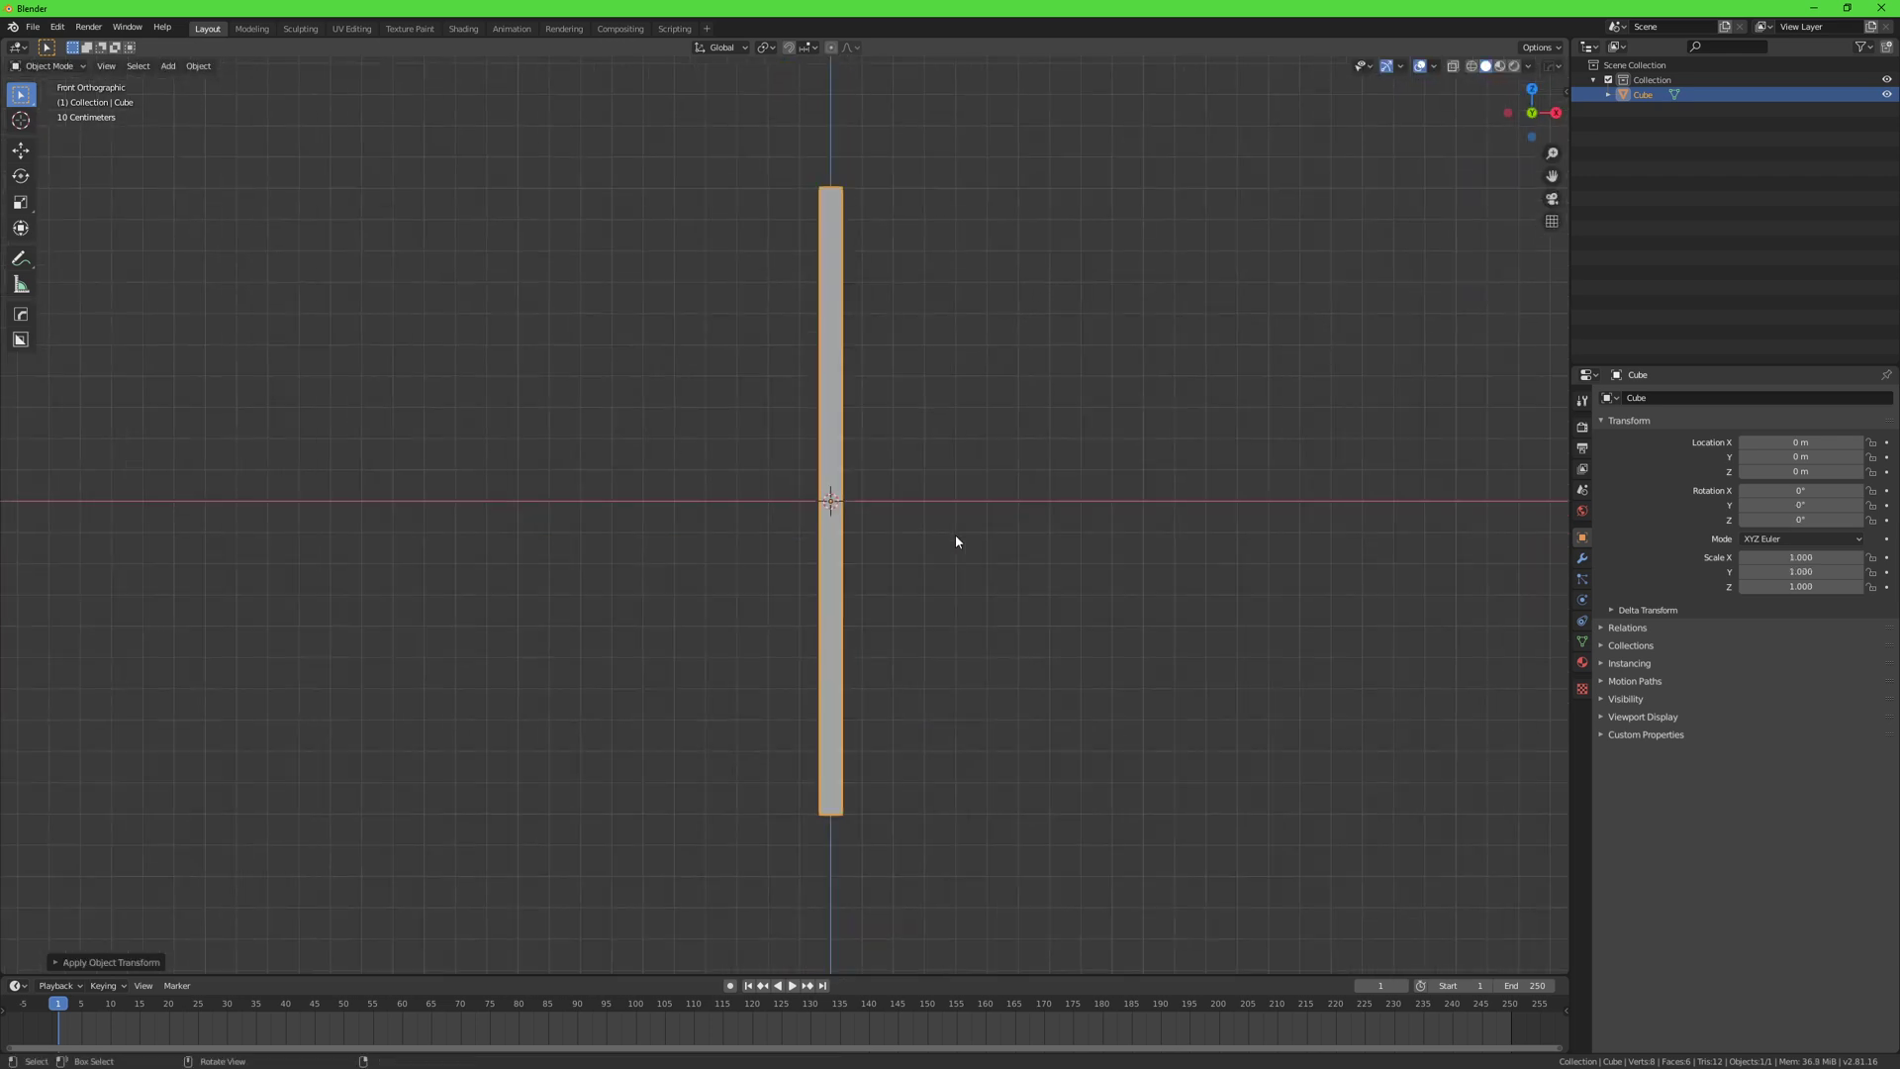
# Step: In Edit Mode, duplicate and rotate the post into two diagonal slats crossing as an X
pyautogui.press('Tab')
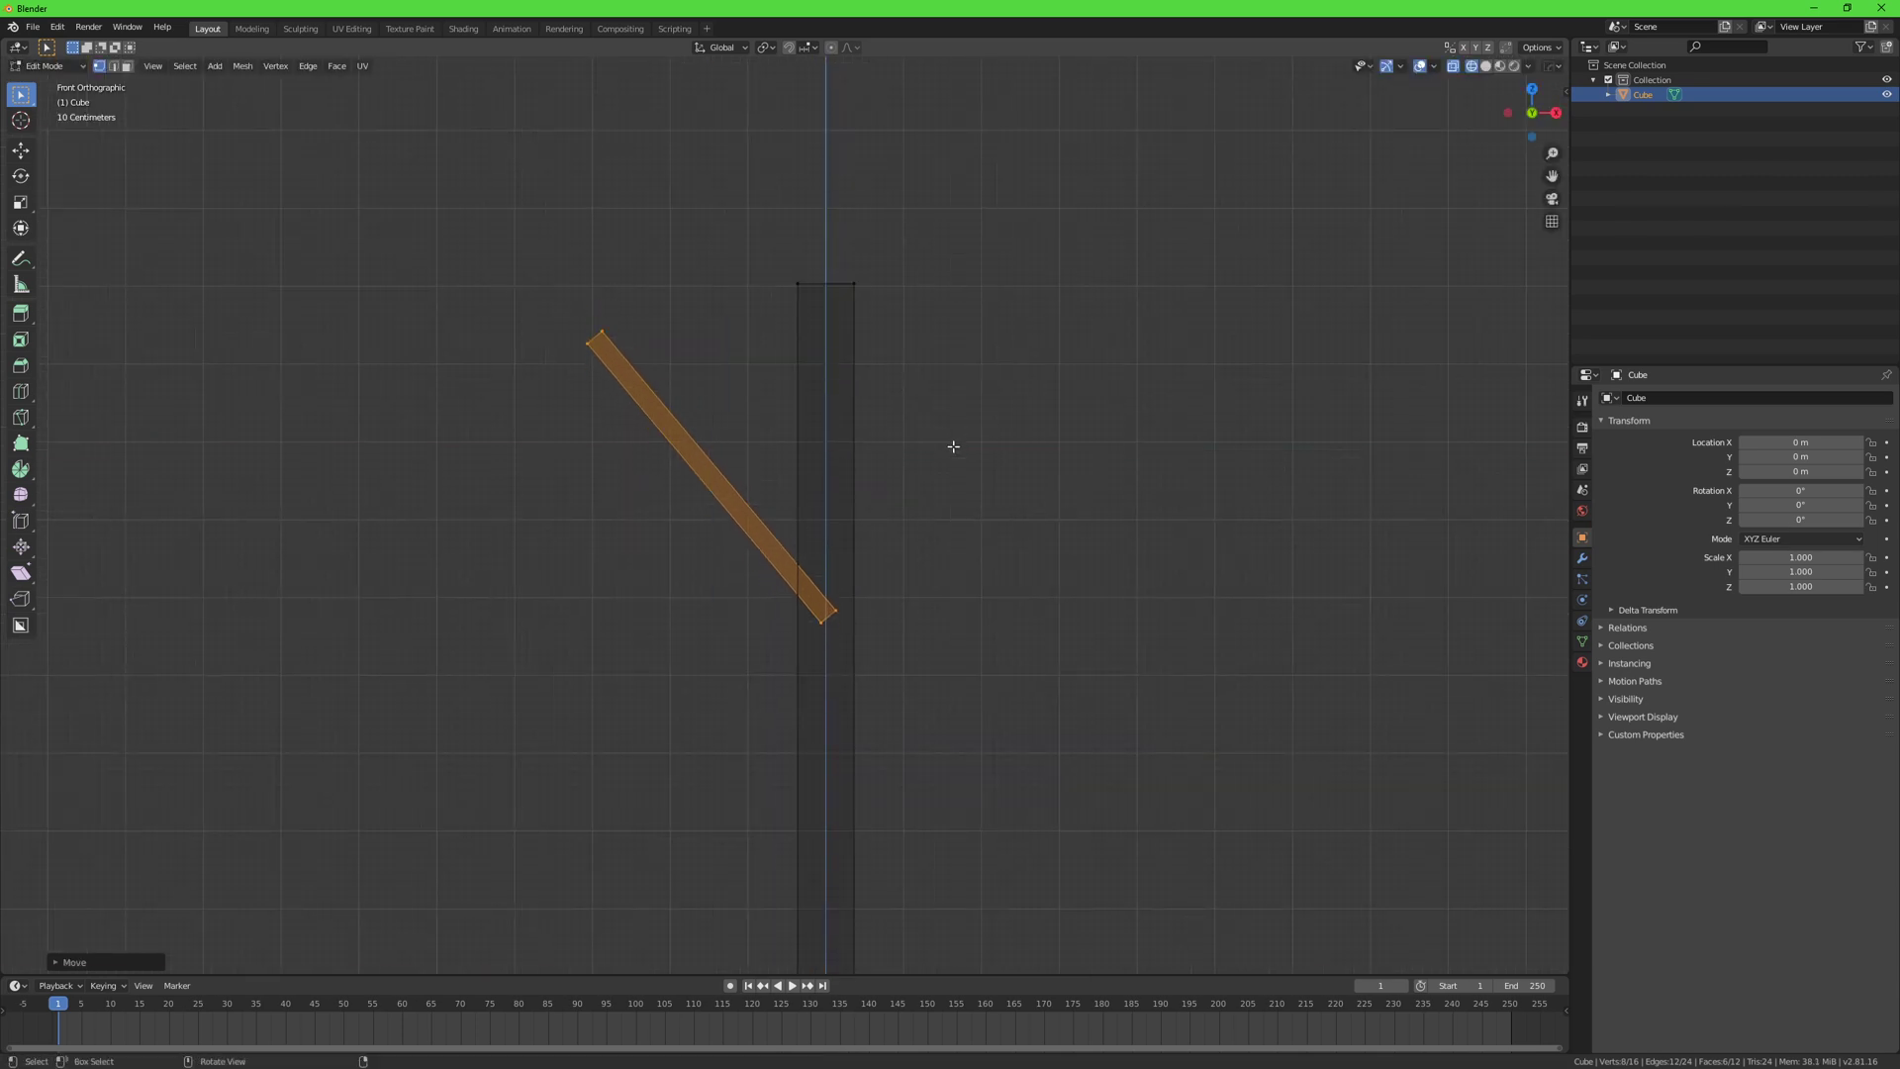
pyautogui.moveTo(970, 415)
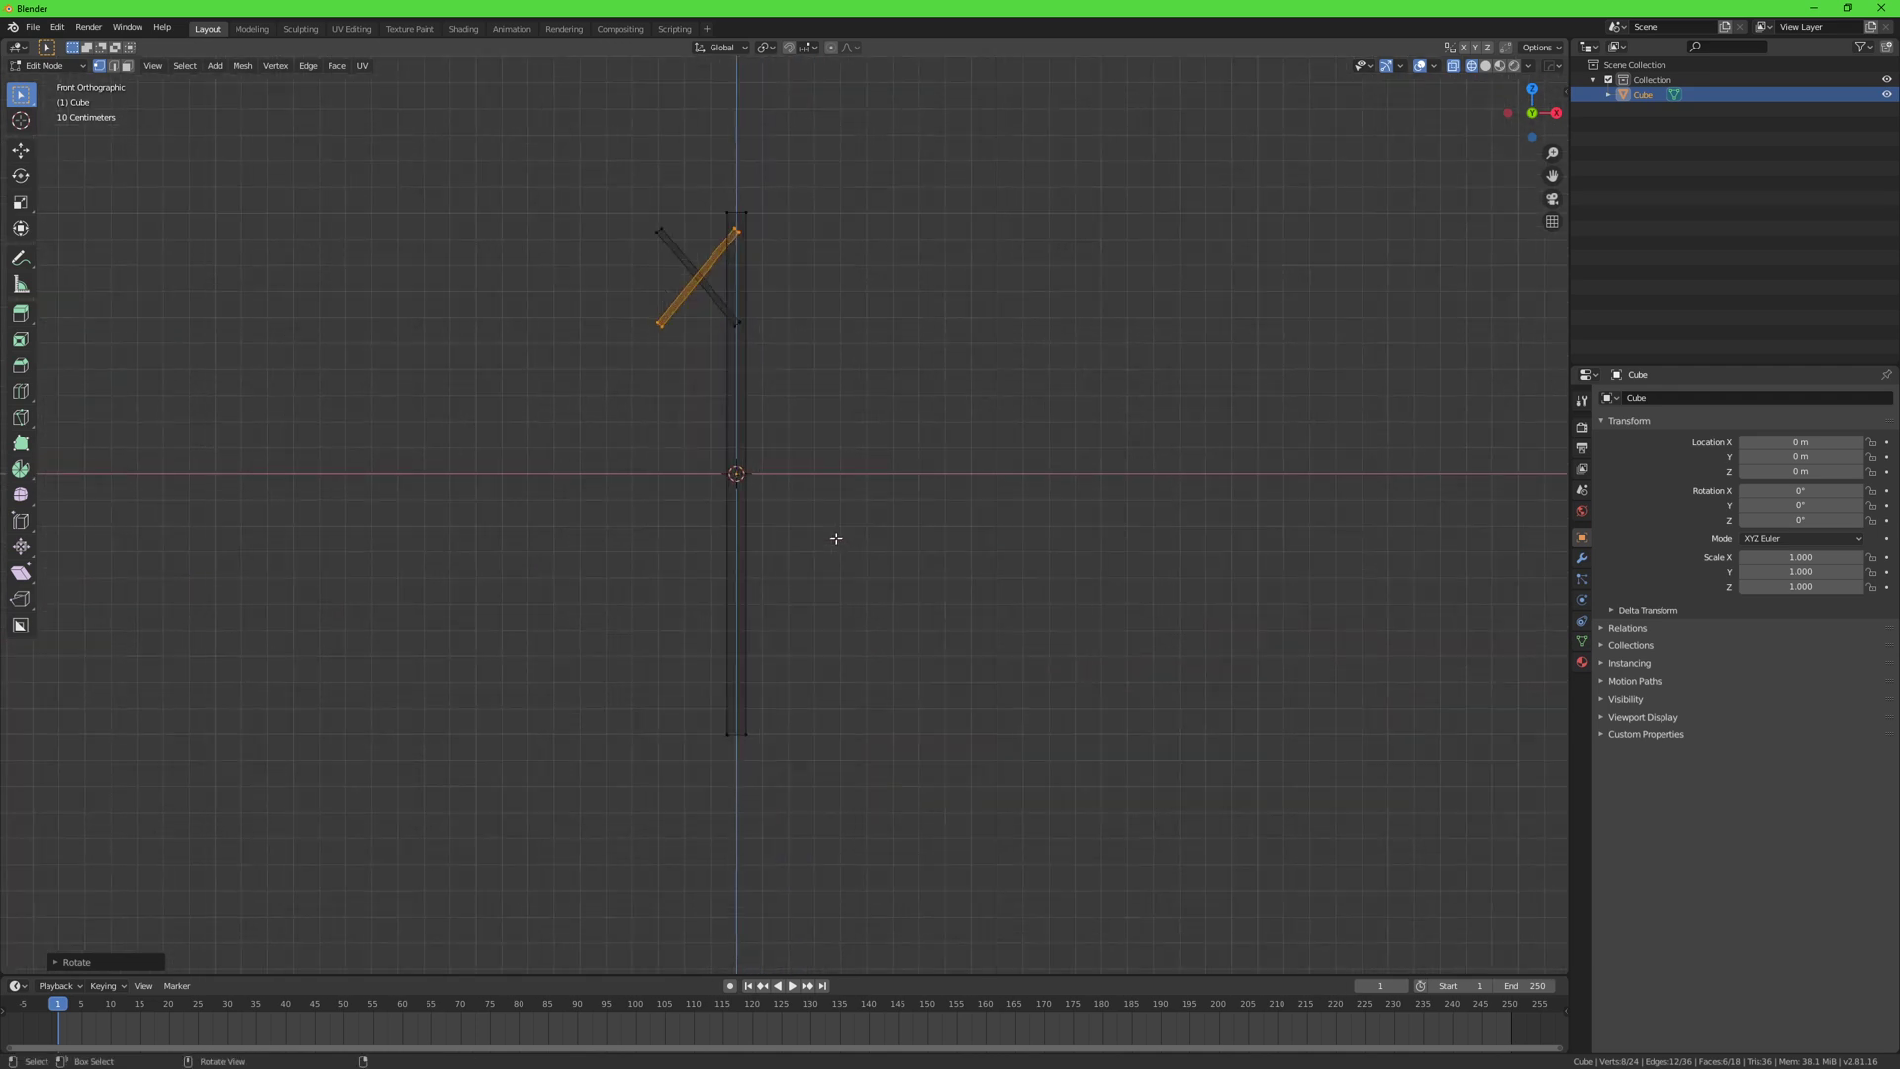
pyautogui.press('Tab')
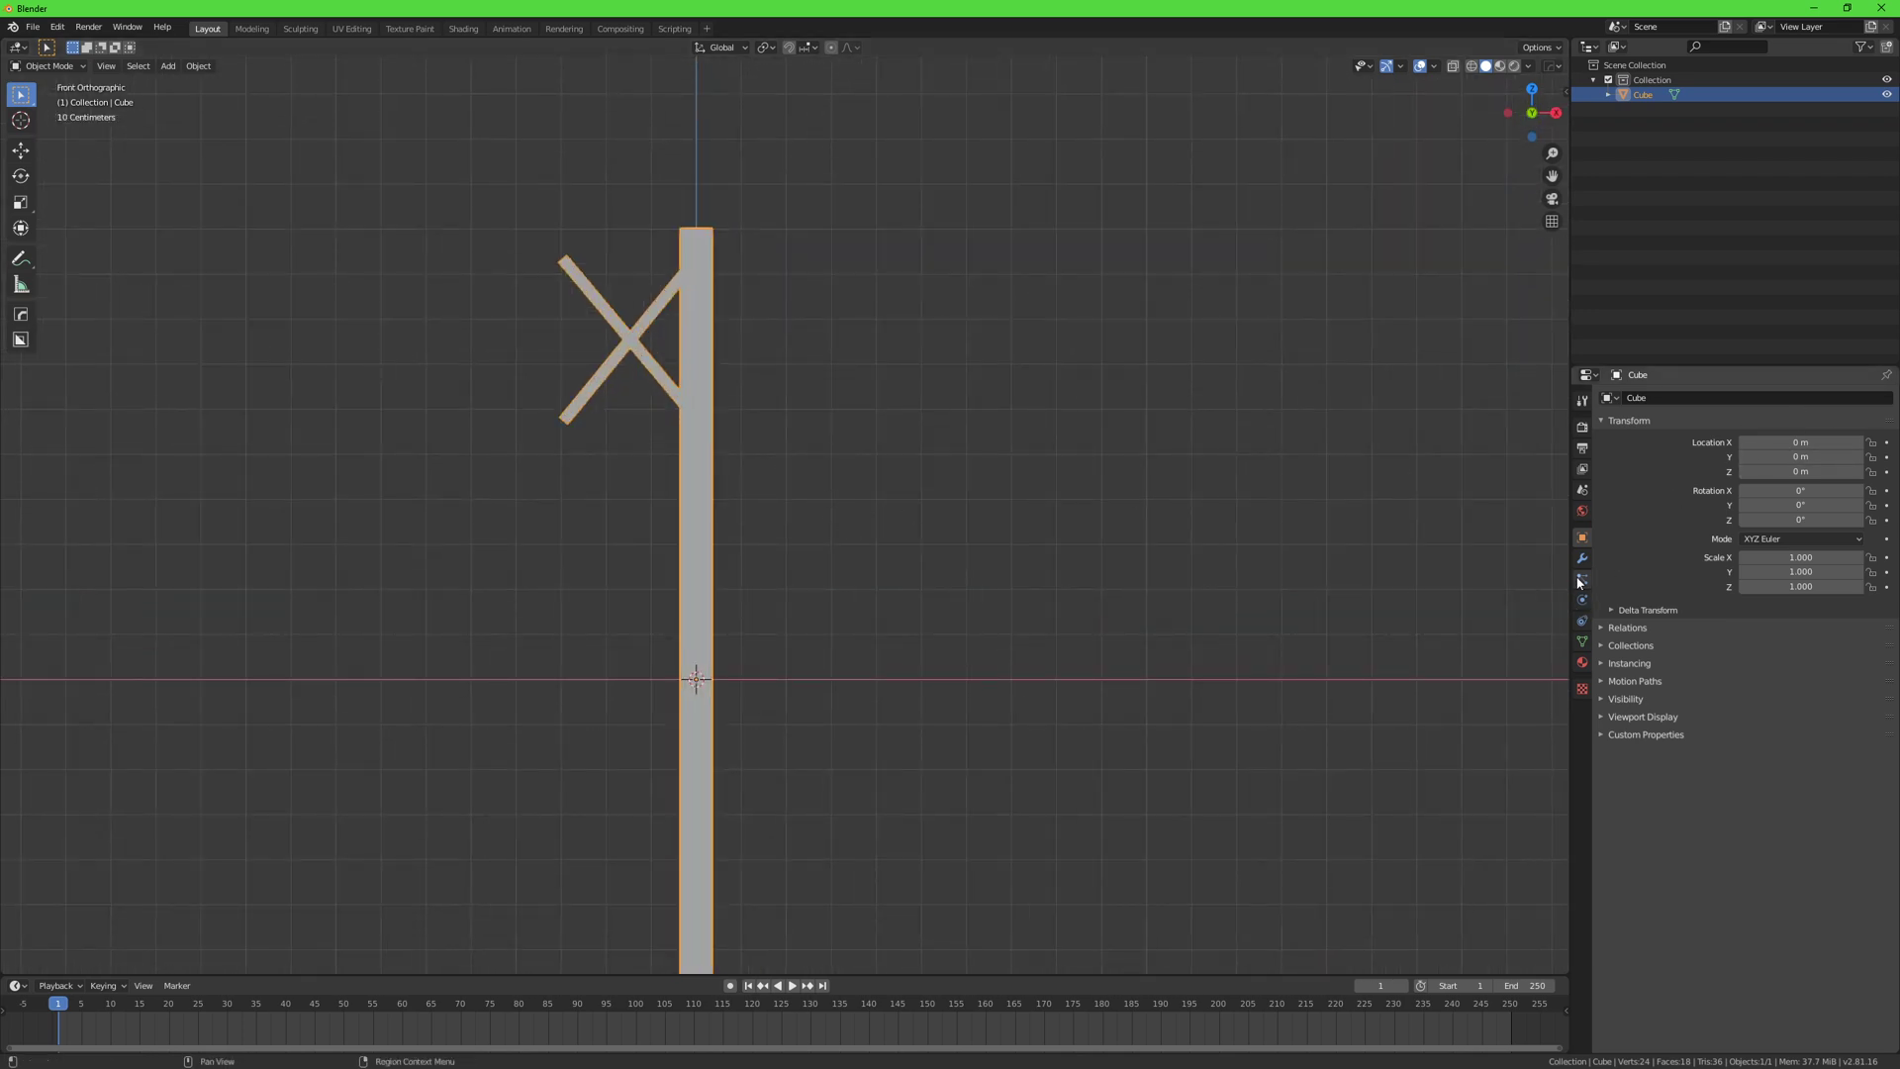
# Step: Add an Array modifier with Count 6 and Relative Offset X 0.85
pyautogui.click(1581, 558)
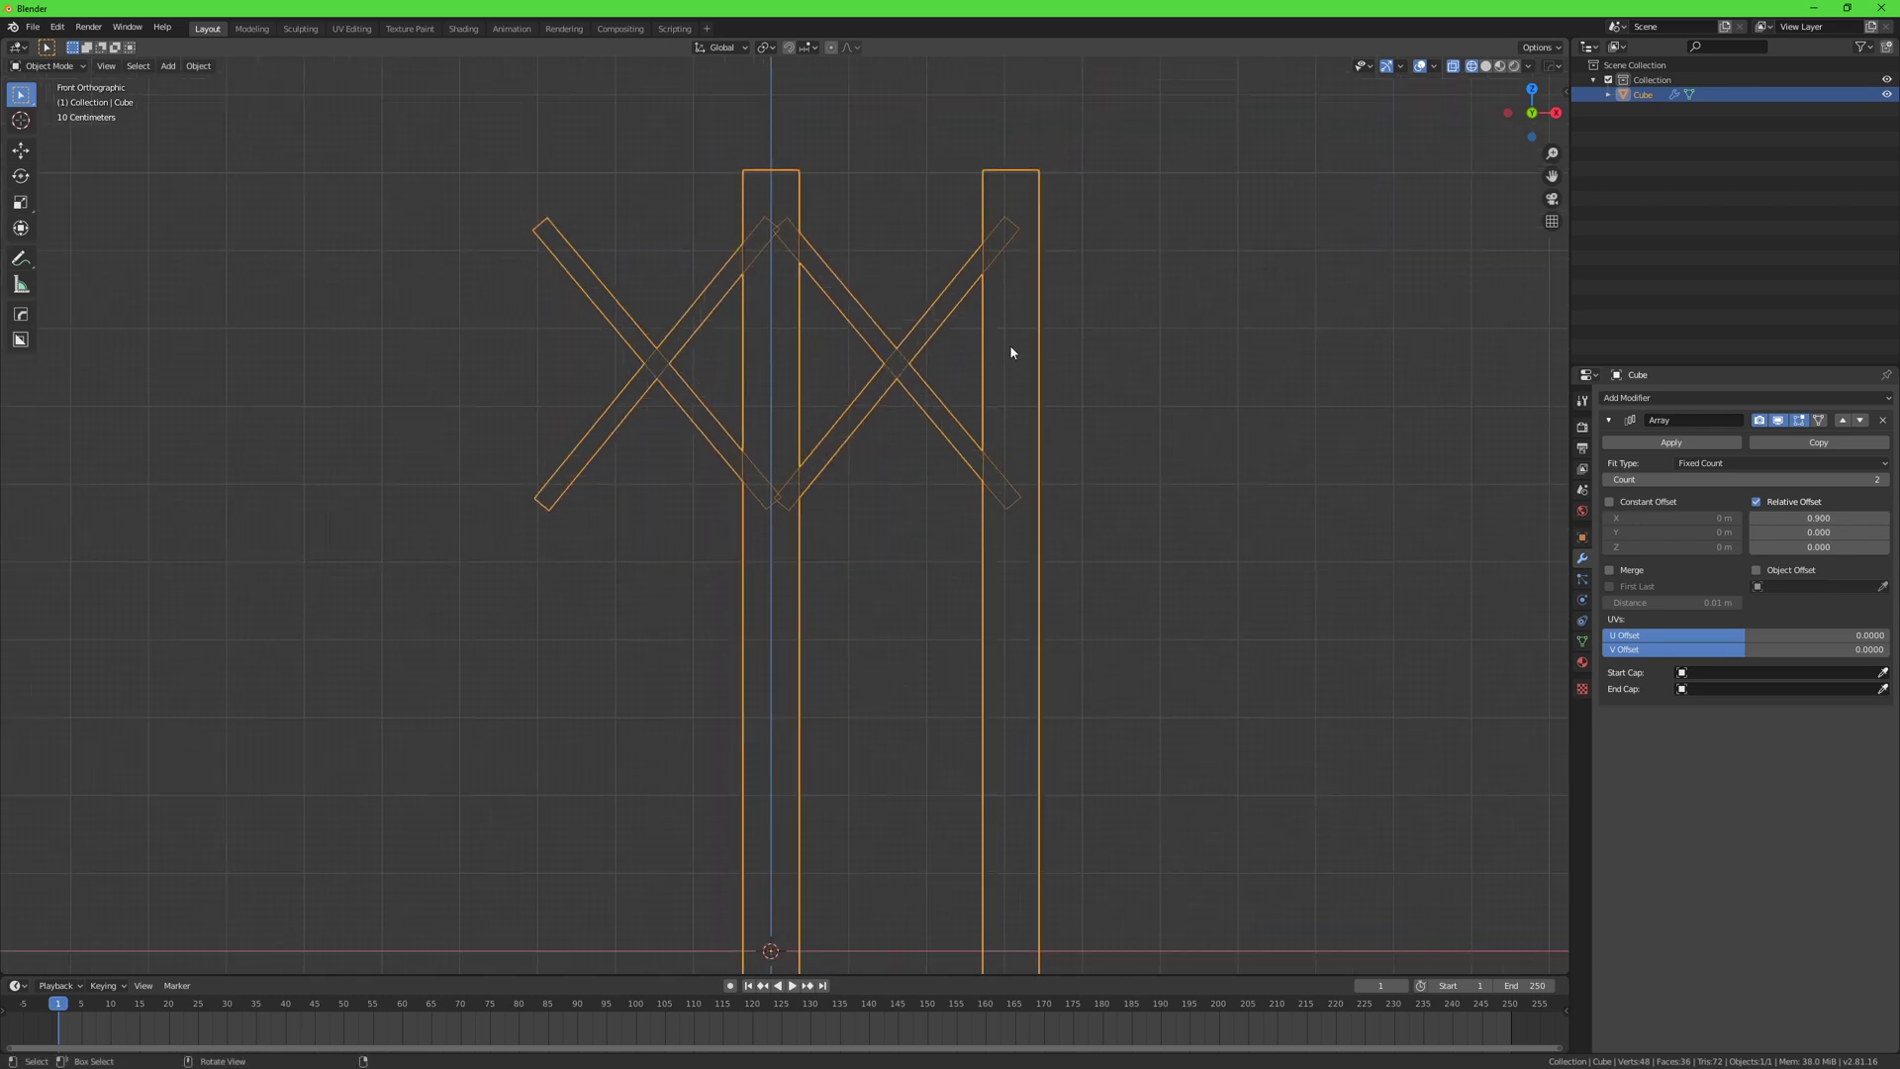
pyautogui.click(1818, 517)
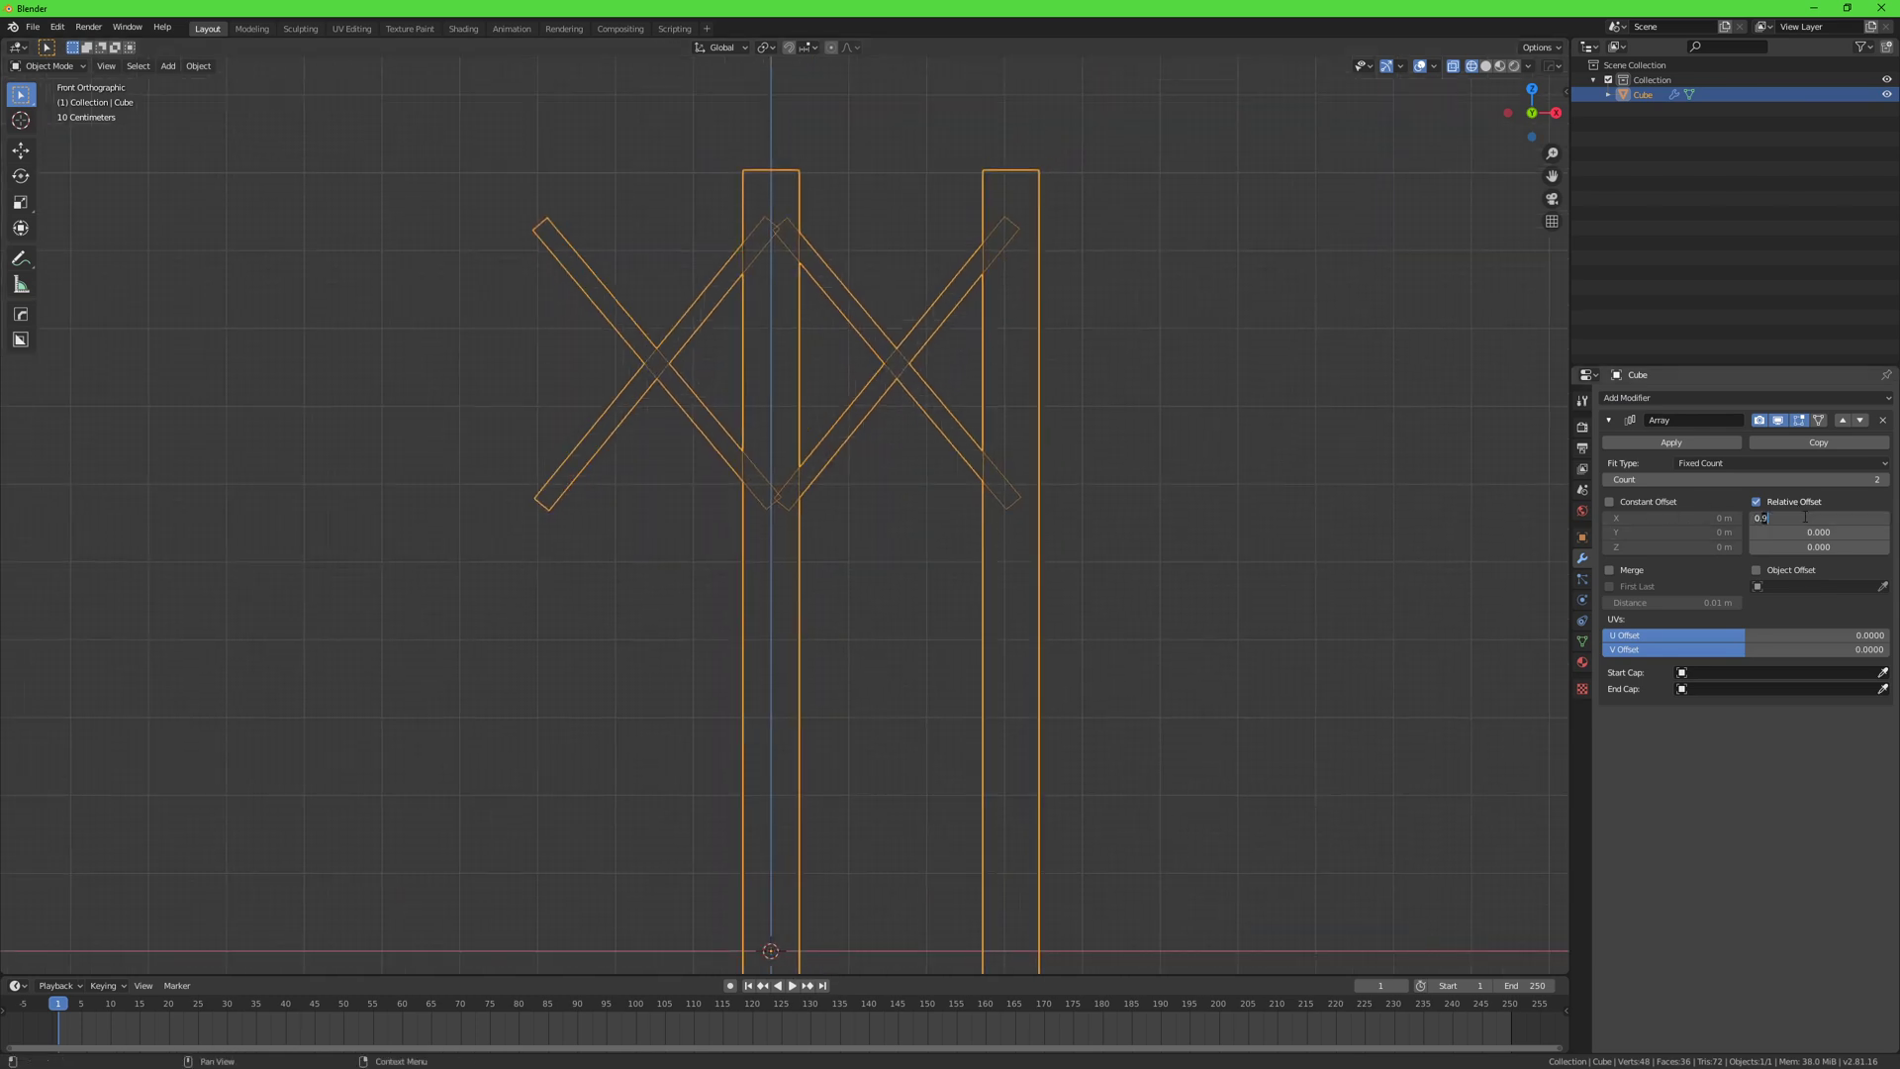
pyautogui.write('0.850')
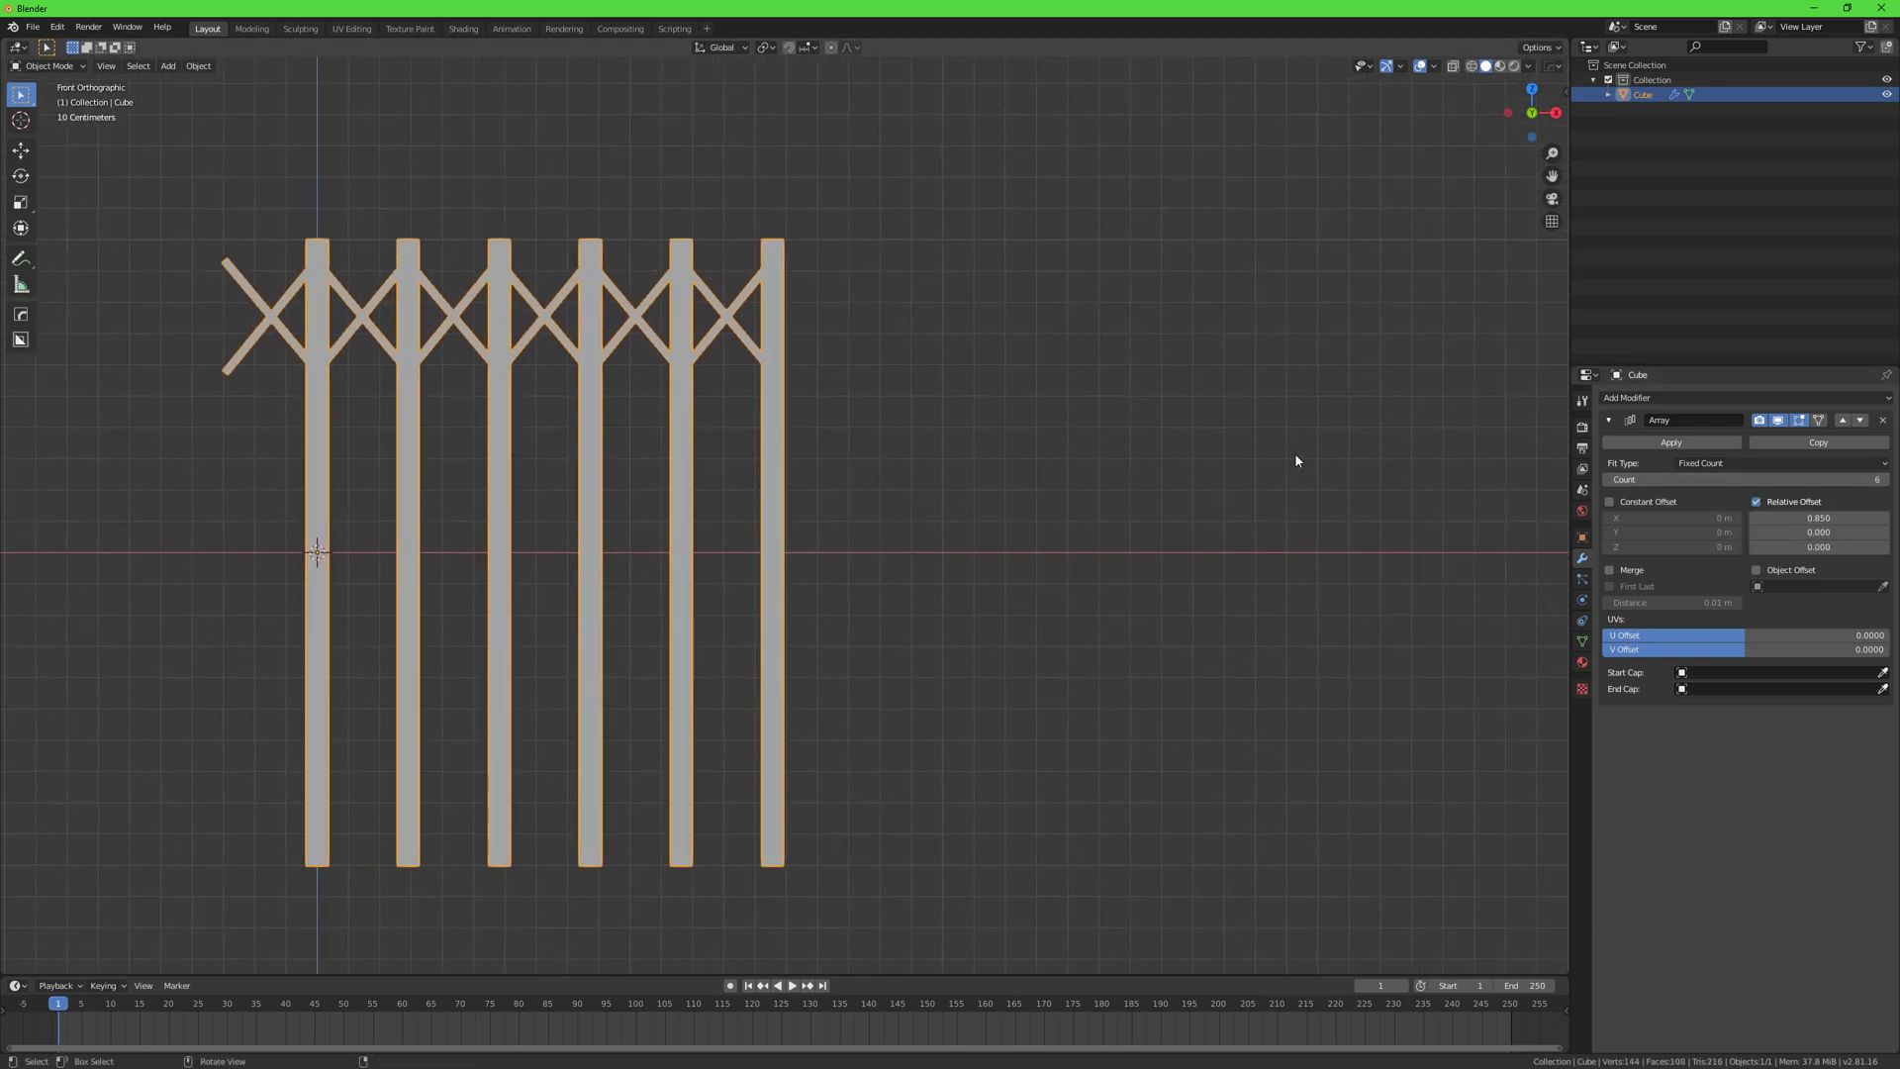
pyautogui.scroll(-3)
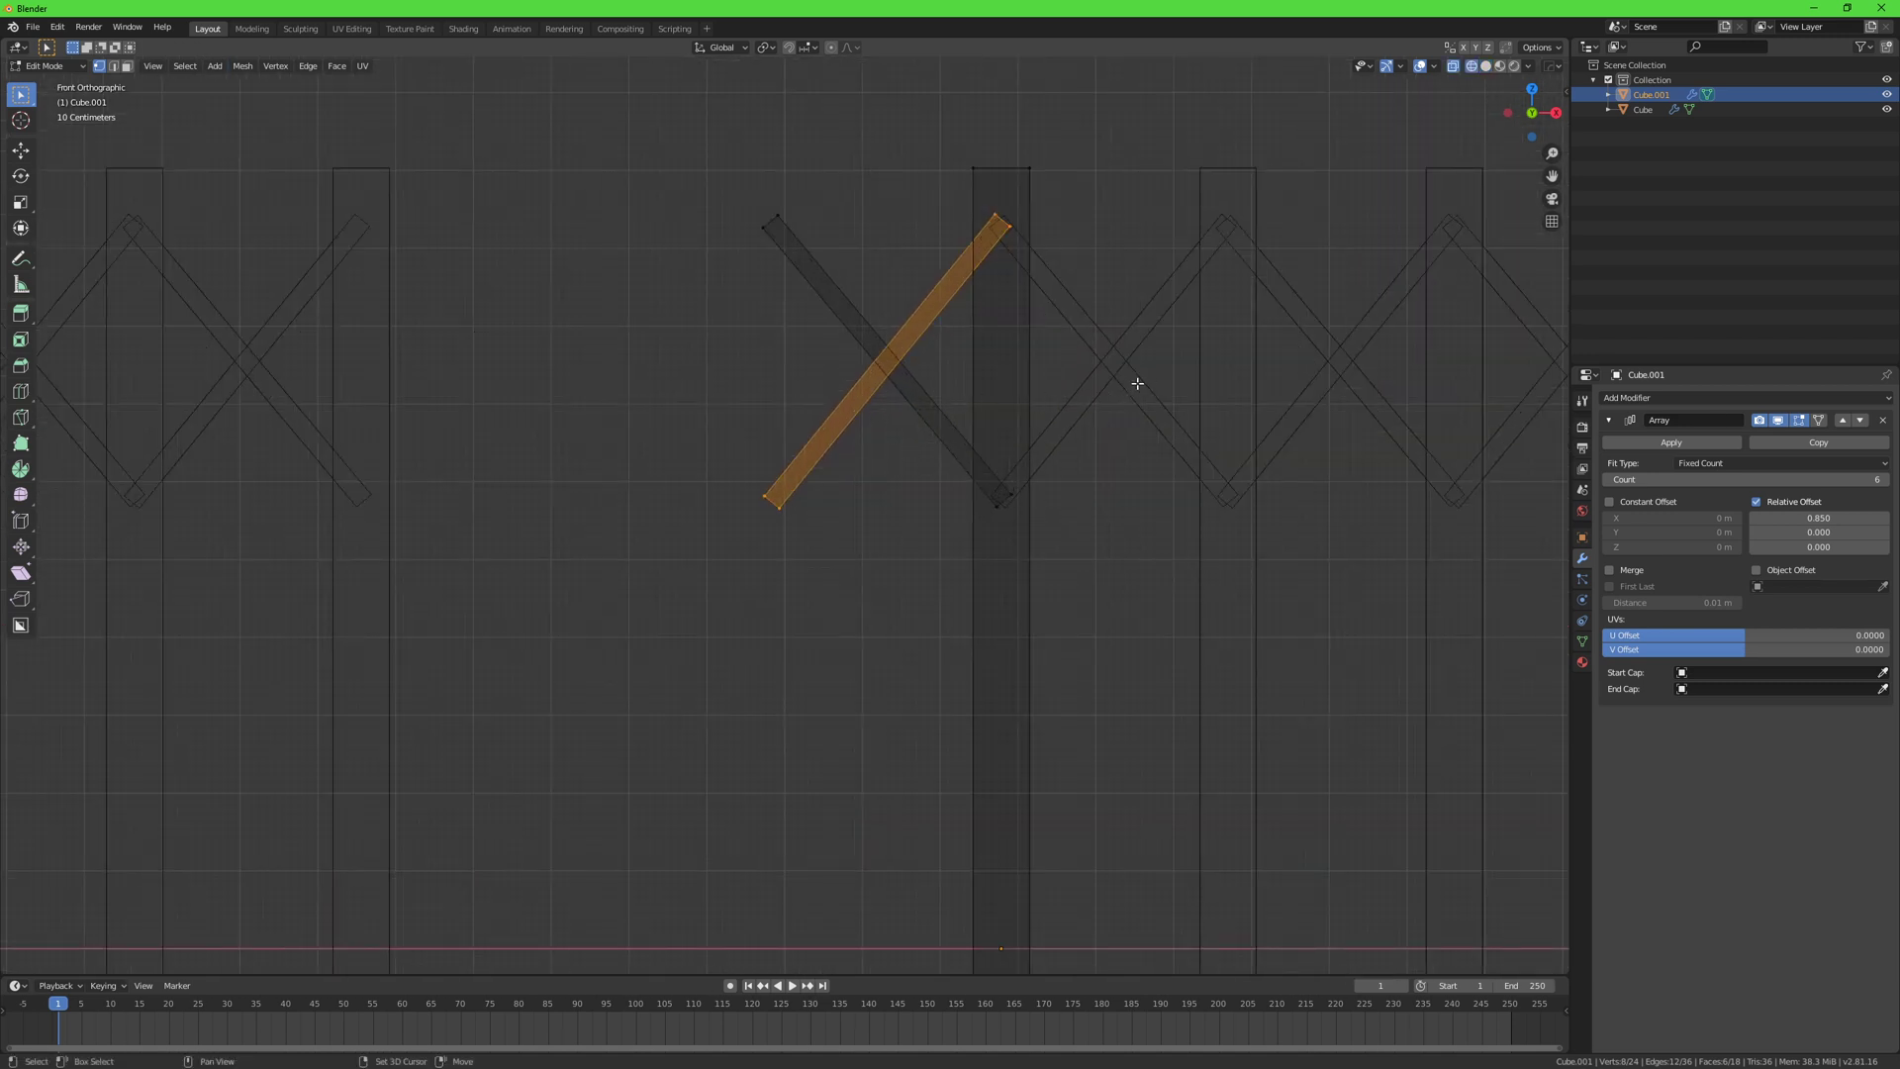
# Step: Rotate a slat on the duplicated gate toward a near-vertical angle
pyautogui.press('r')
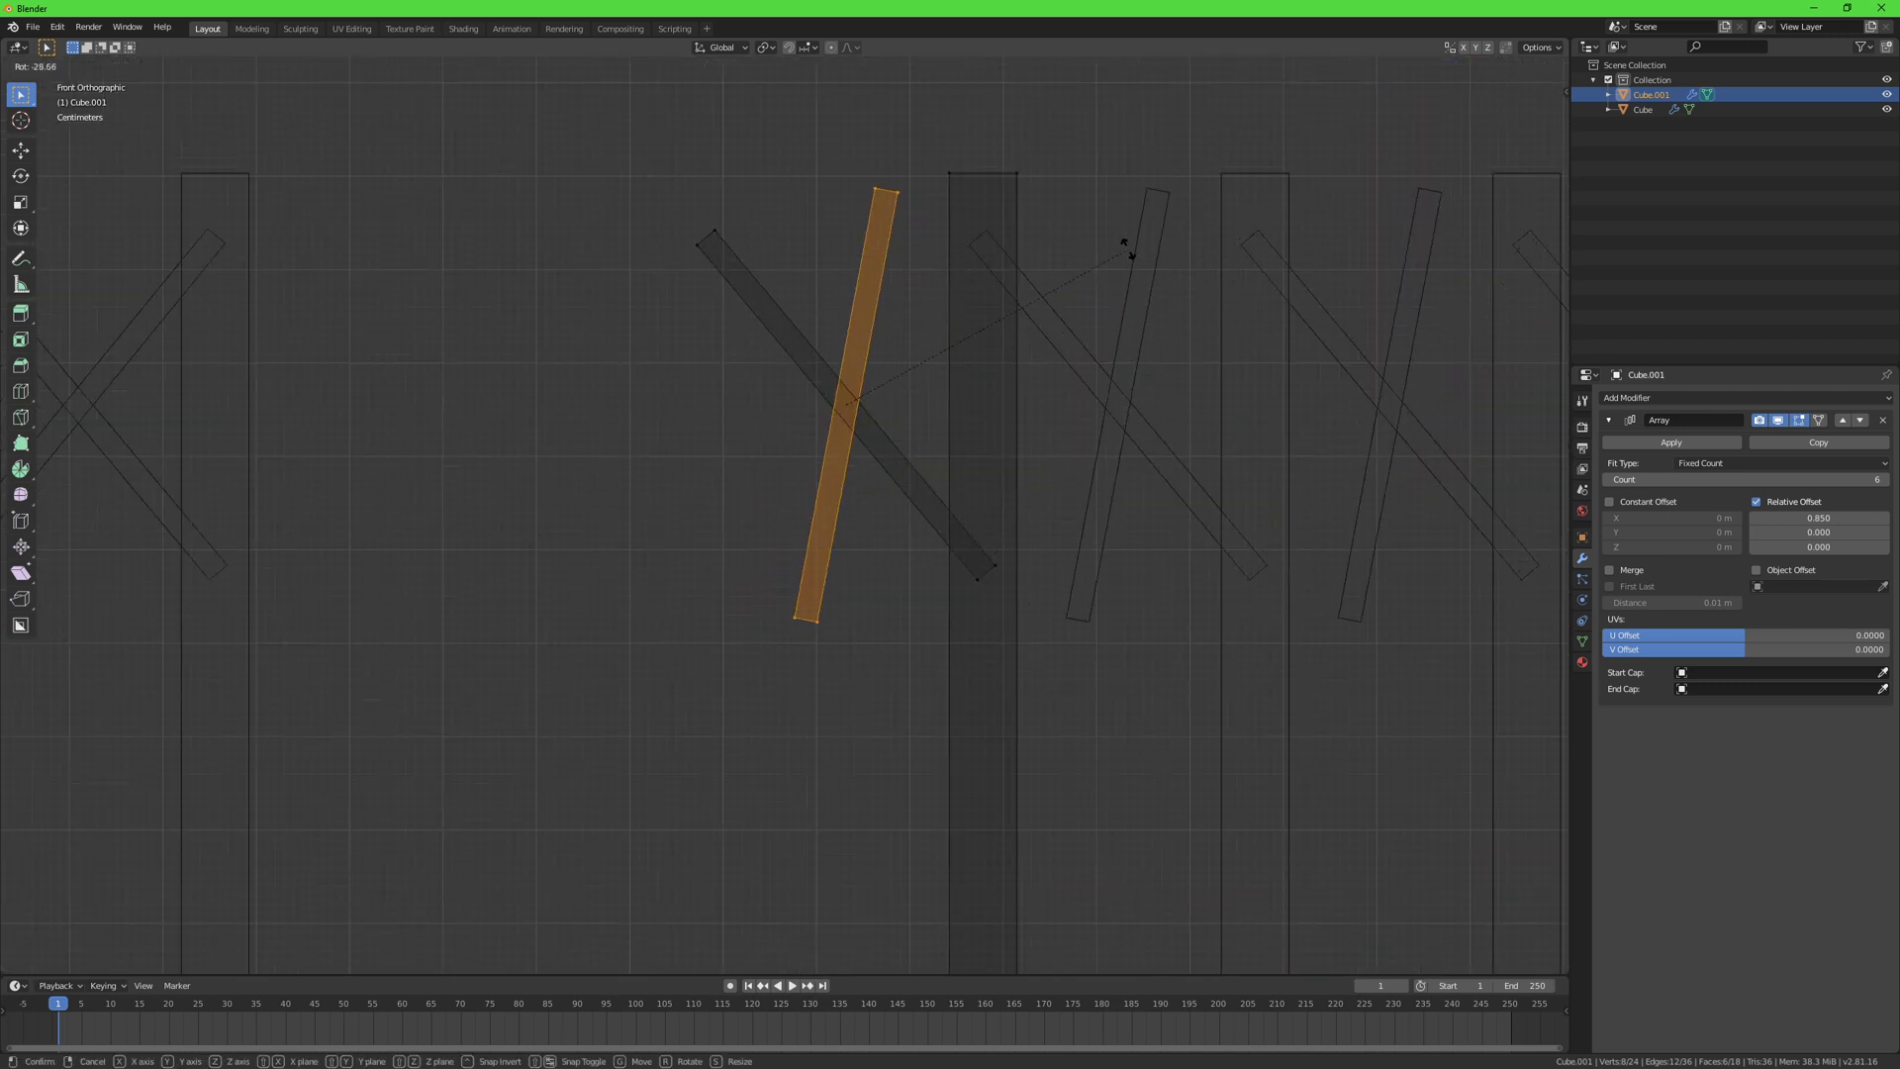
pyautogui.moveTo(1187, 373)
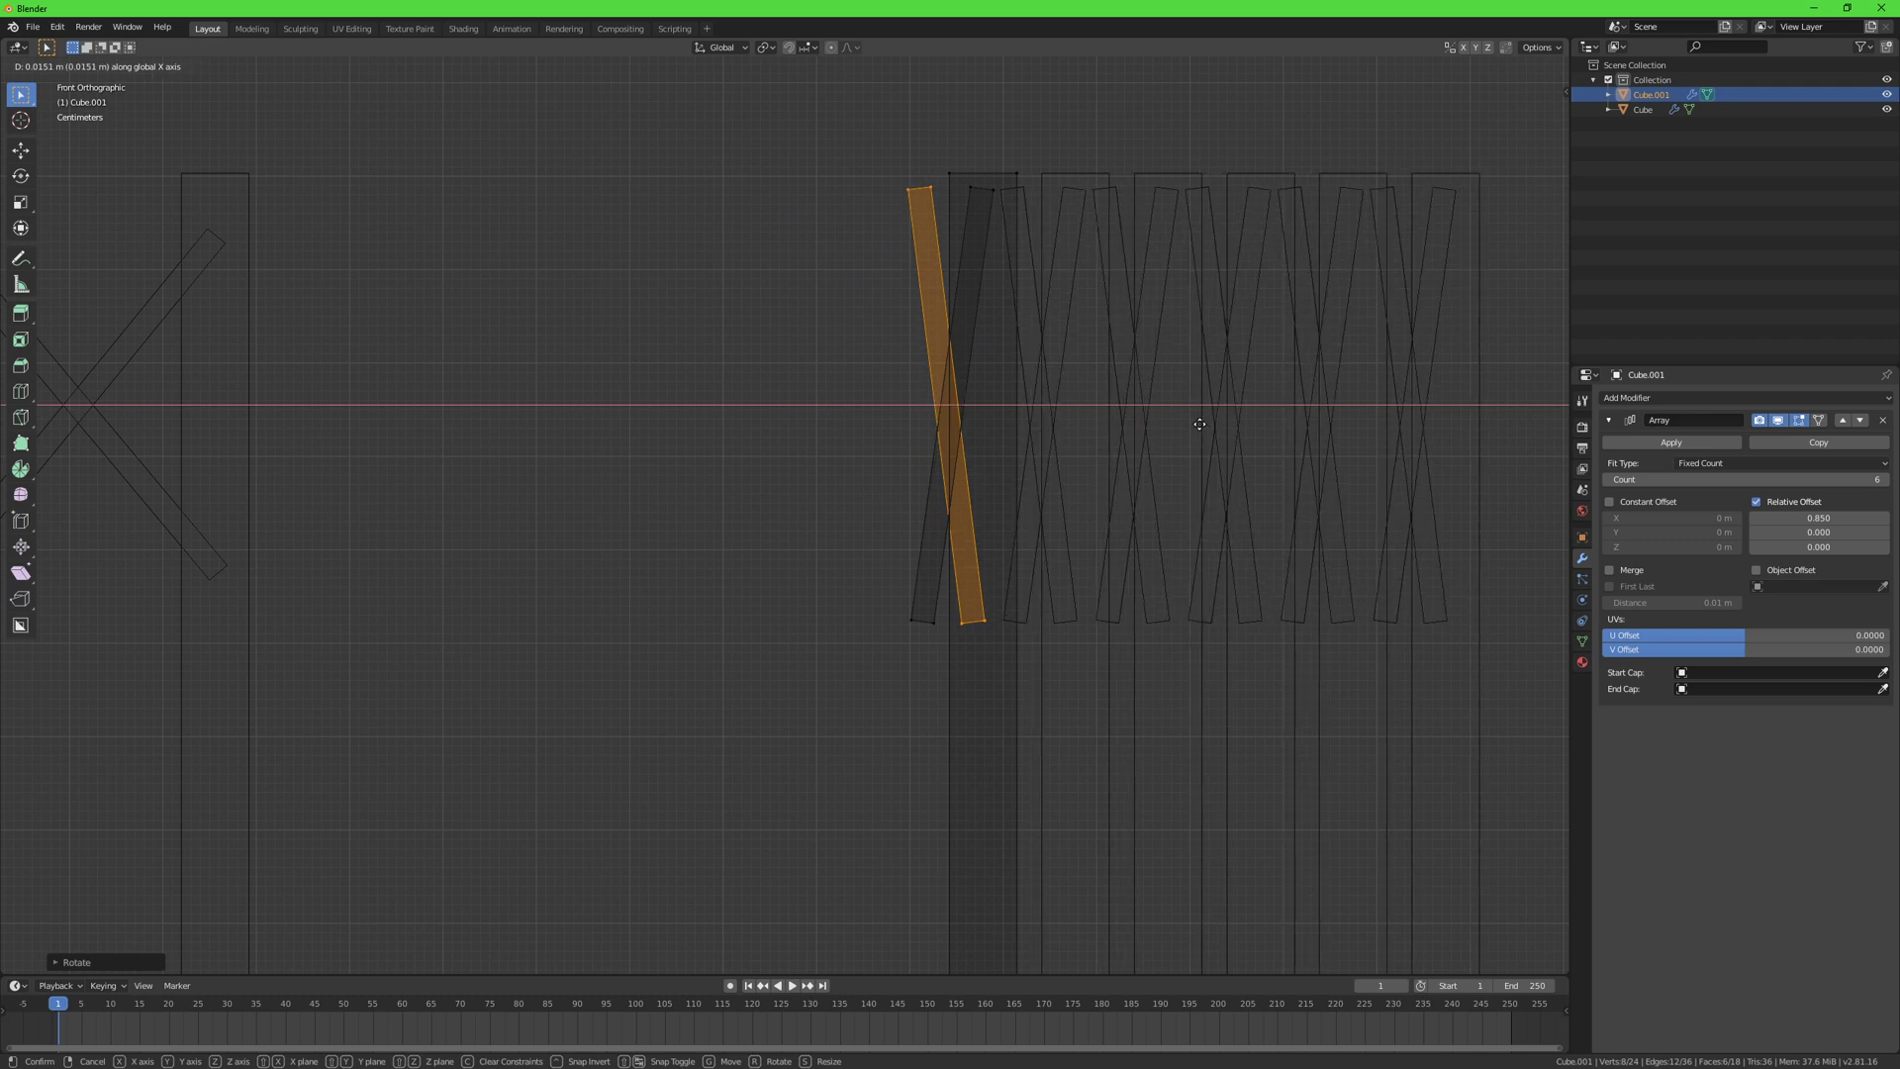
pyautogui.moveTo(1200, 425)
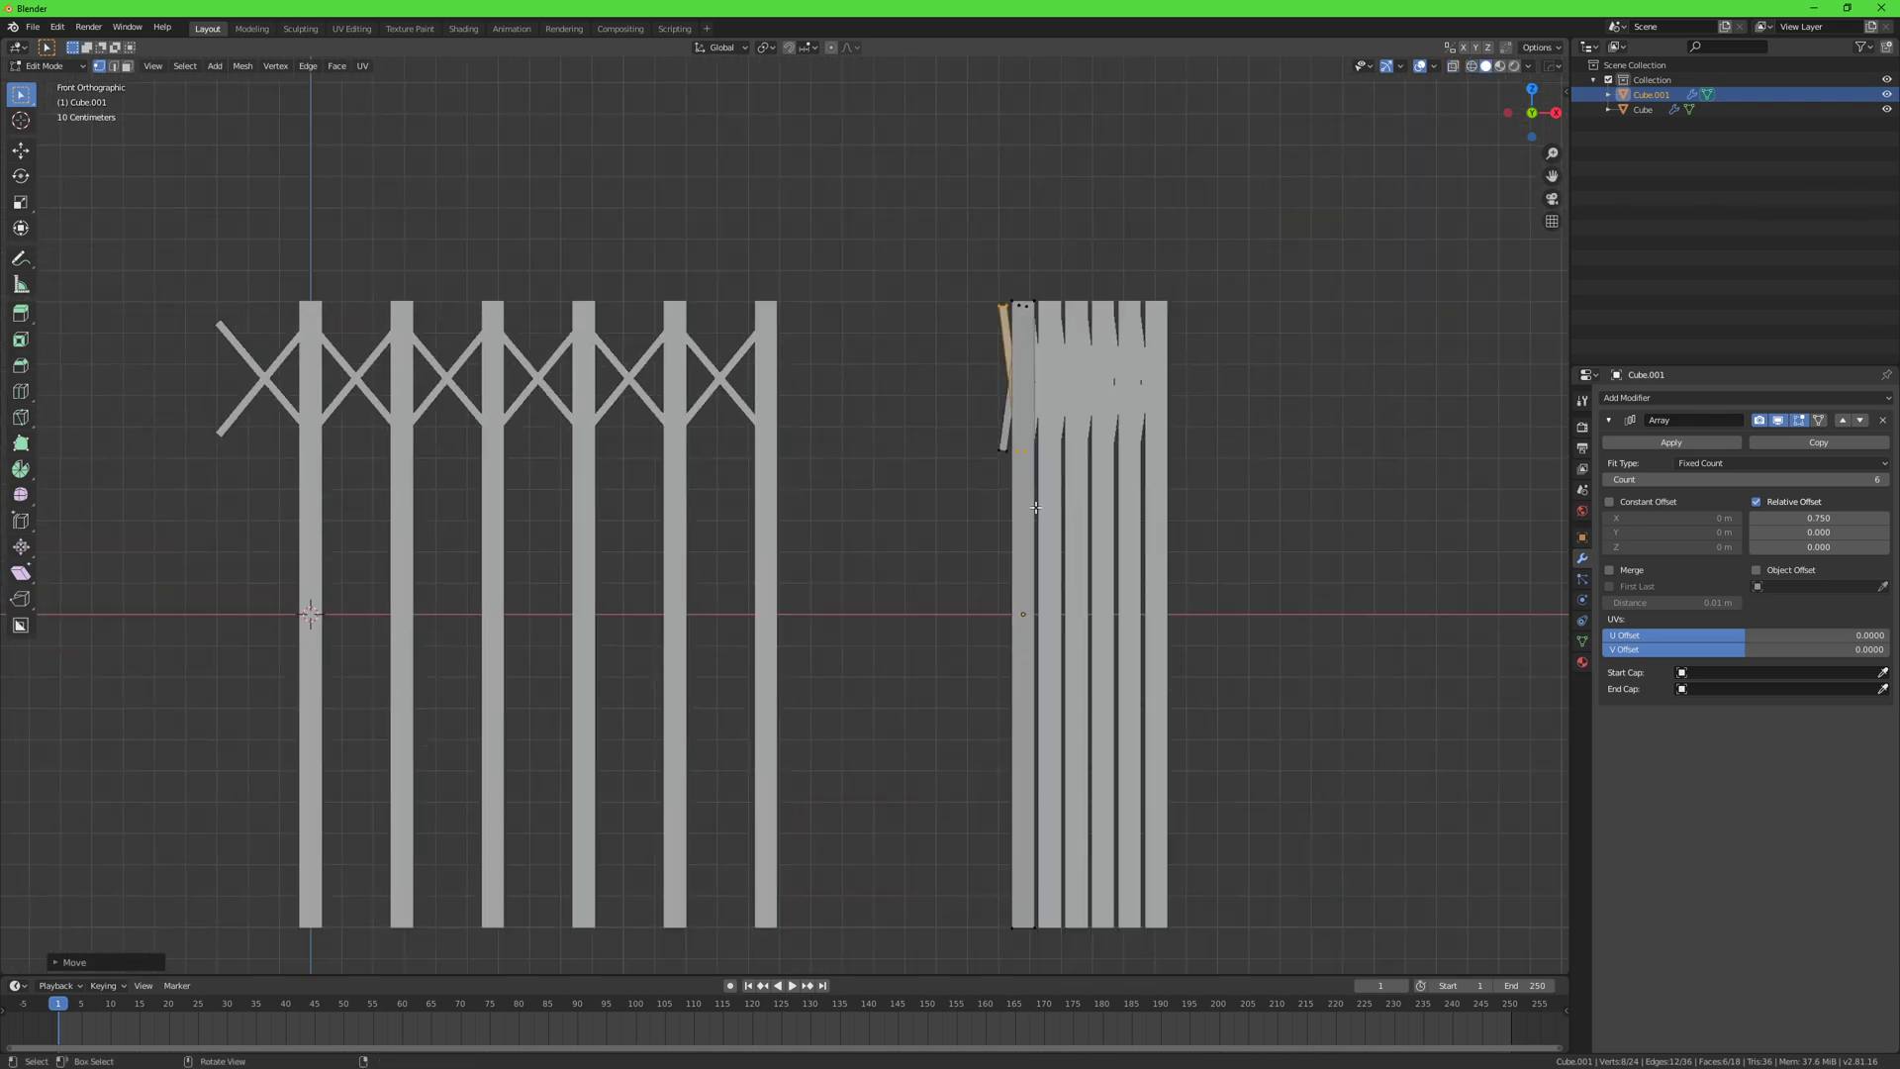
# Step: Repeat the crossed-slat segments three times up both the open and folded gates
pyautogui.press('Tab')
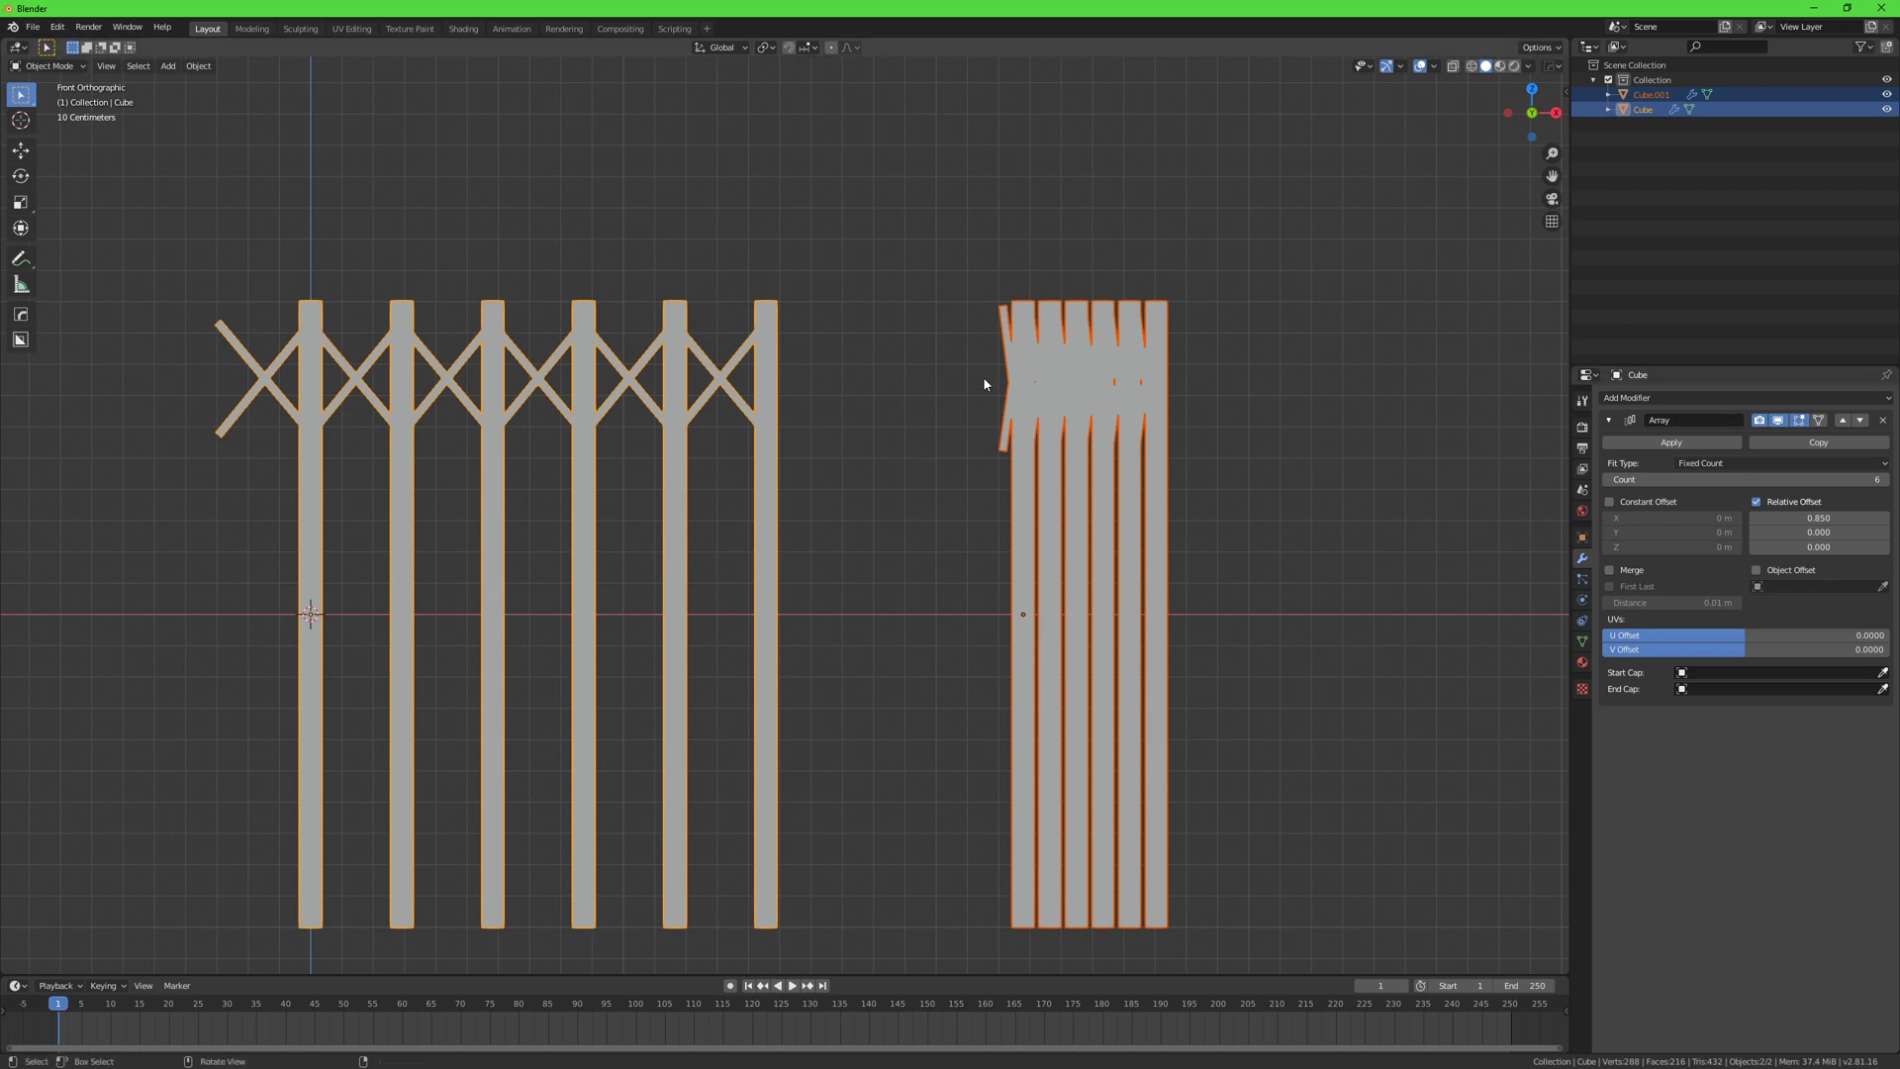
pyautogui.press('Tab')
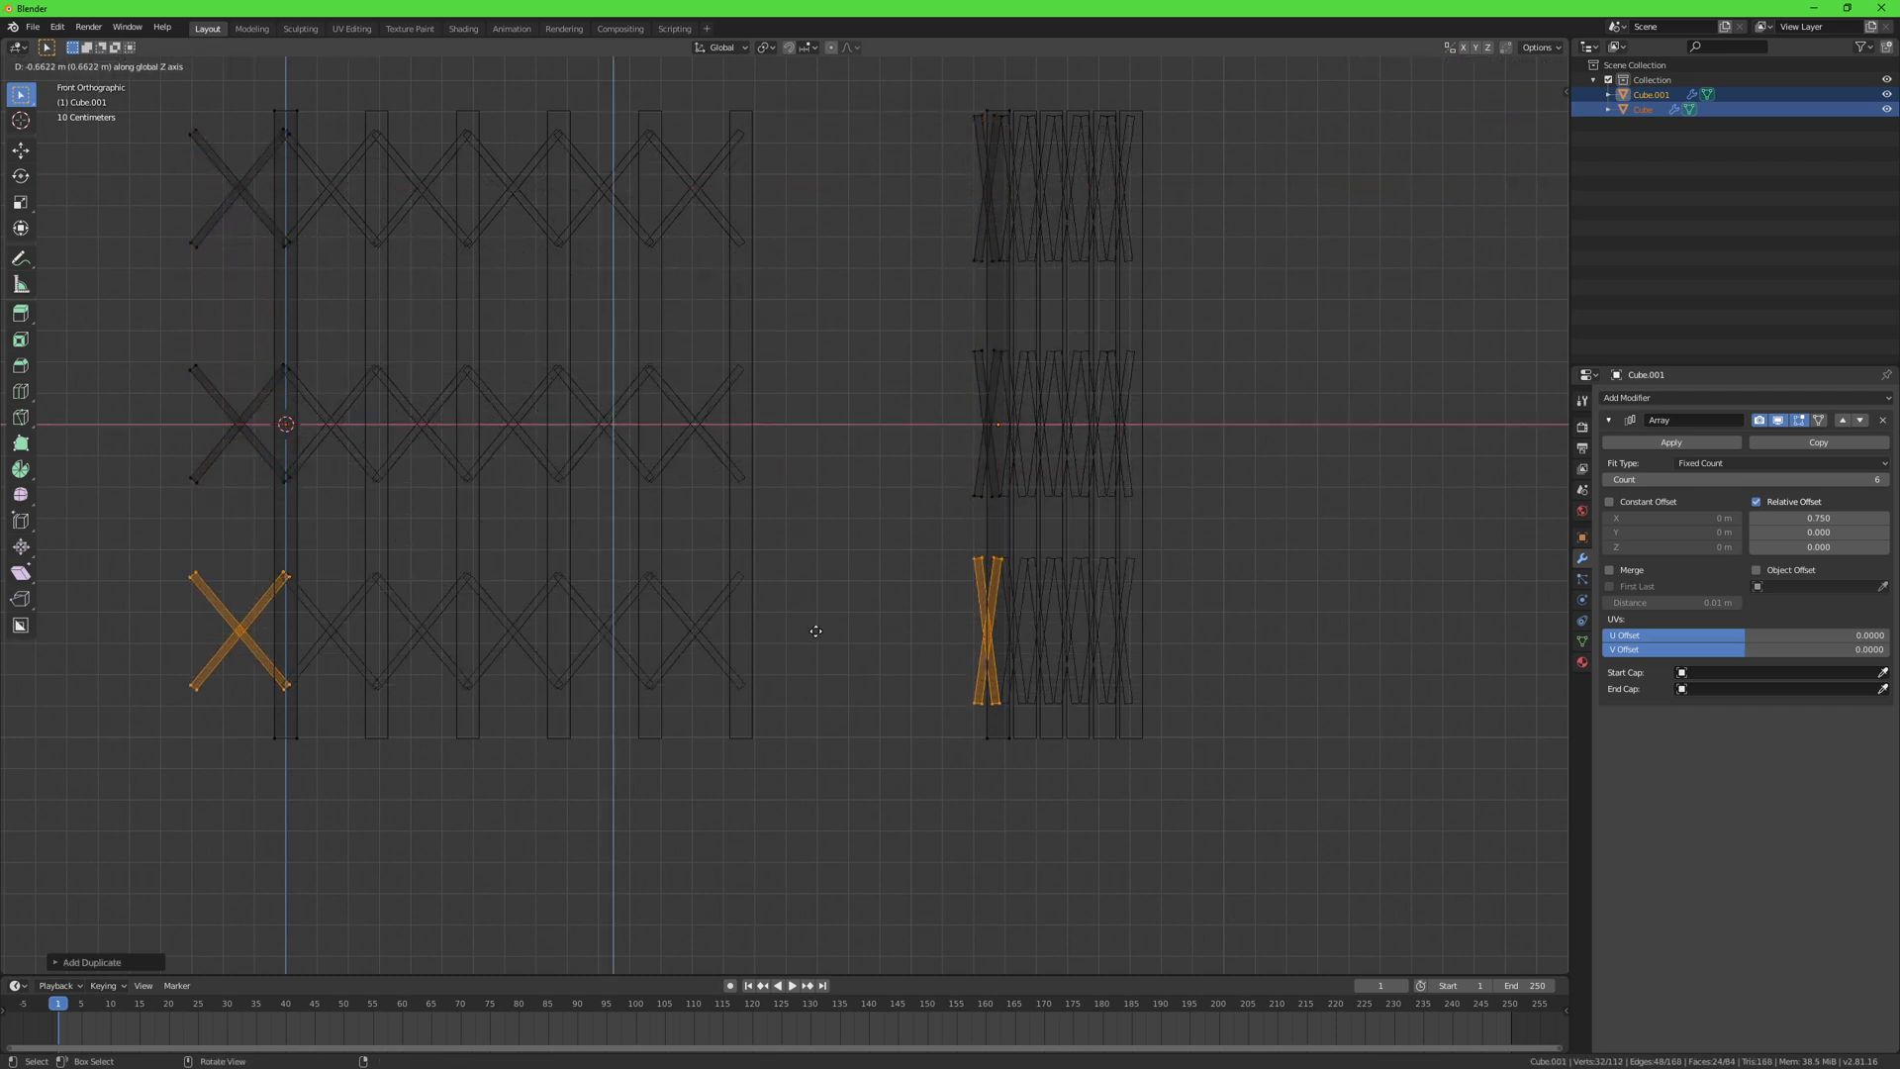
pyautogui.press('Tab')
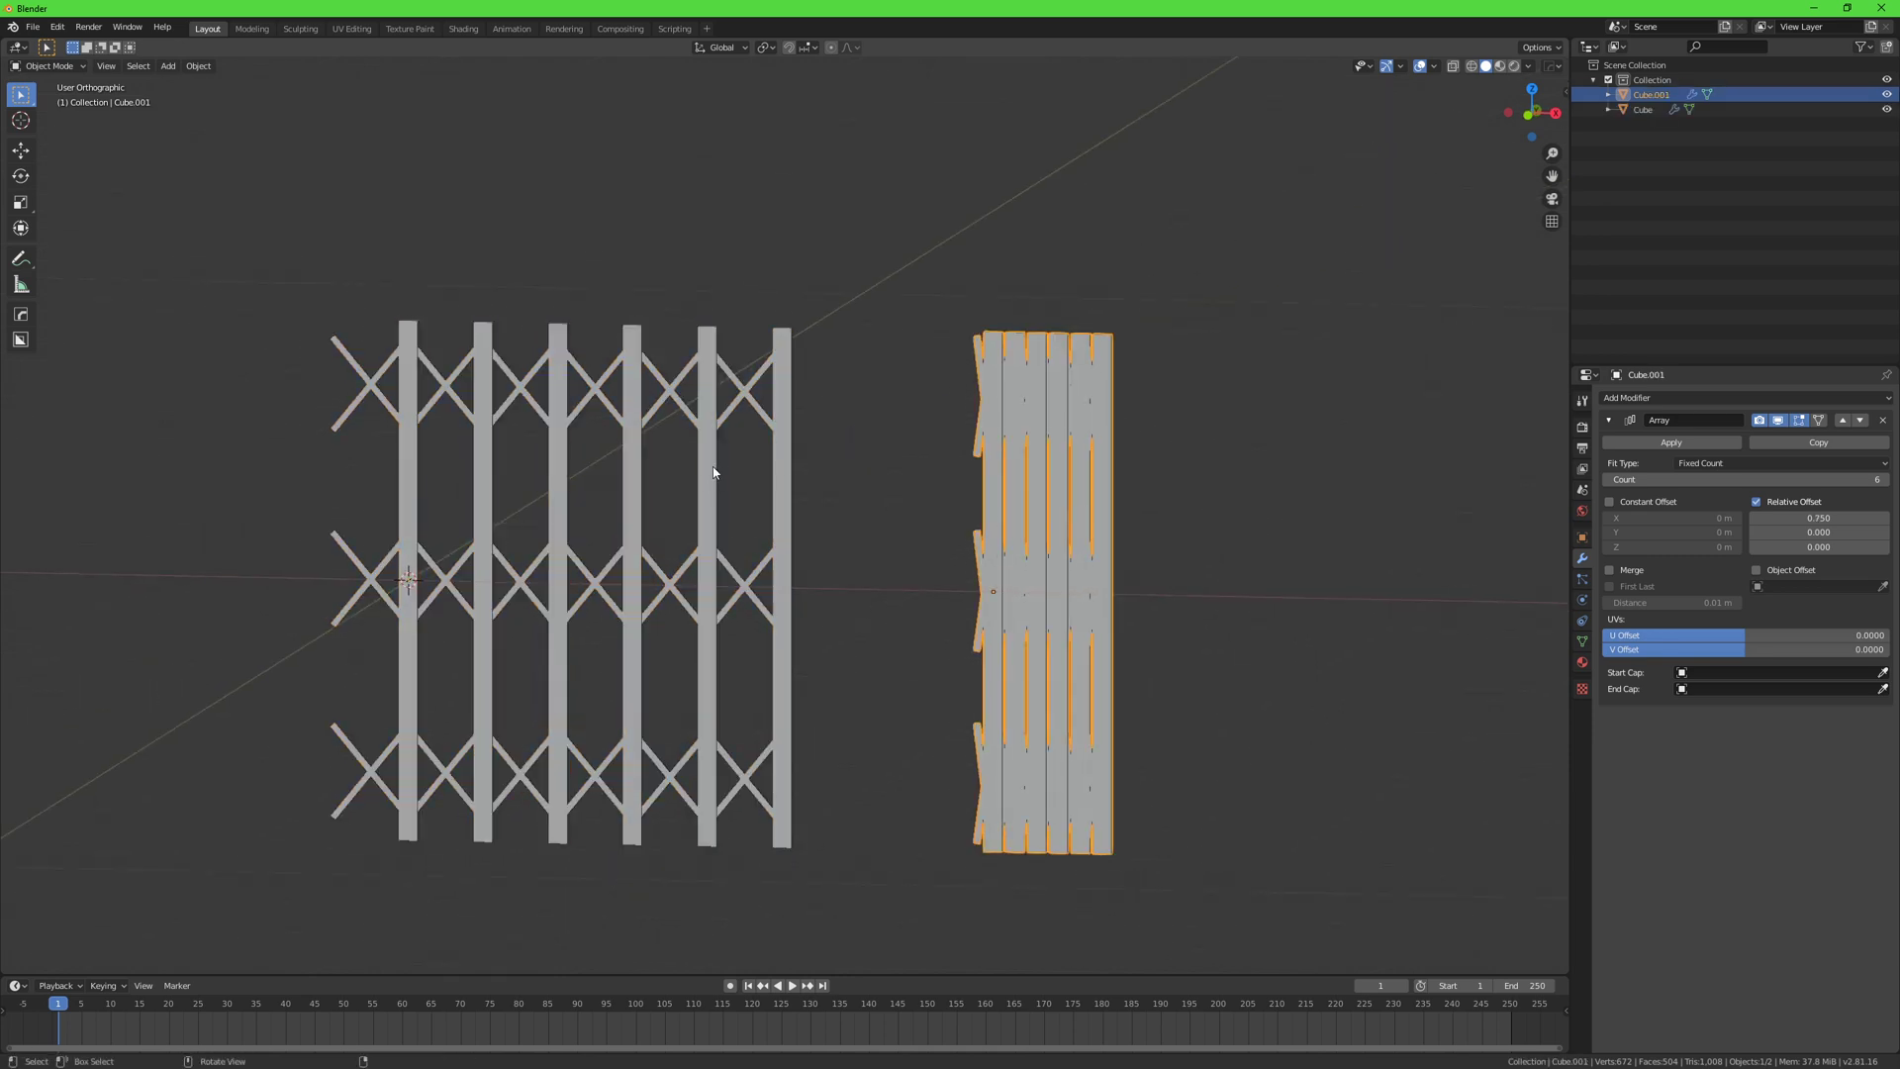
# Step: Select folded then open gate and use Join as Shapes under Shape Keys
pyautogui.click(1643, 108)
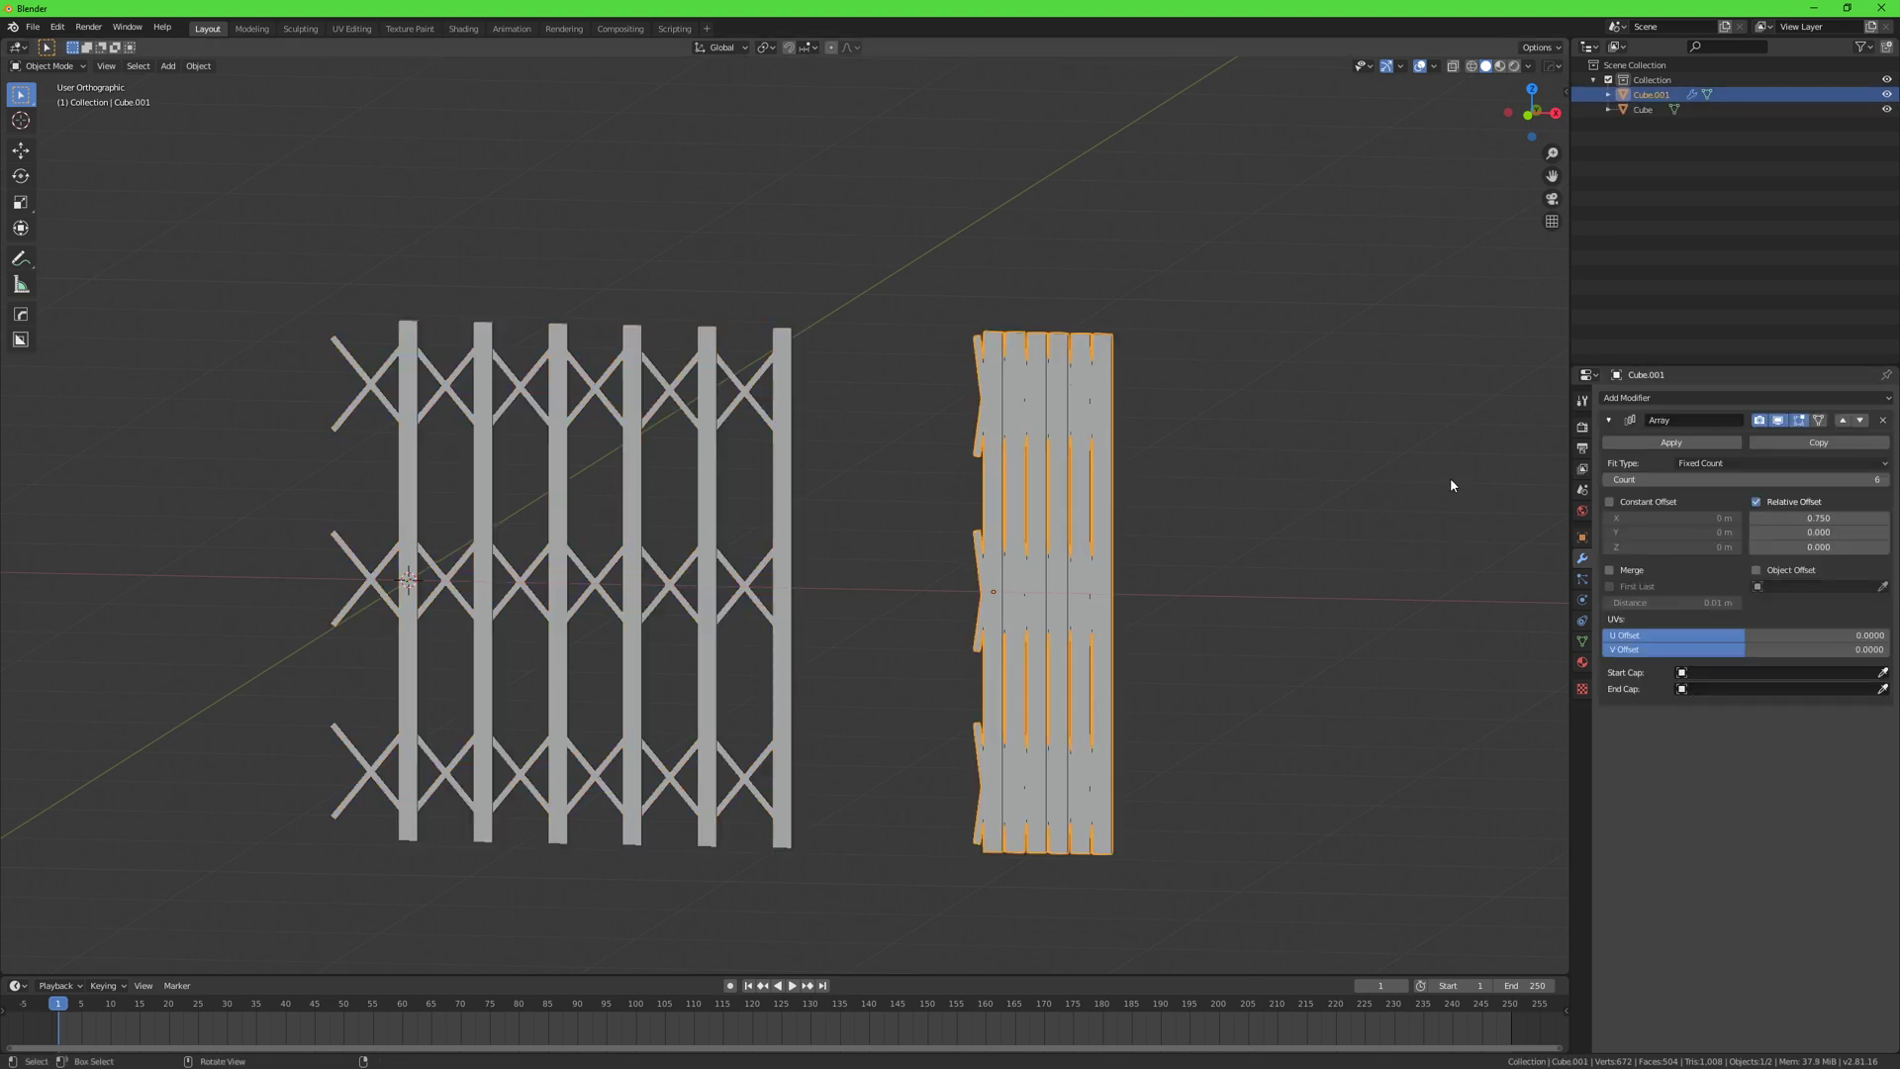
pyautogui.click(1882, 419)
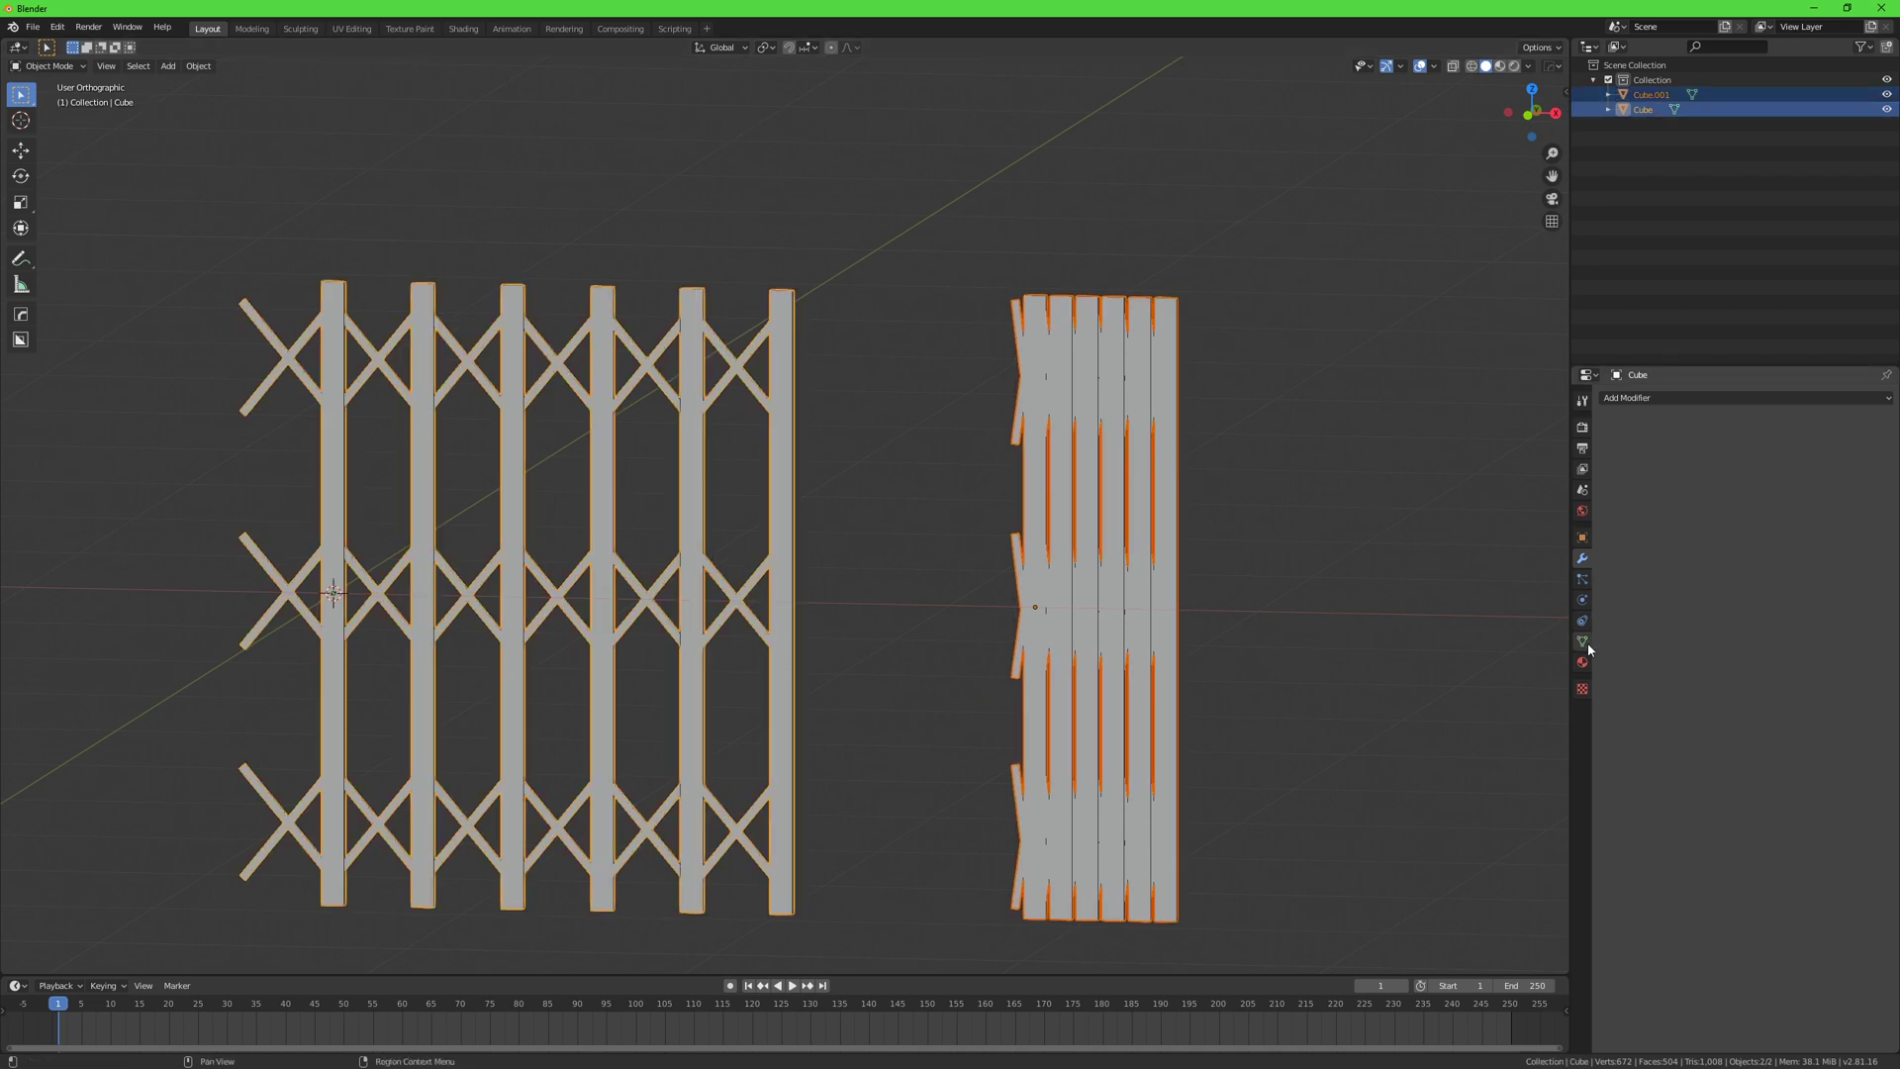
pyautogui.click(1582, 641)
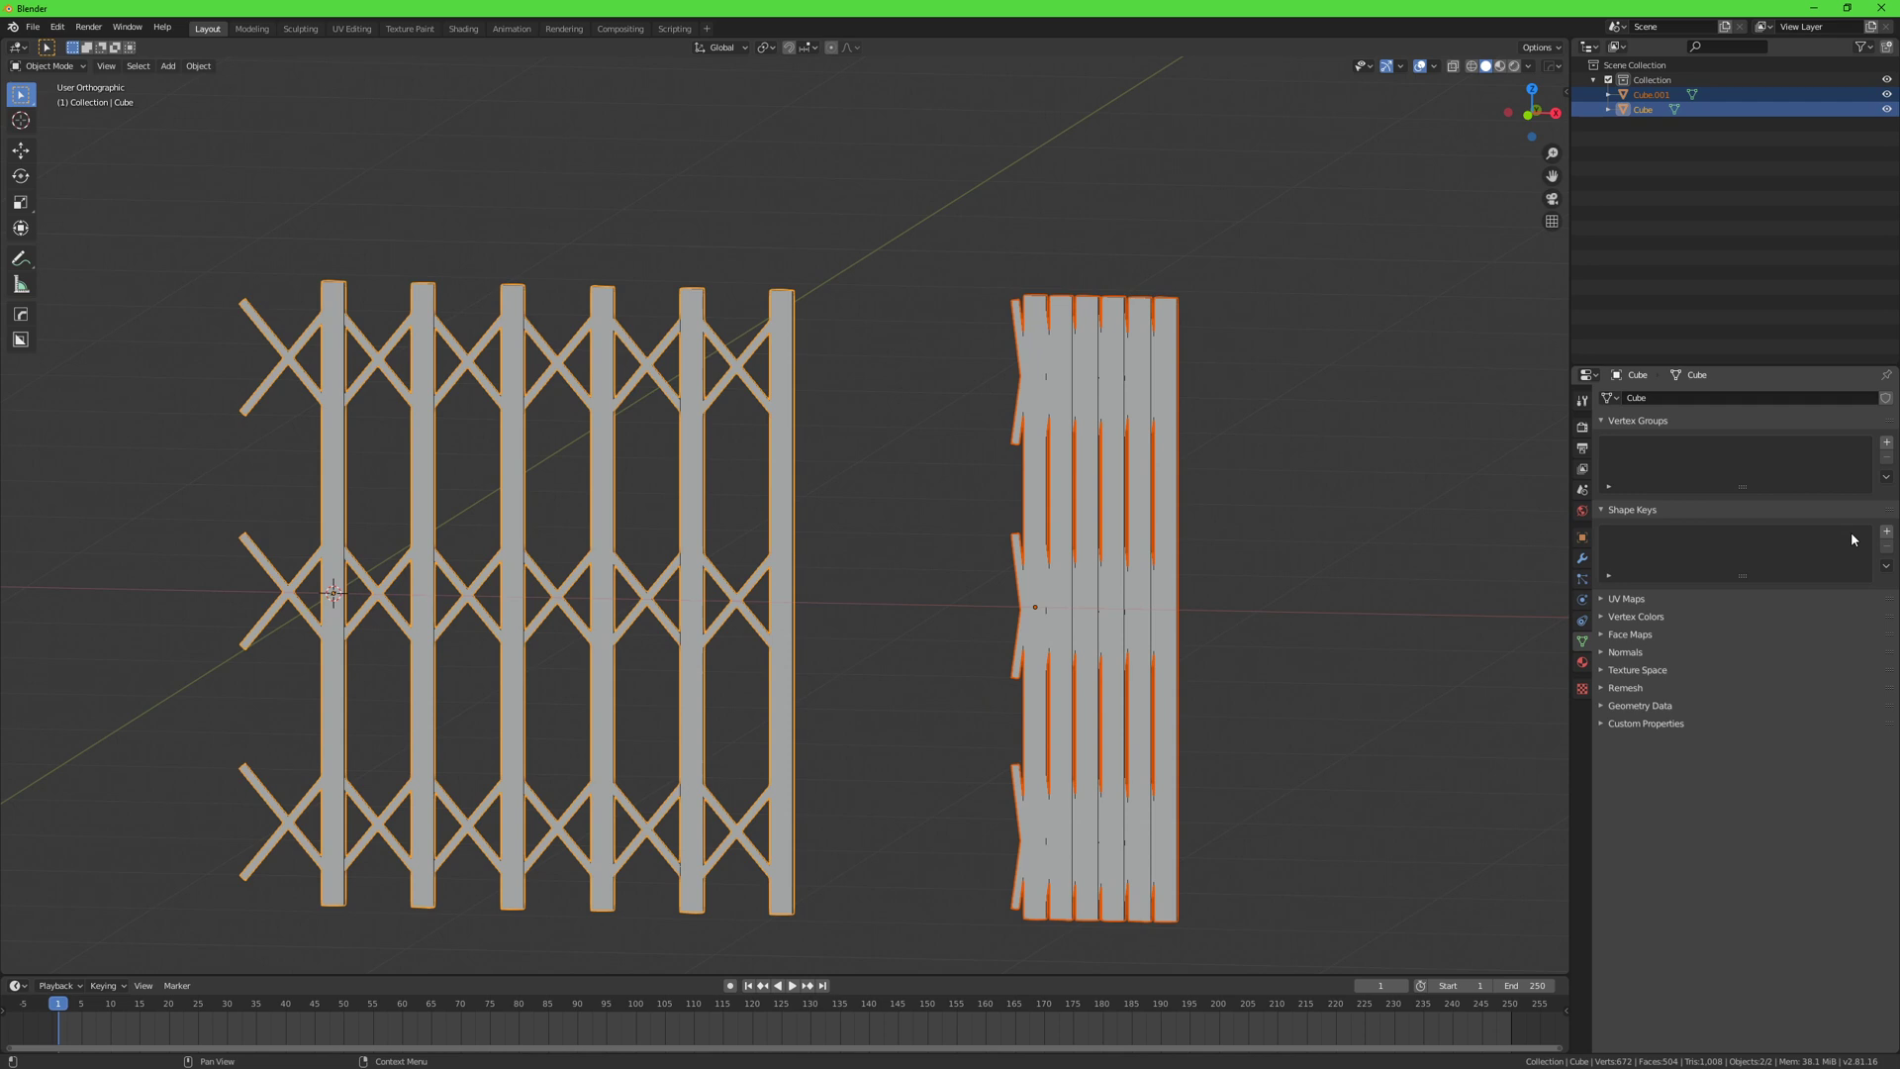
pyautogui.moveTo(1887, 571)
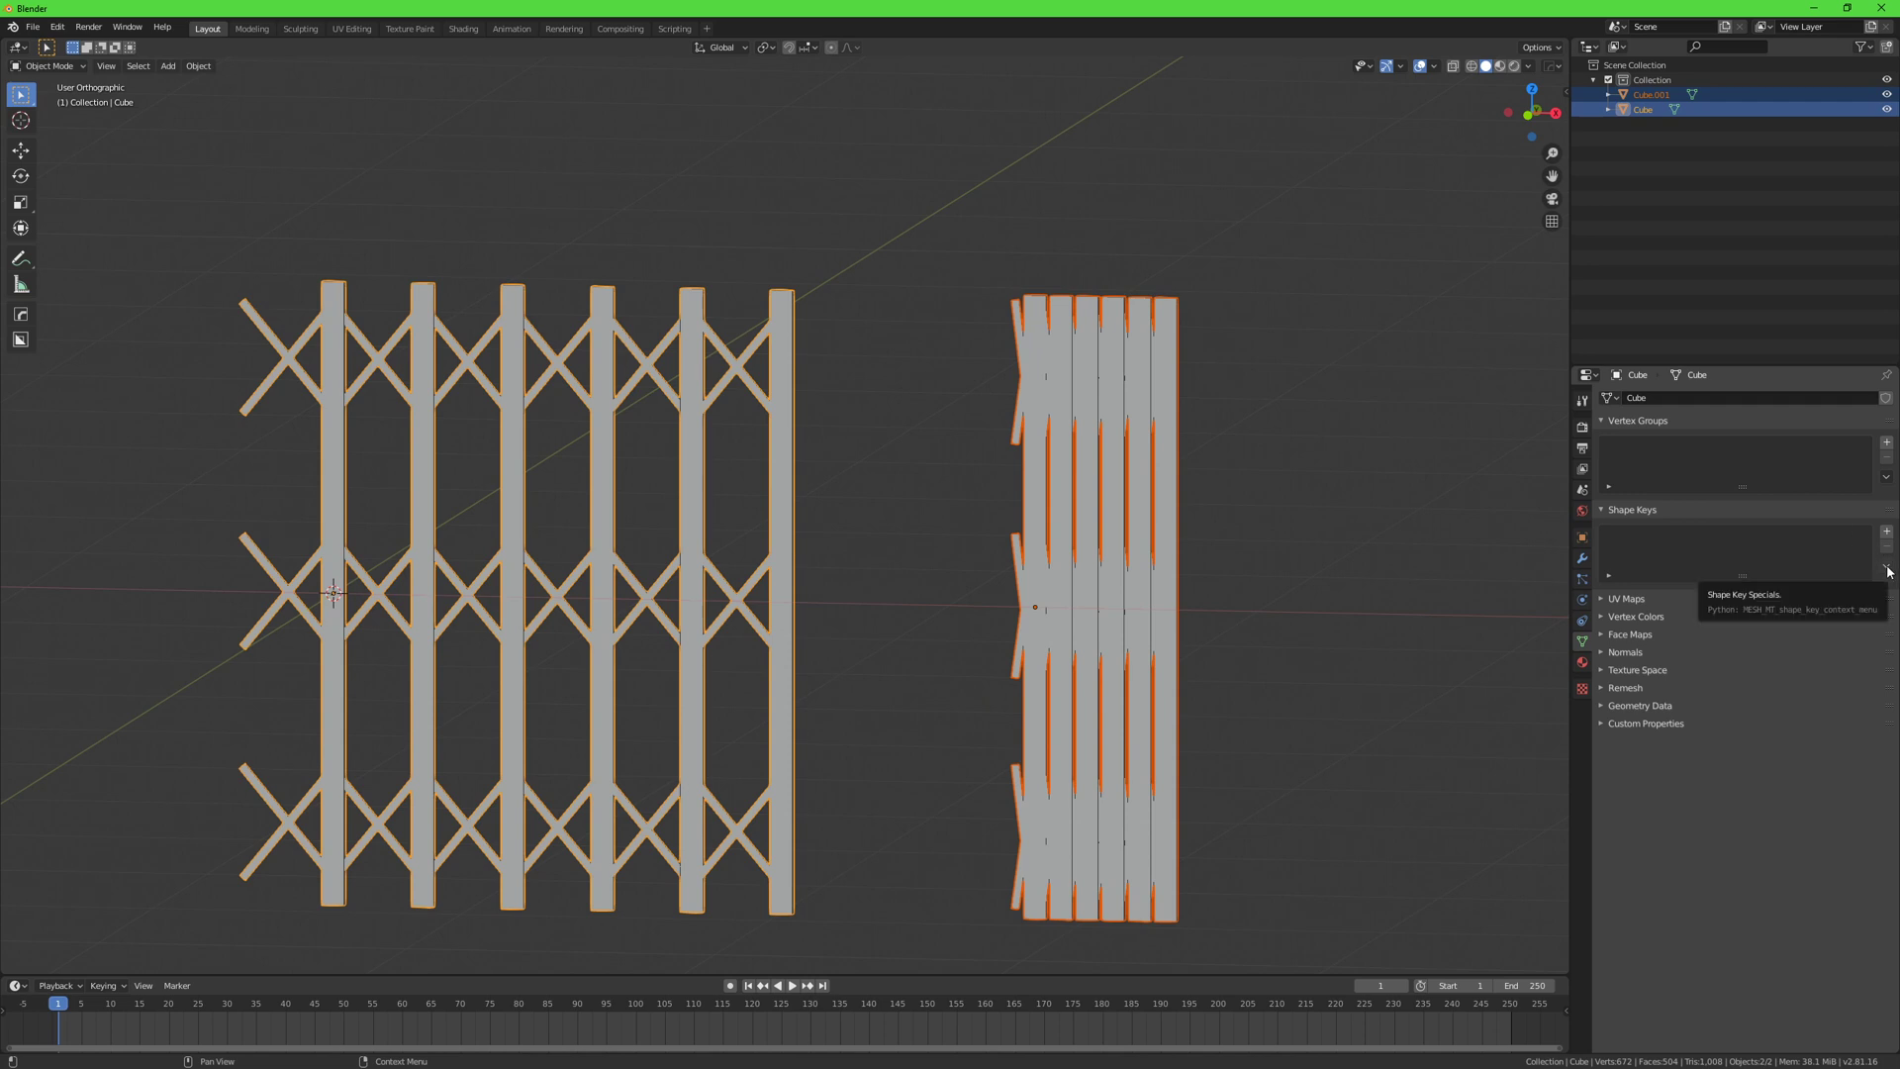
pyautogui.click(1885, 571)
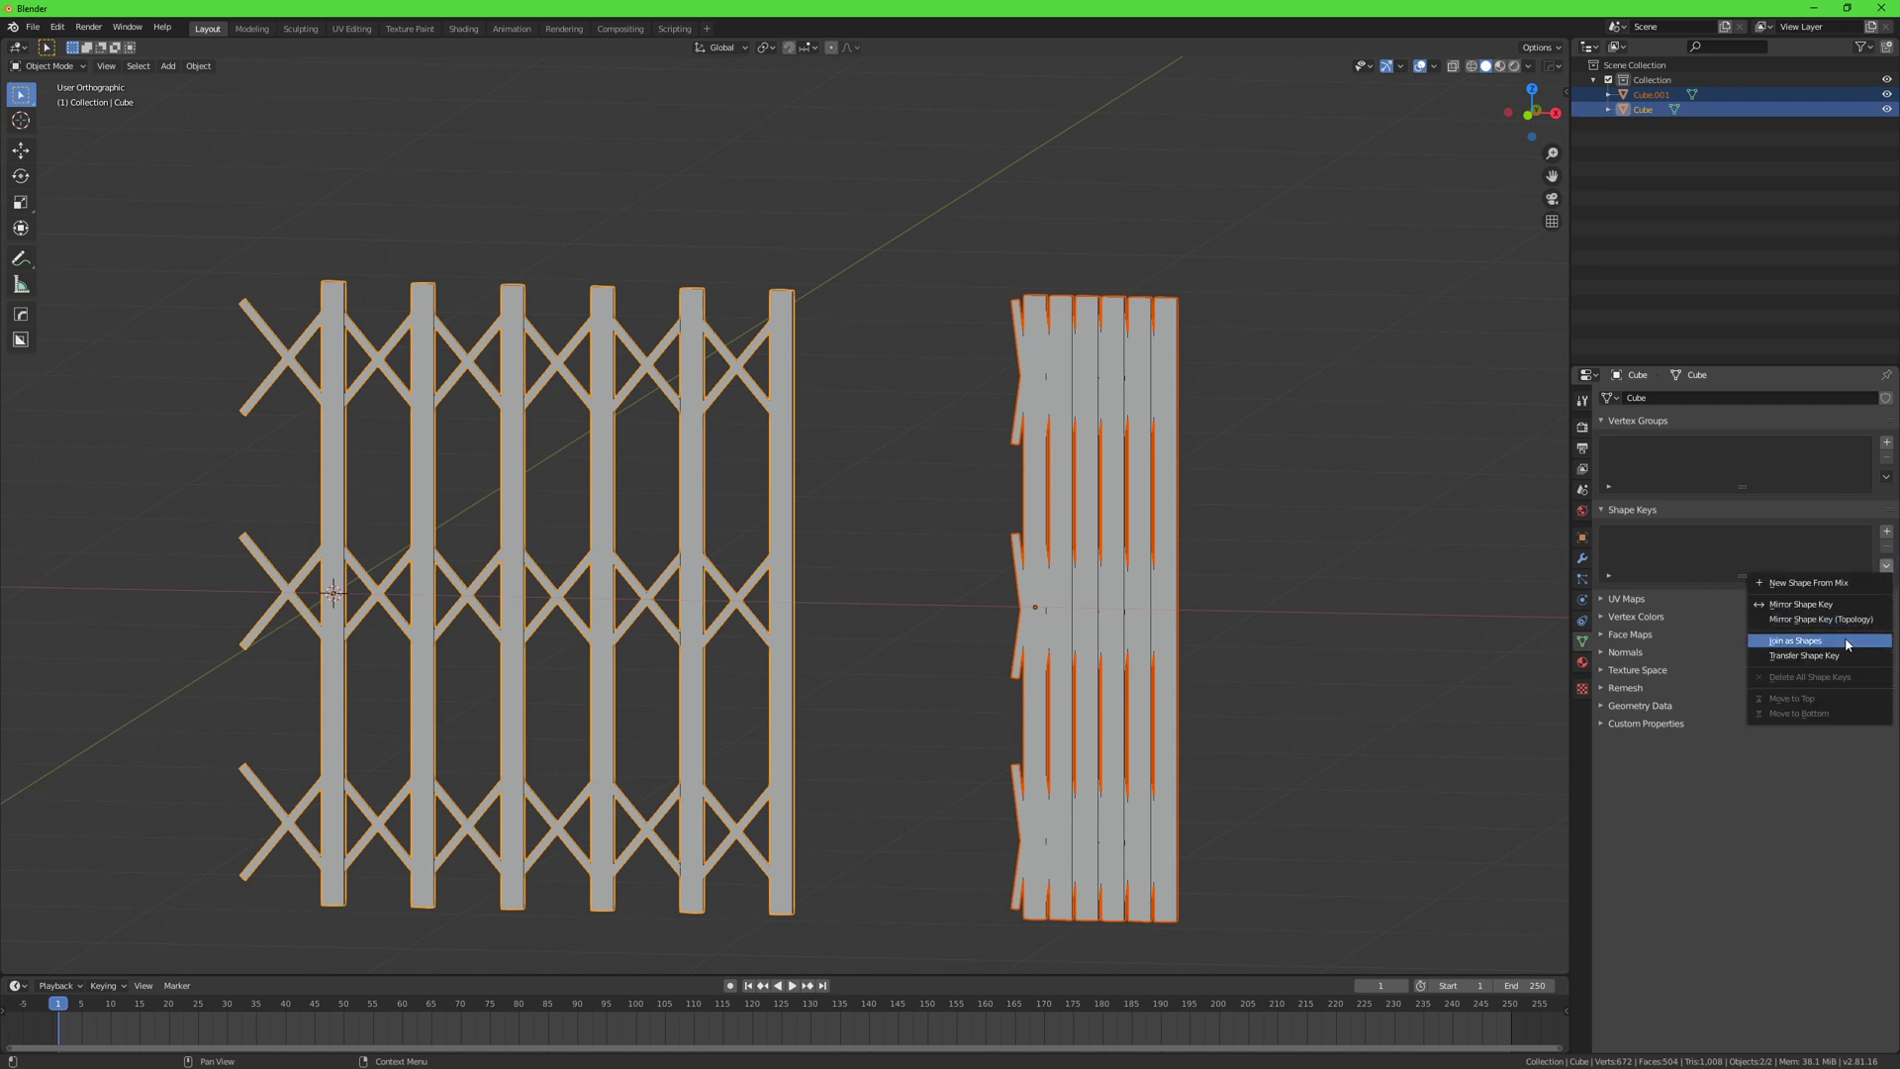
pyautogui.click(1797, 640)
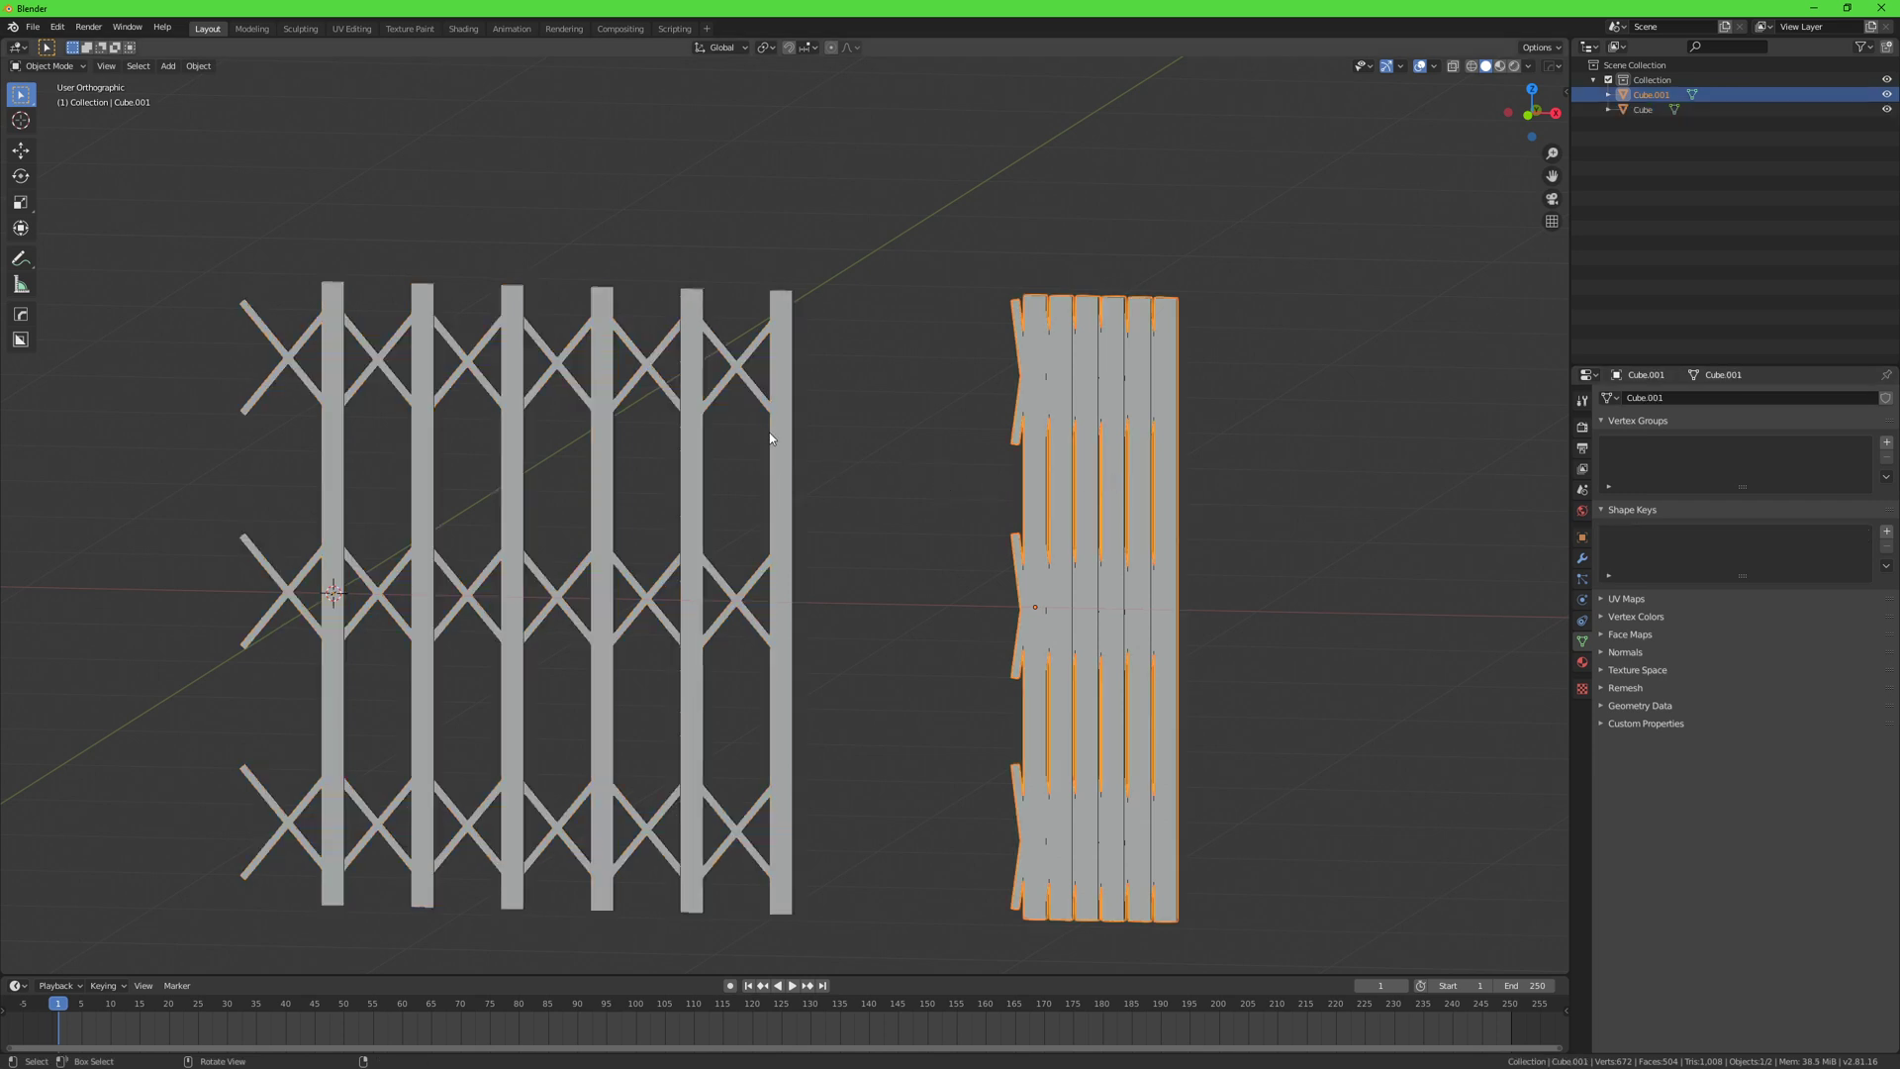
# Step: Add a cube scaled around the gate, with its front face inset and pushed inward
pyautogui.click(1642, 108)
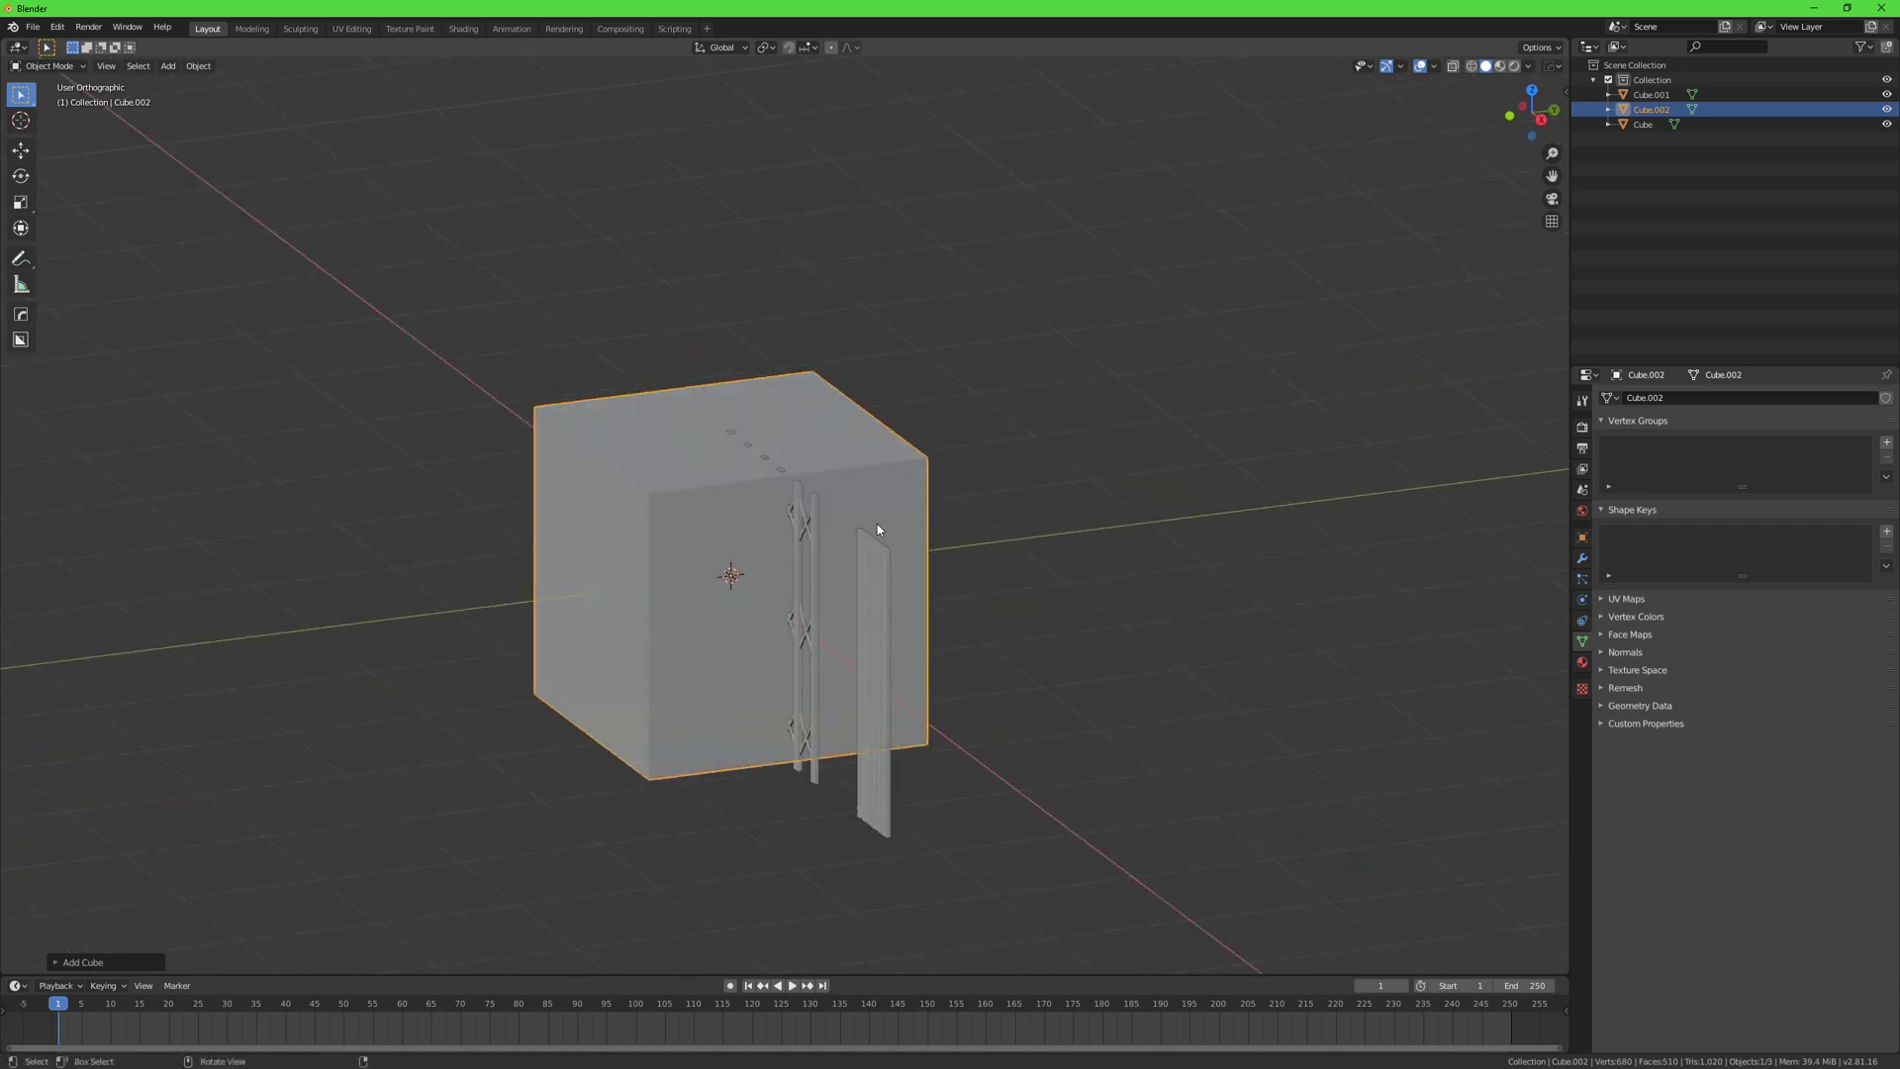
pyautogui.press('g')
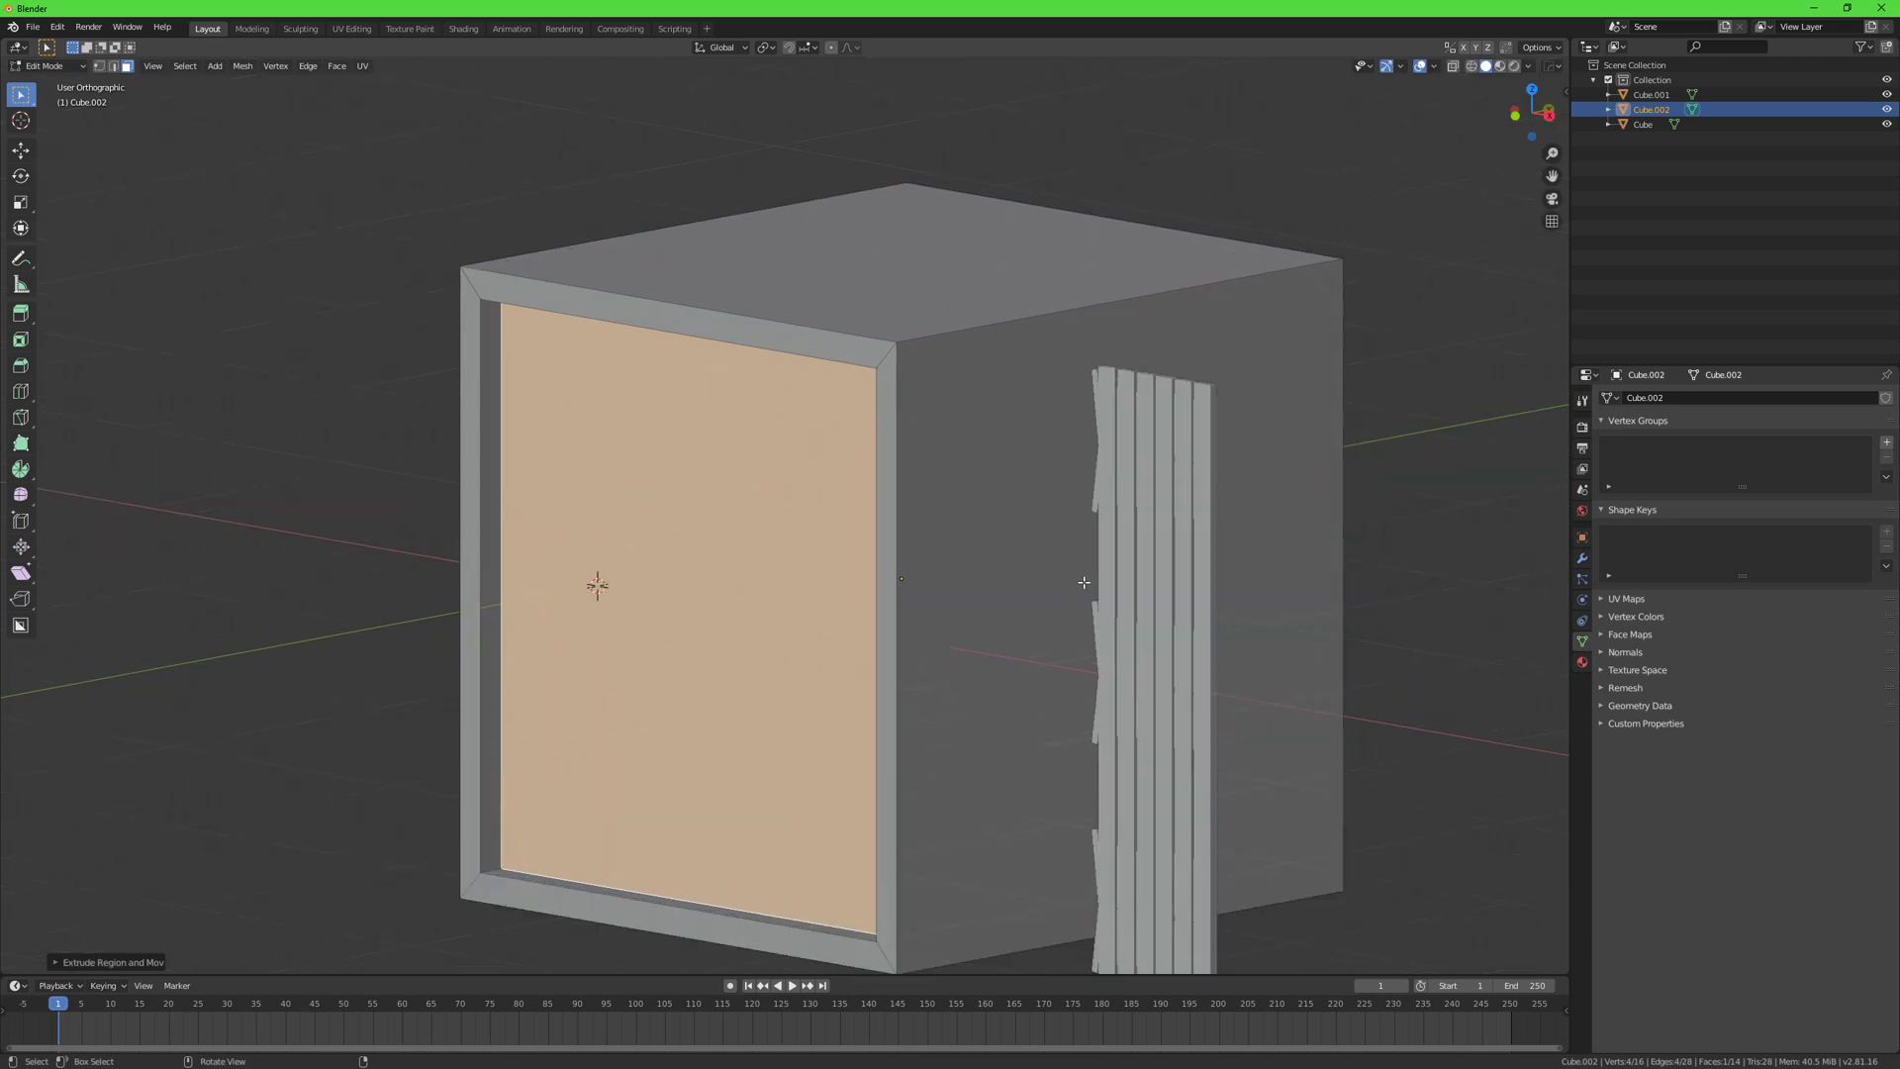
pyautogui.press('s')
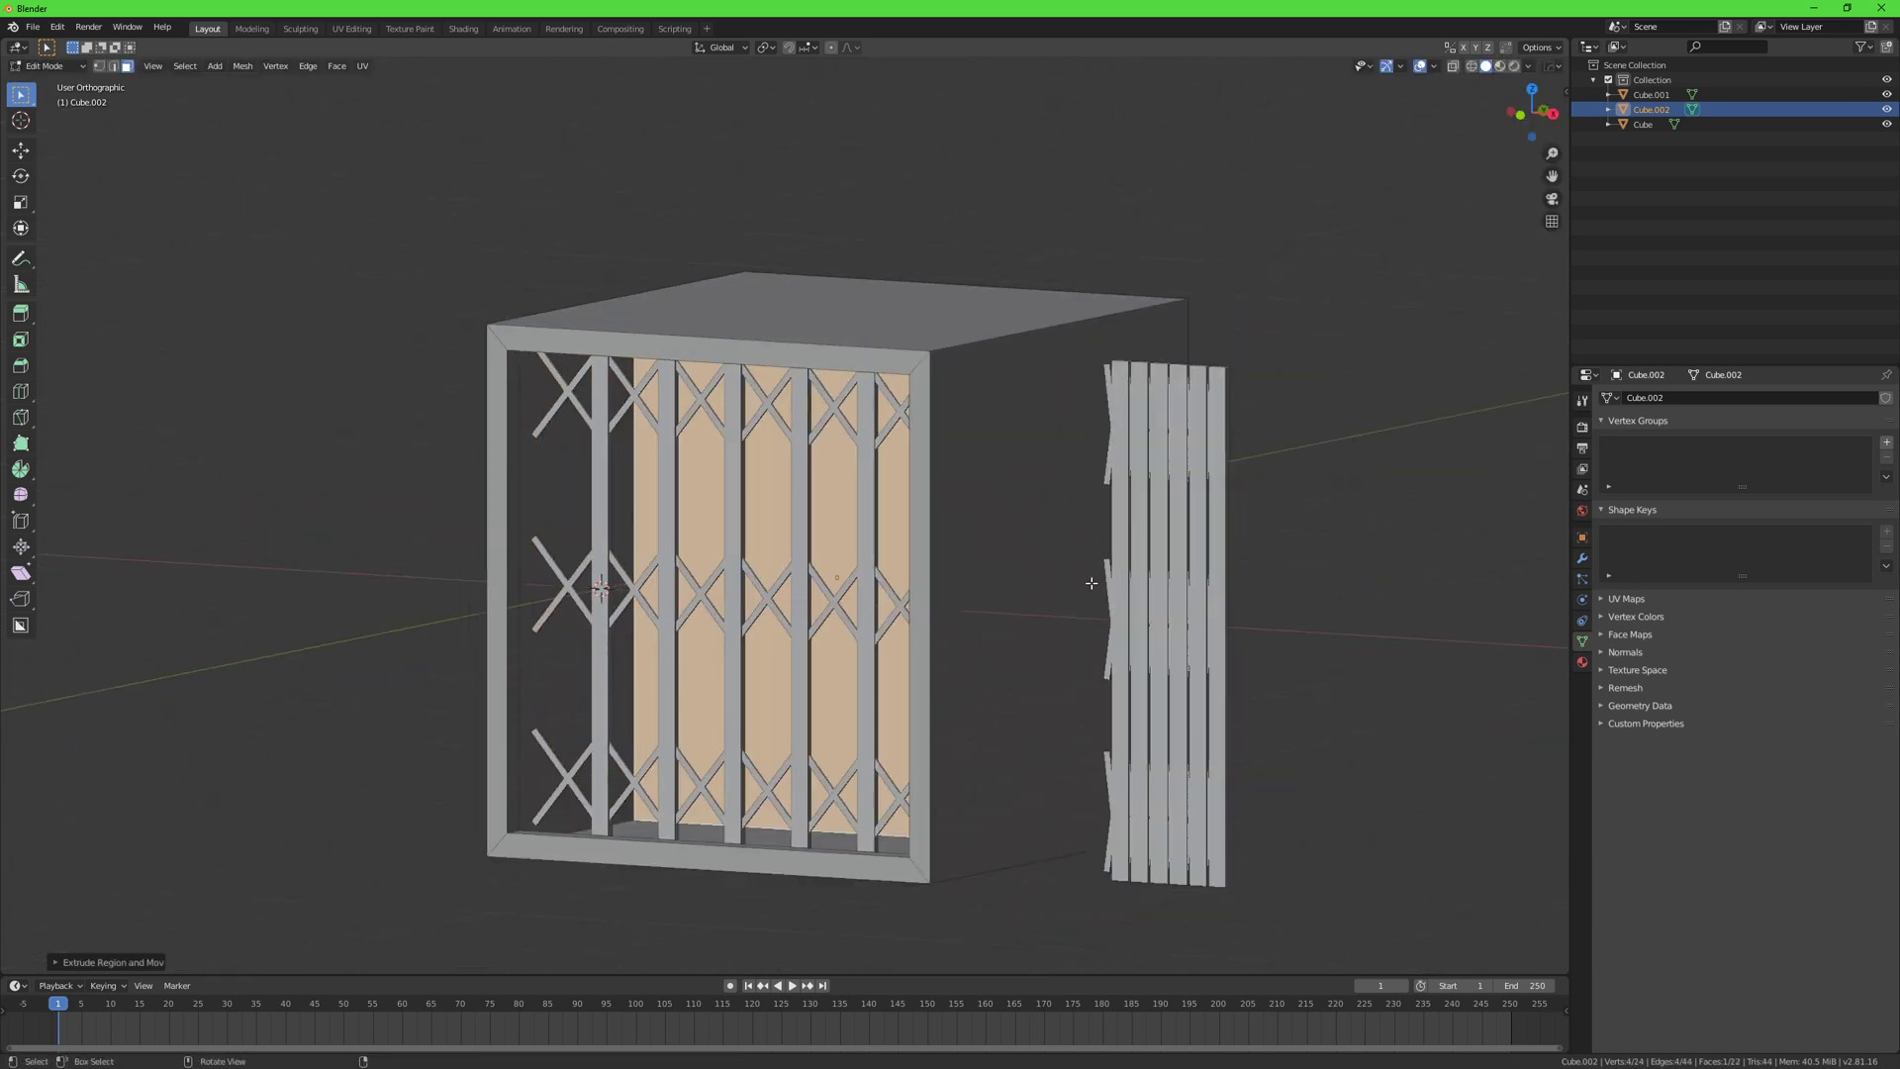
pyautogui.press('Tab')
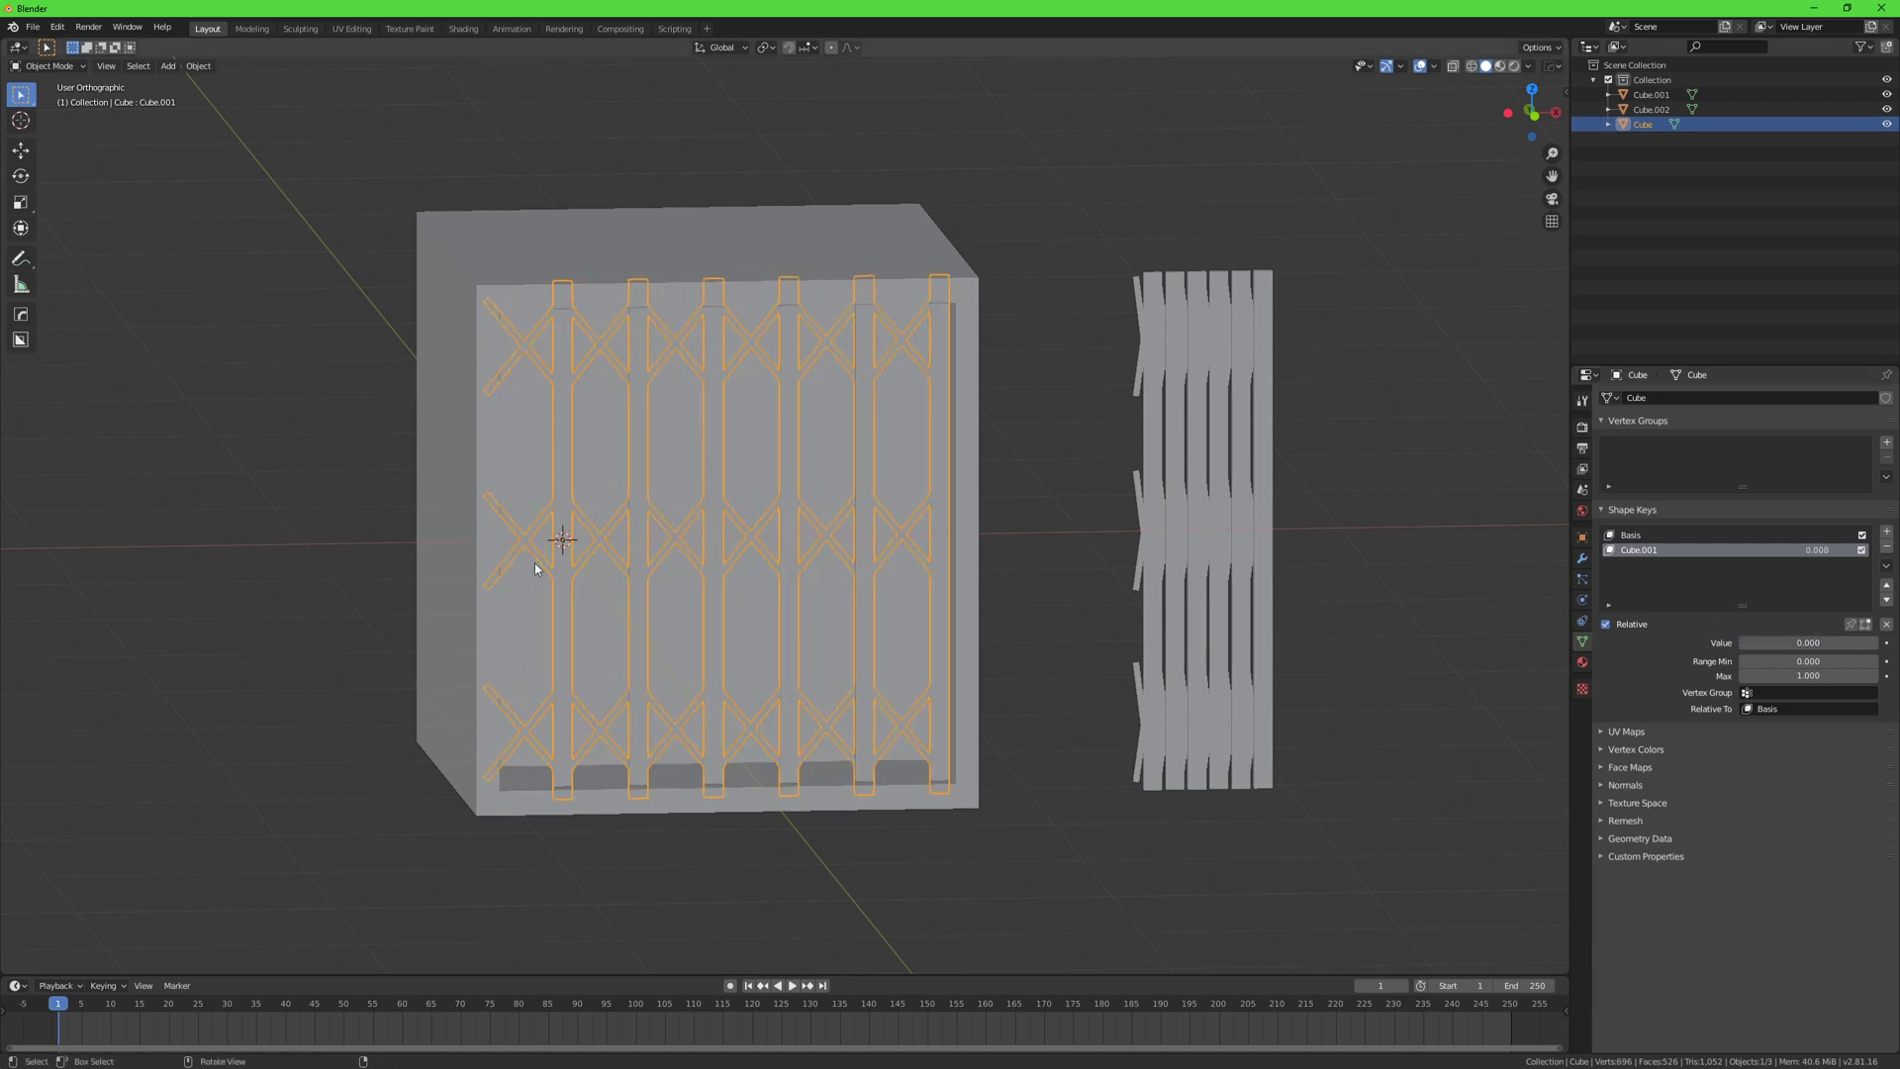
# Step: Edit the gate's mesh, then slide the box's doorway side vertices along X
pyautogui.press('Tab')
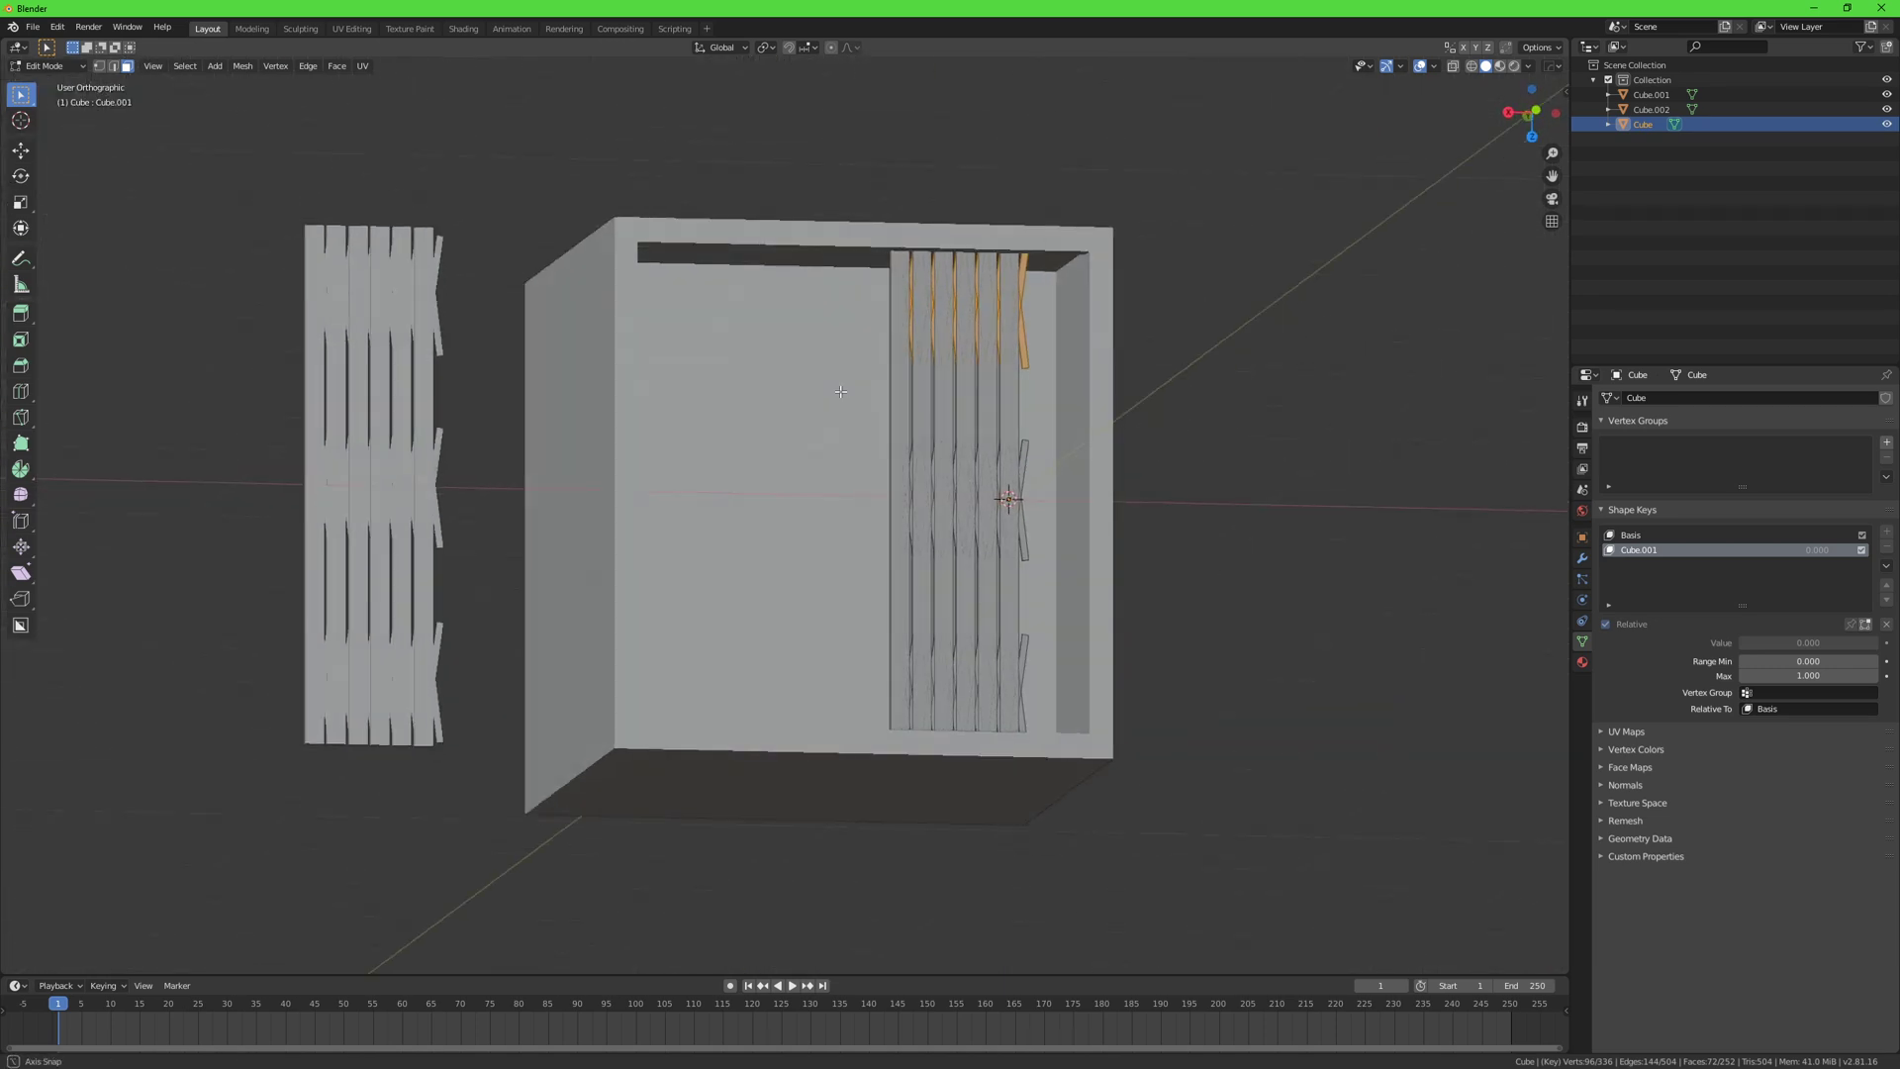
pyautogui.press('Tab')
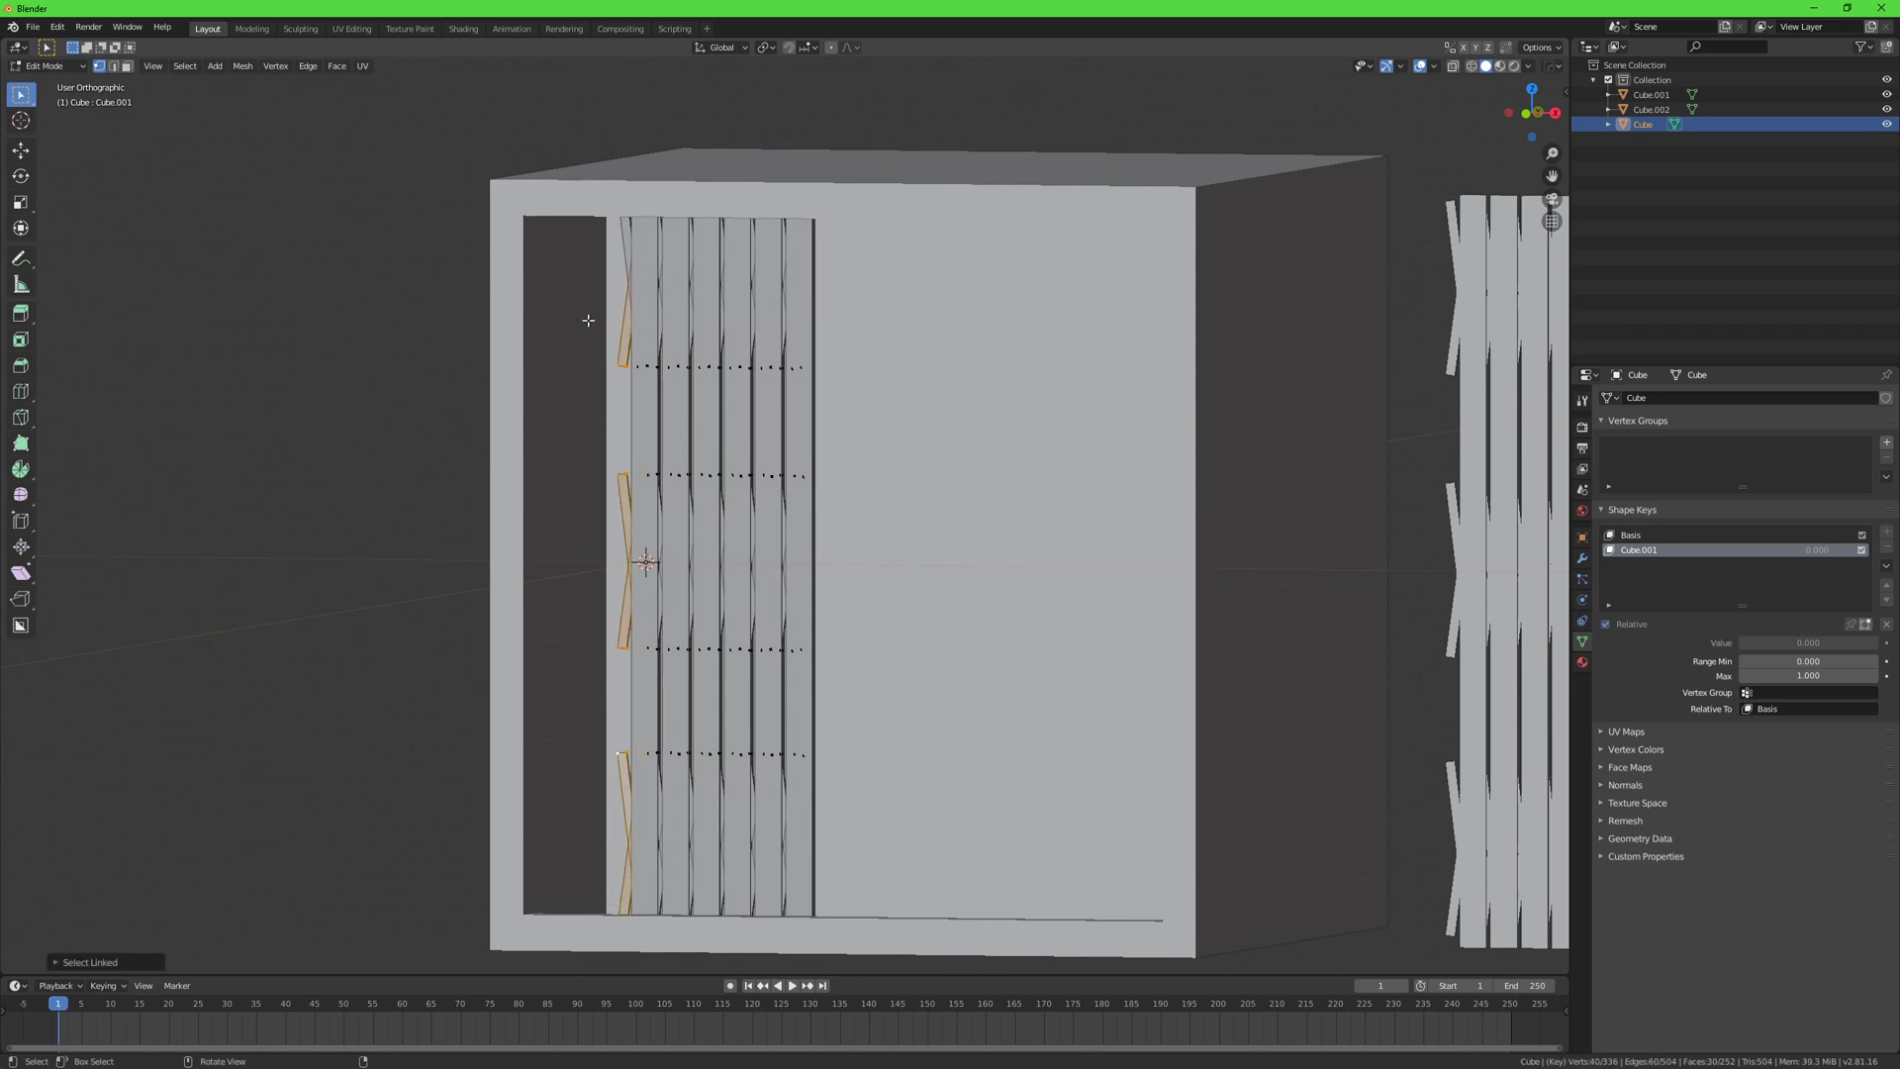
pyautogui.press('Tab')
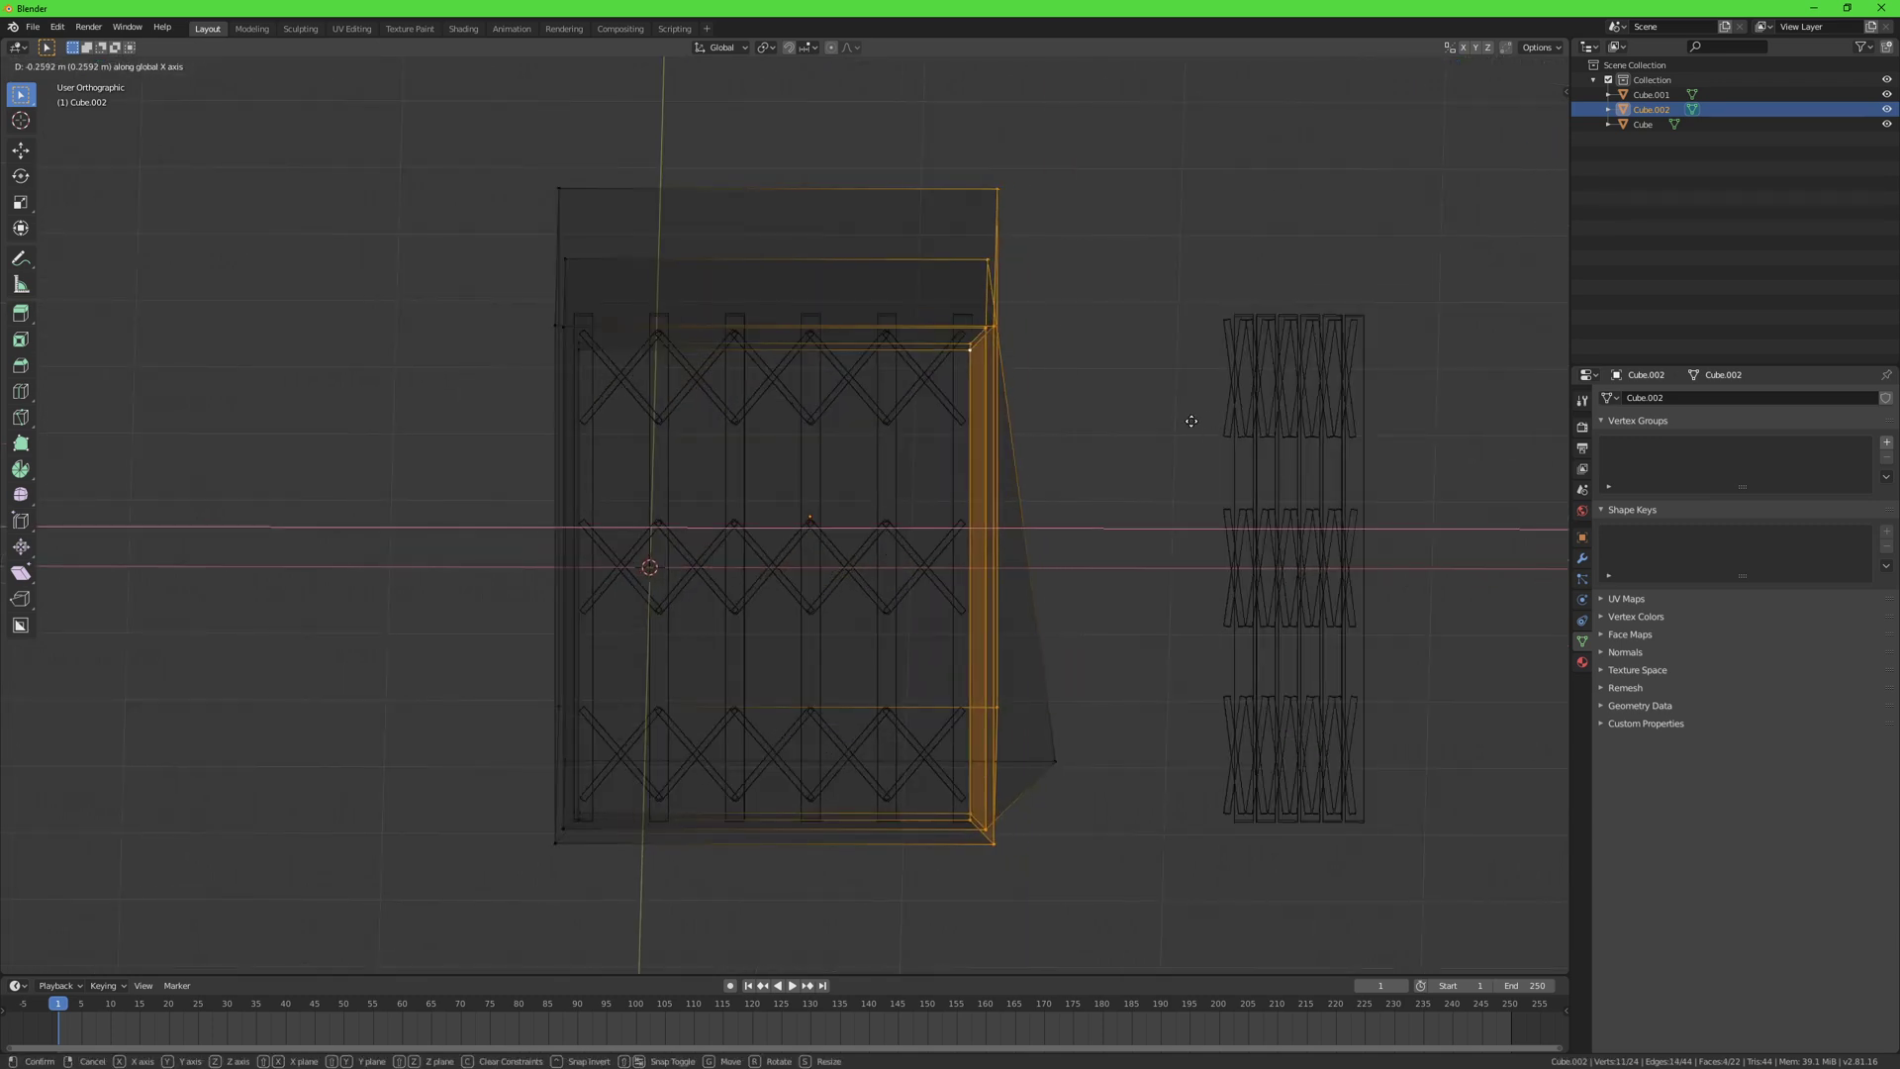
pyautogui.moveTo(1186, 669)
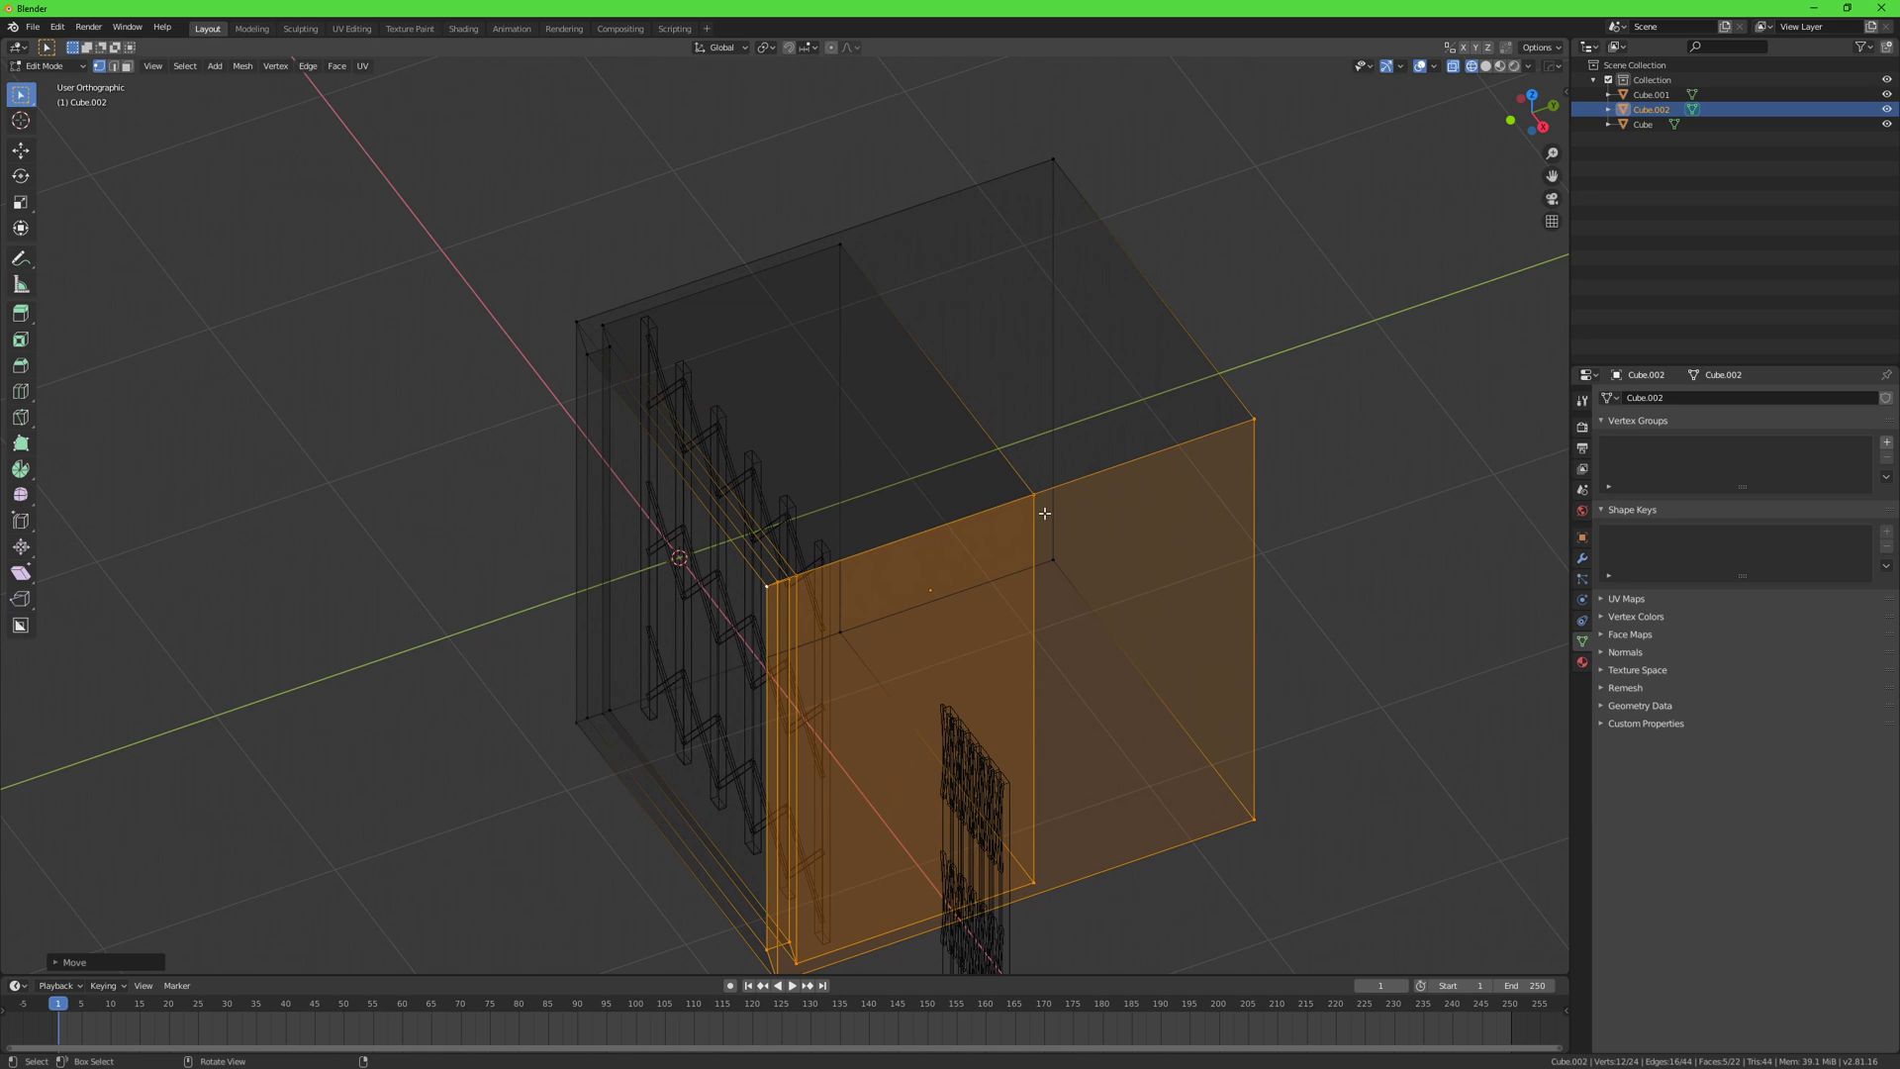
# Step: Move the box's wall face with G until it sits flush with the gate
pyautogui.press('g')
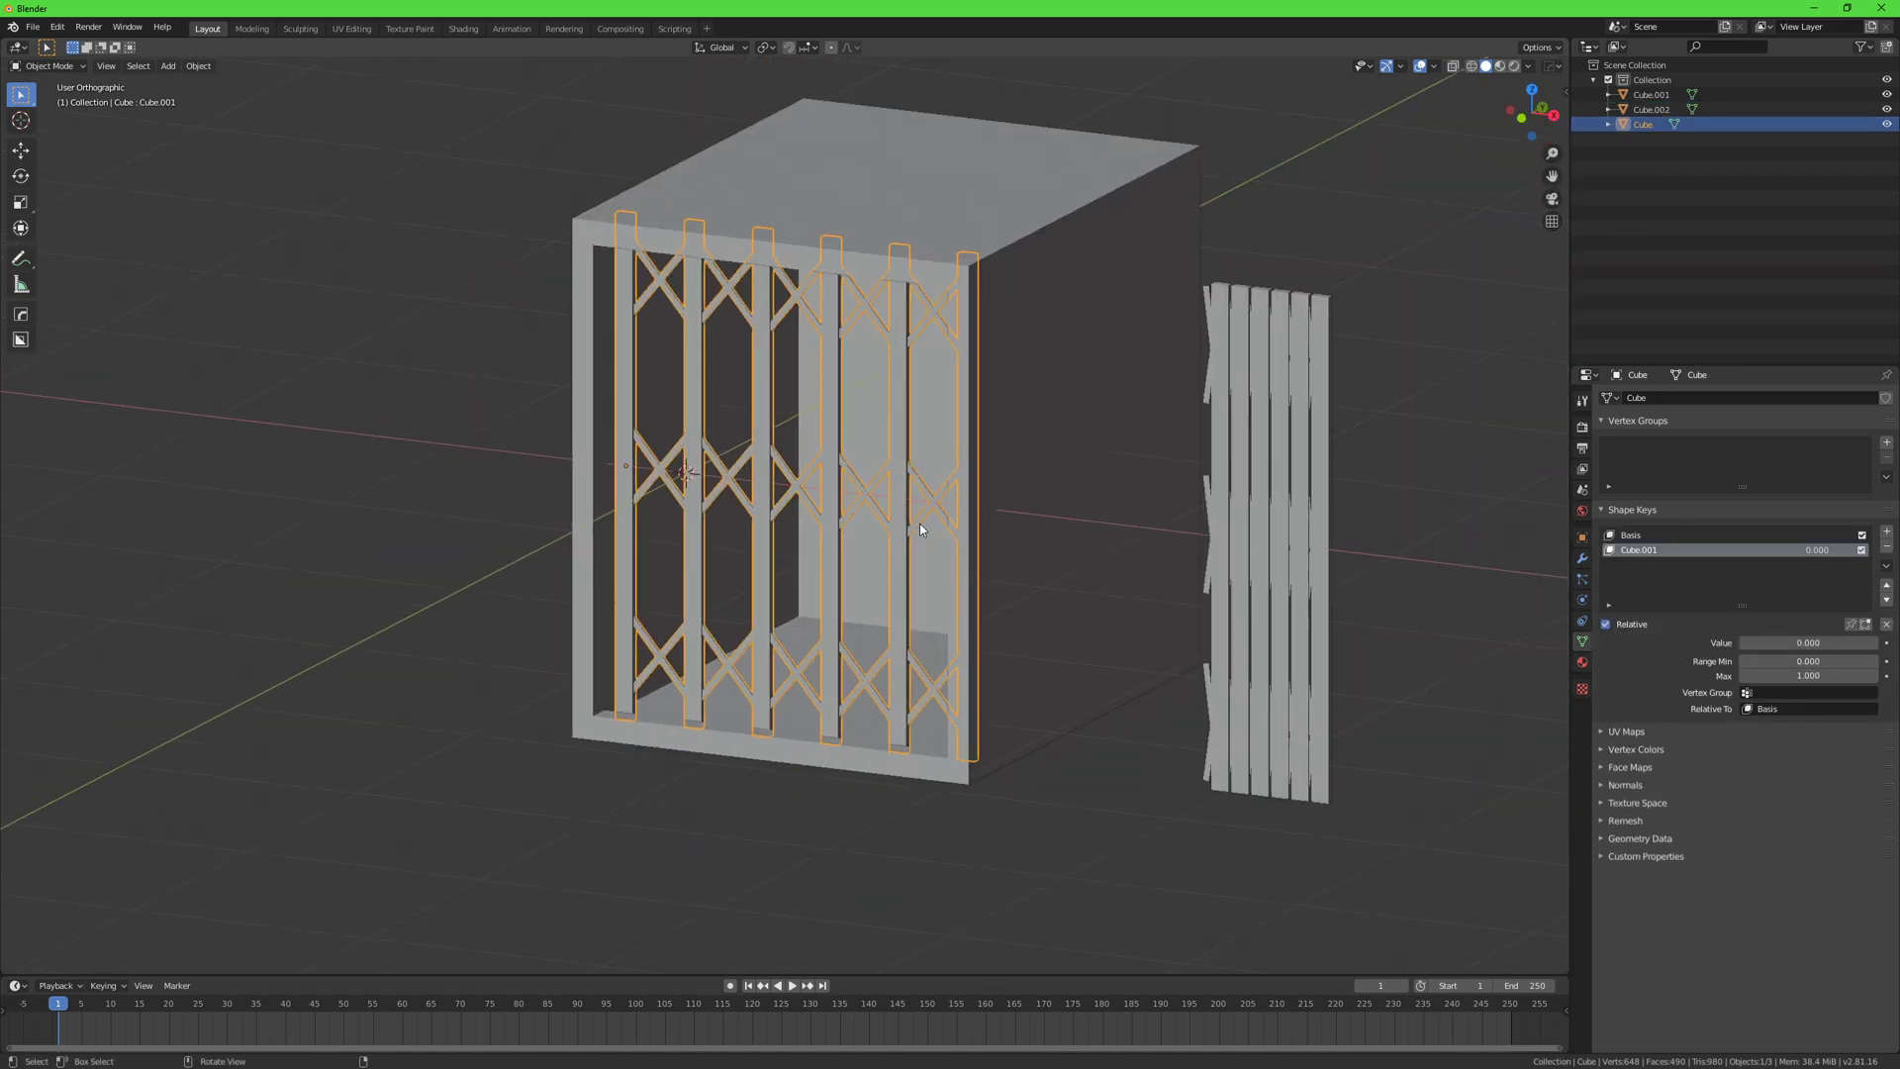
# Step: Select the elevator box and gate together and export them as FBX
pyautogui.click(1652, 109)
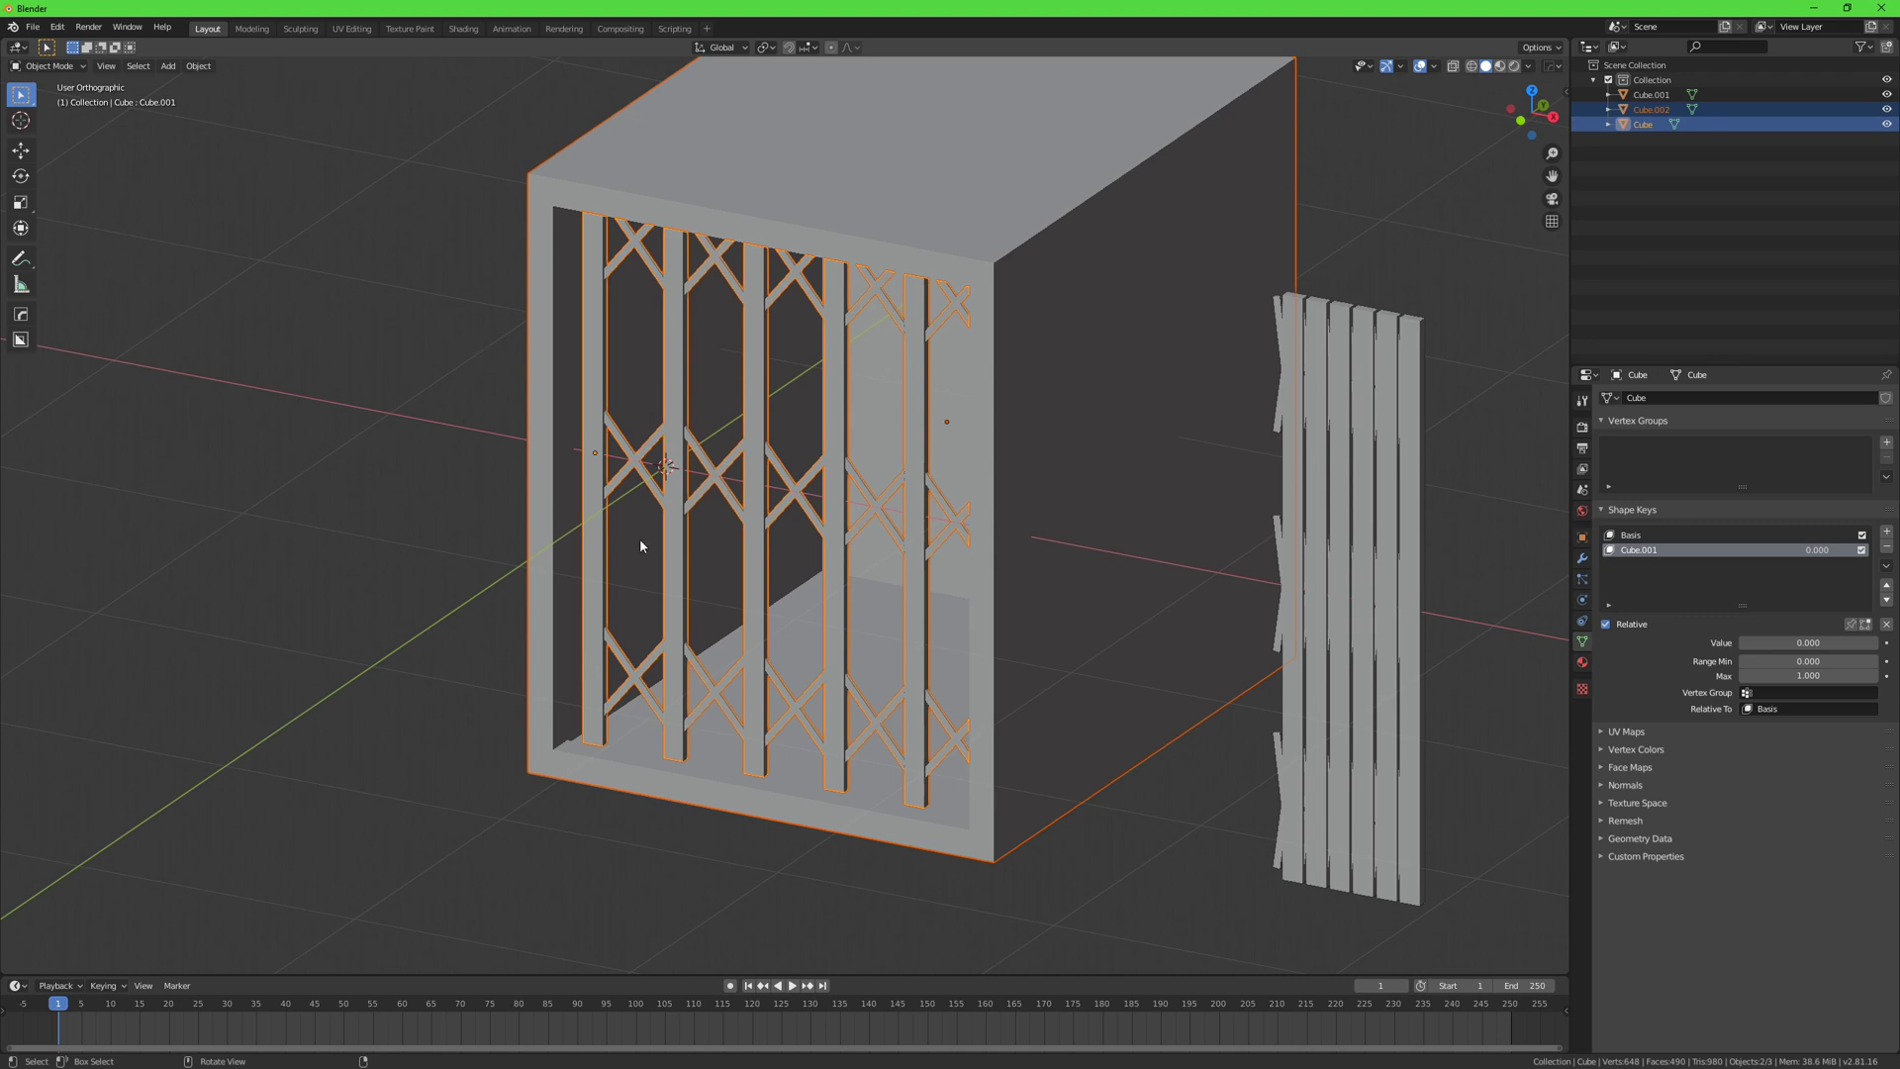
pyautogui.moveTo(1464, 596)
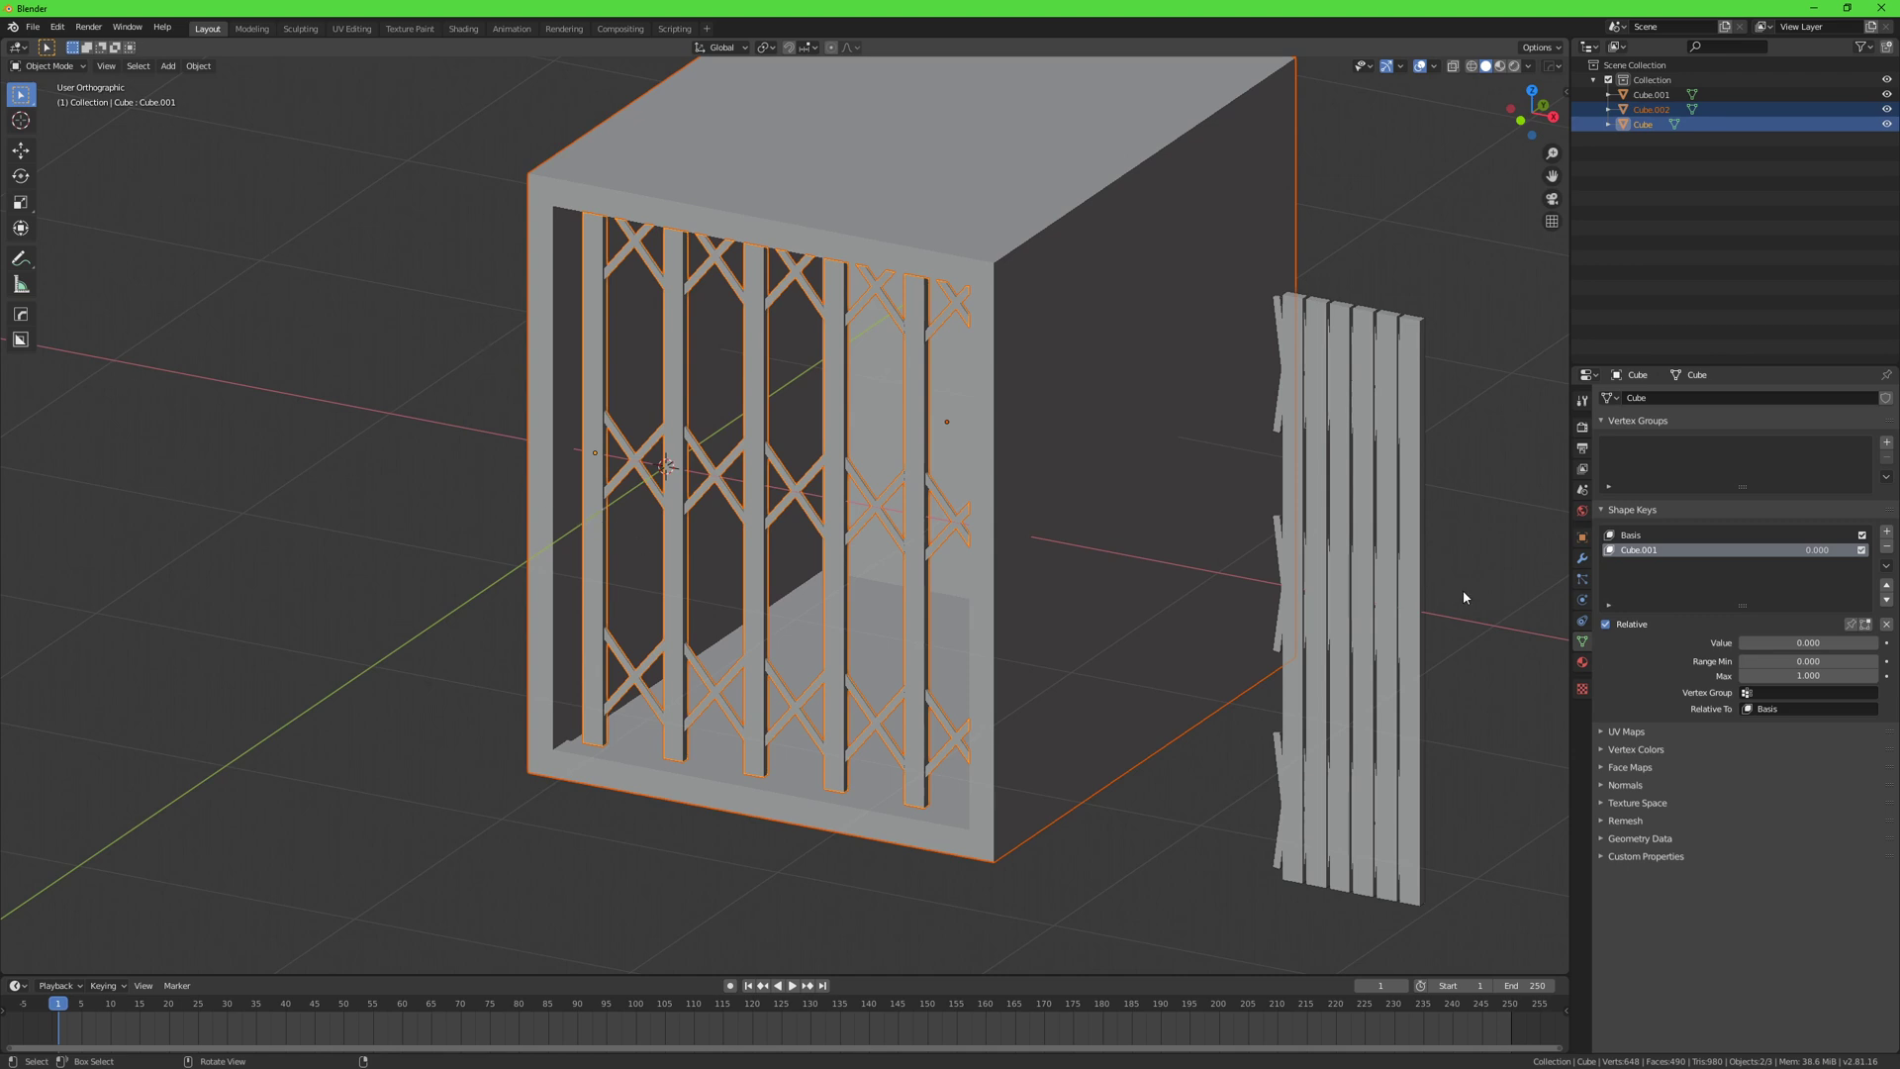
pyautogui.click(33, 27)
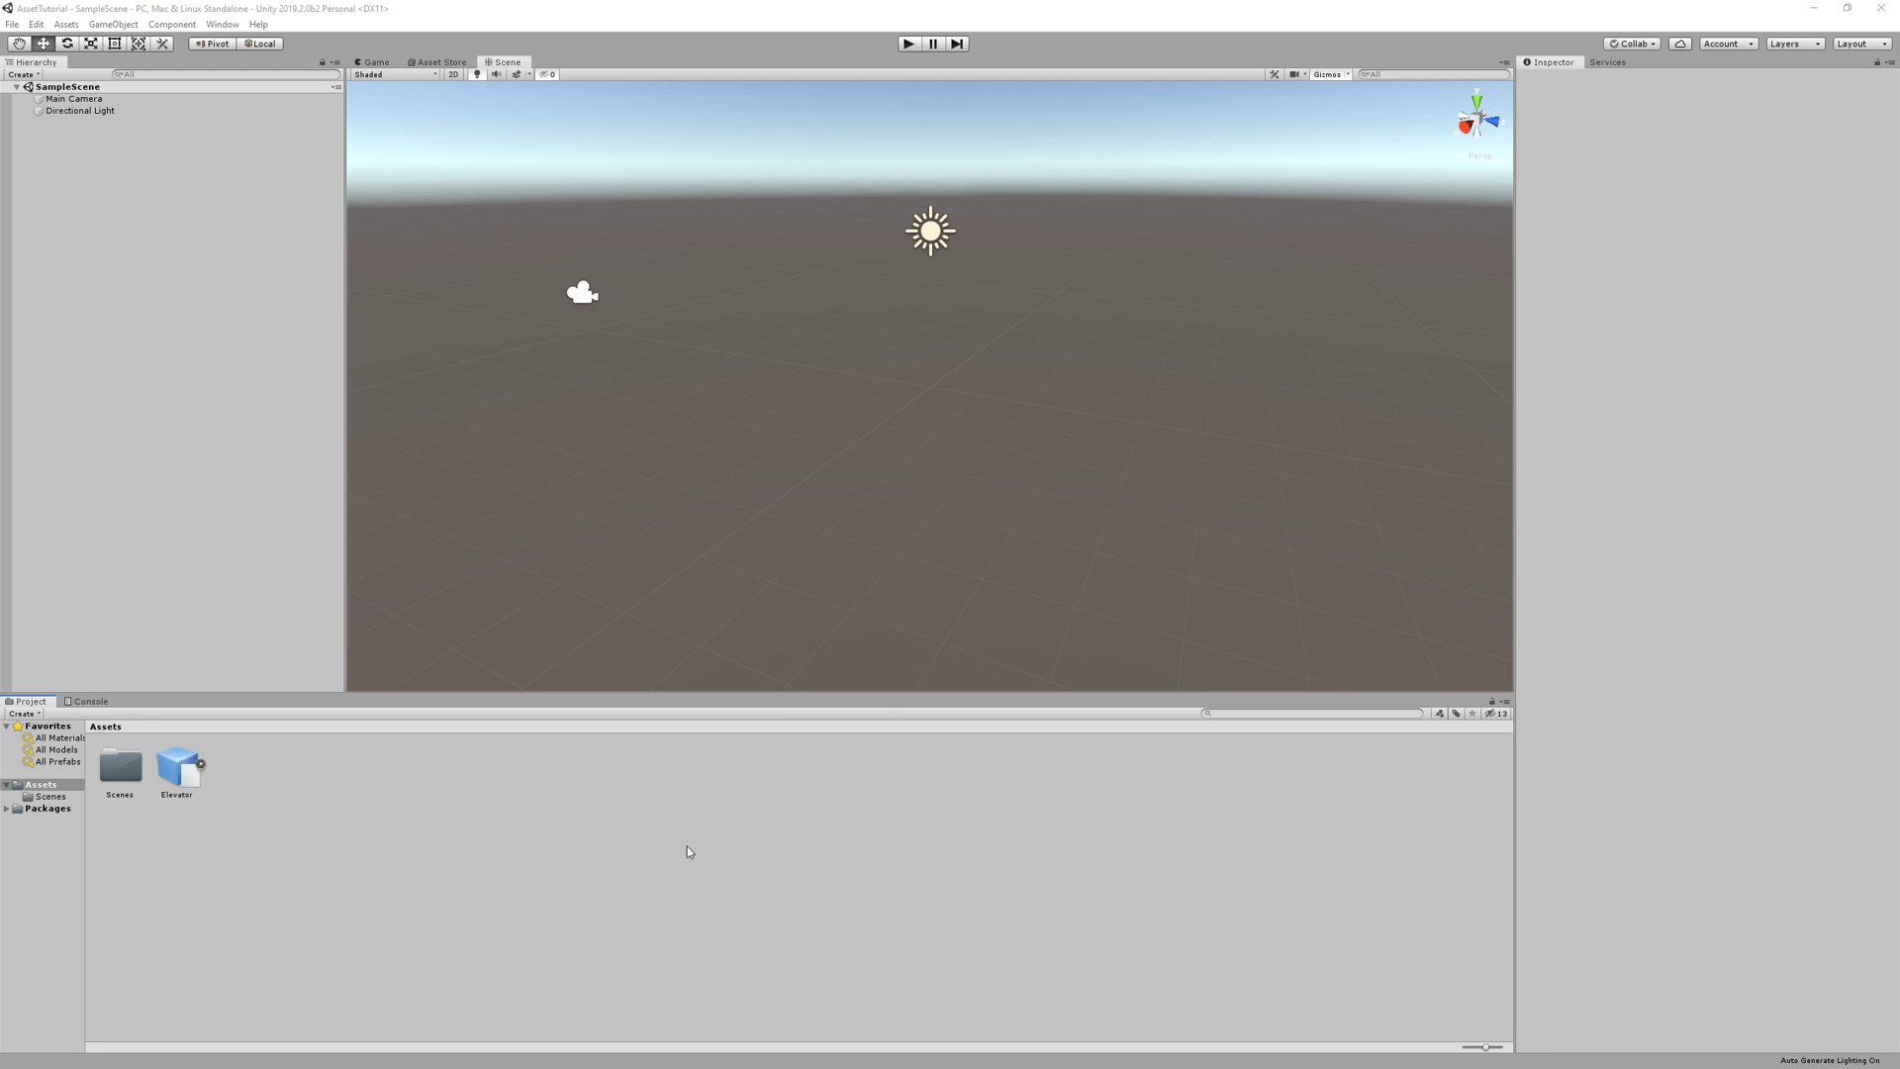
# Step: Add the Elevator model to the scene, select the gate mesh and expand its BlendShapes weights
pyautogui.click(176, 765)
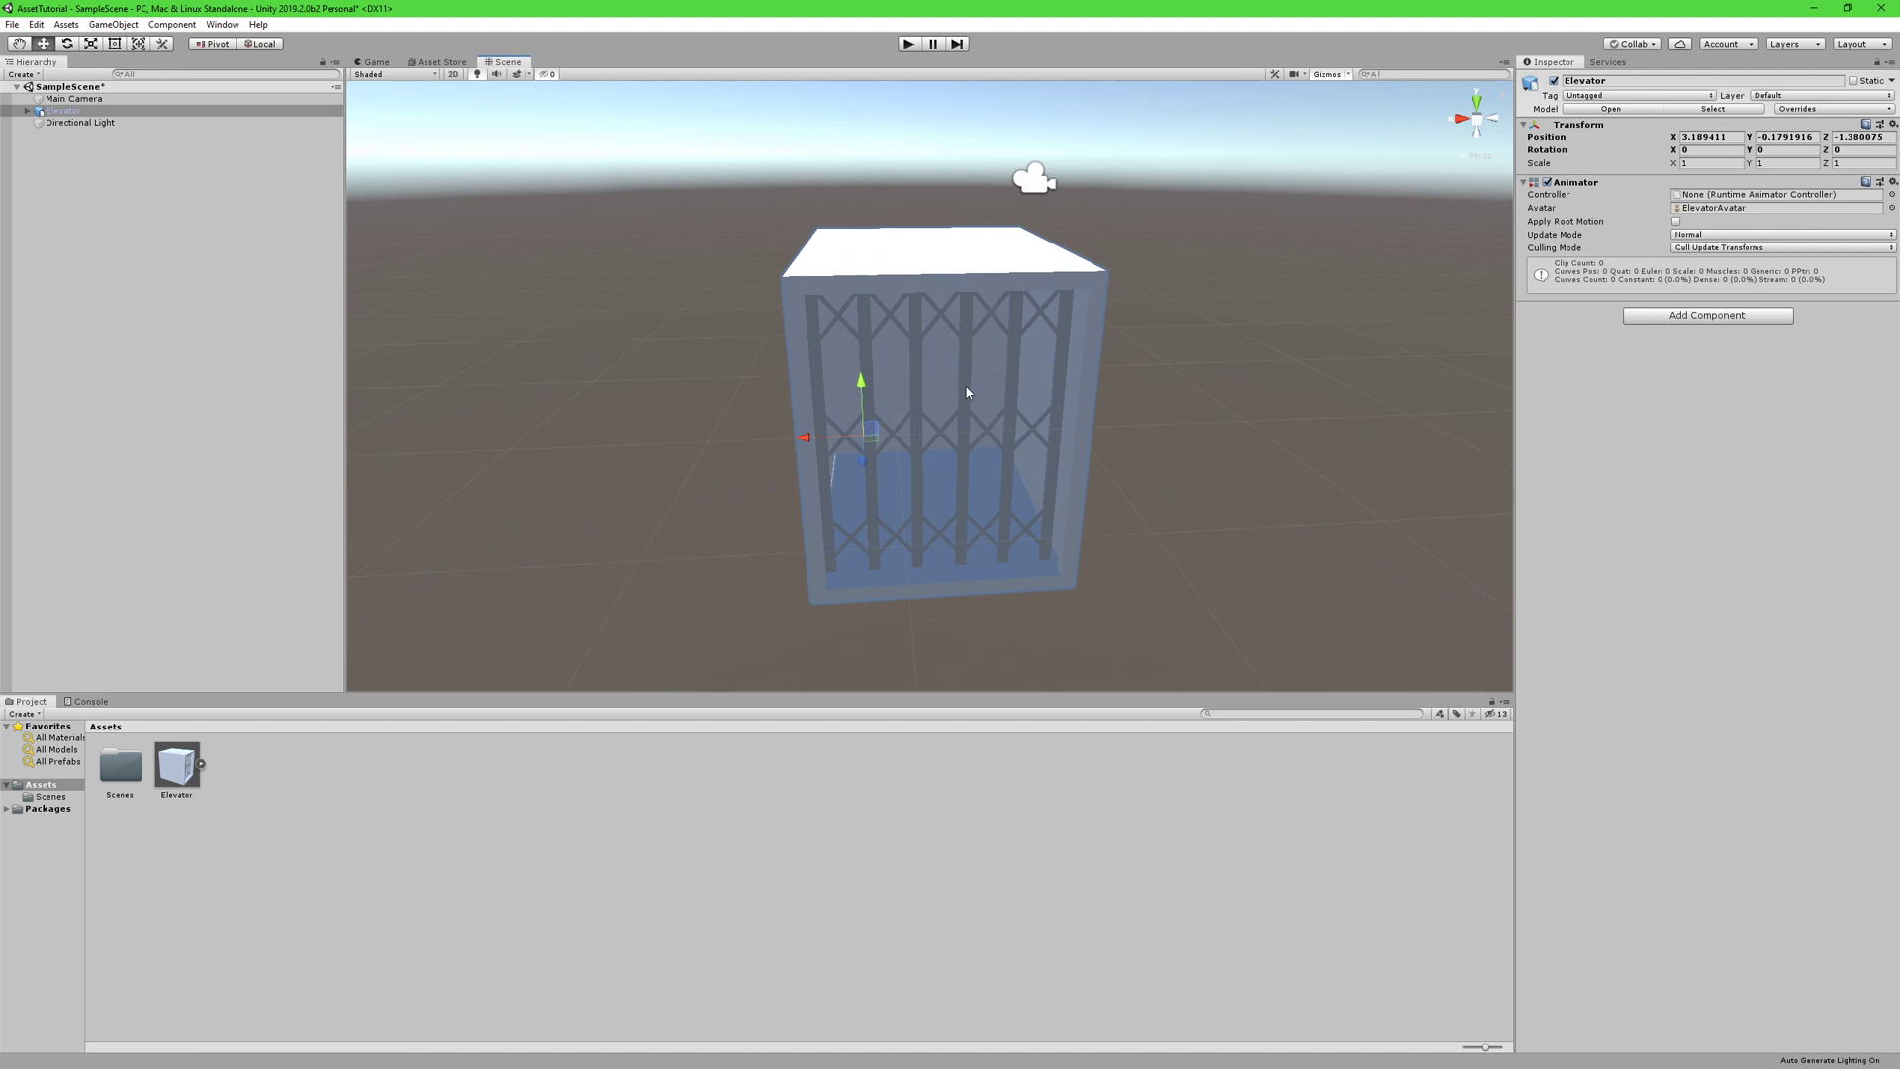
pyautogui.click(28, 109)
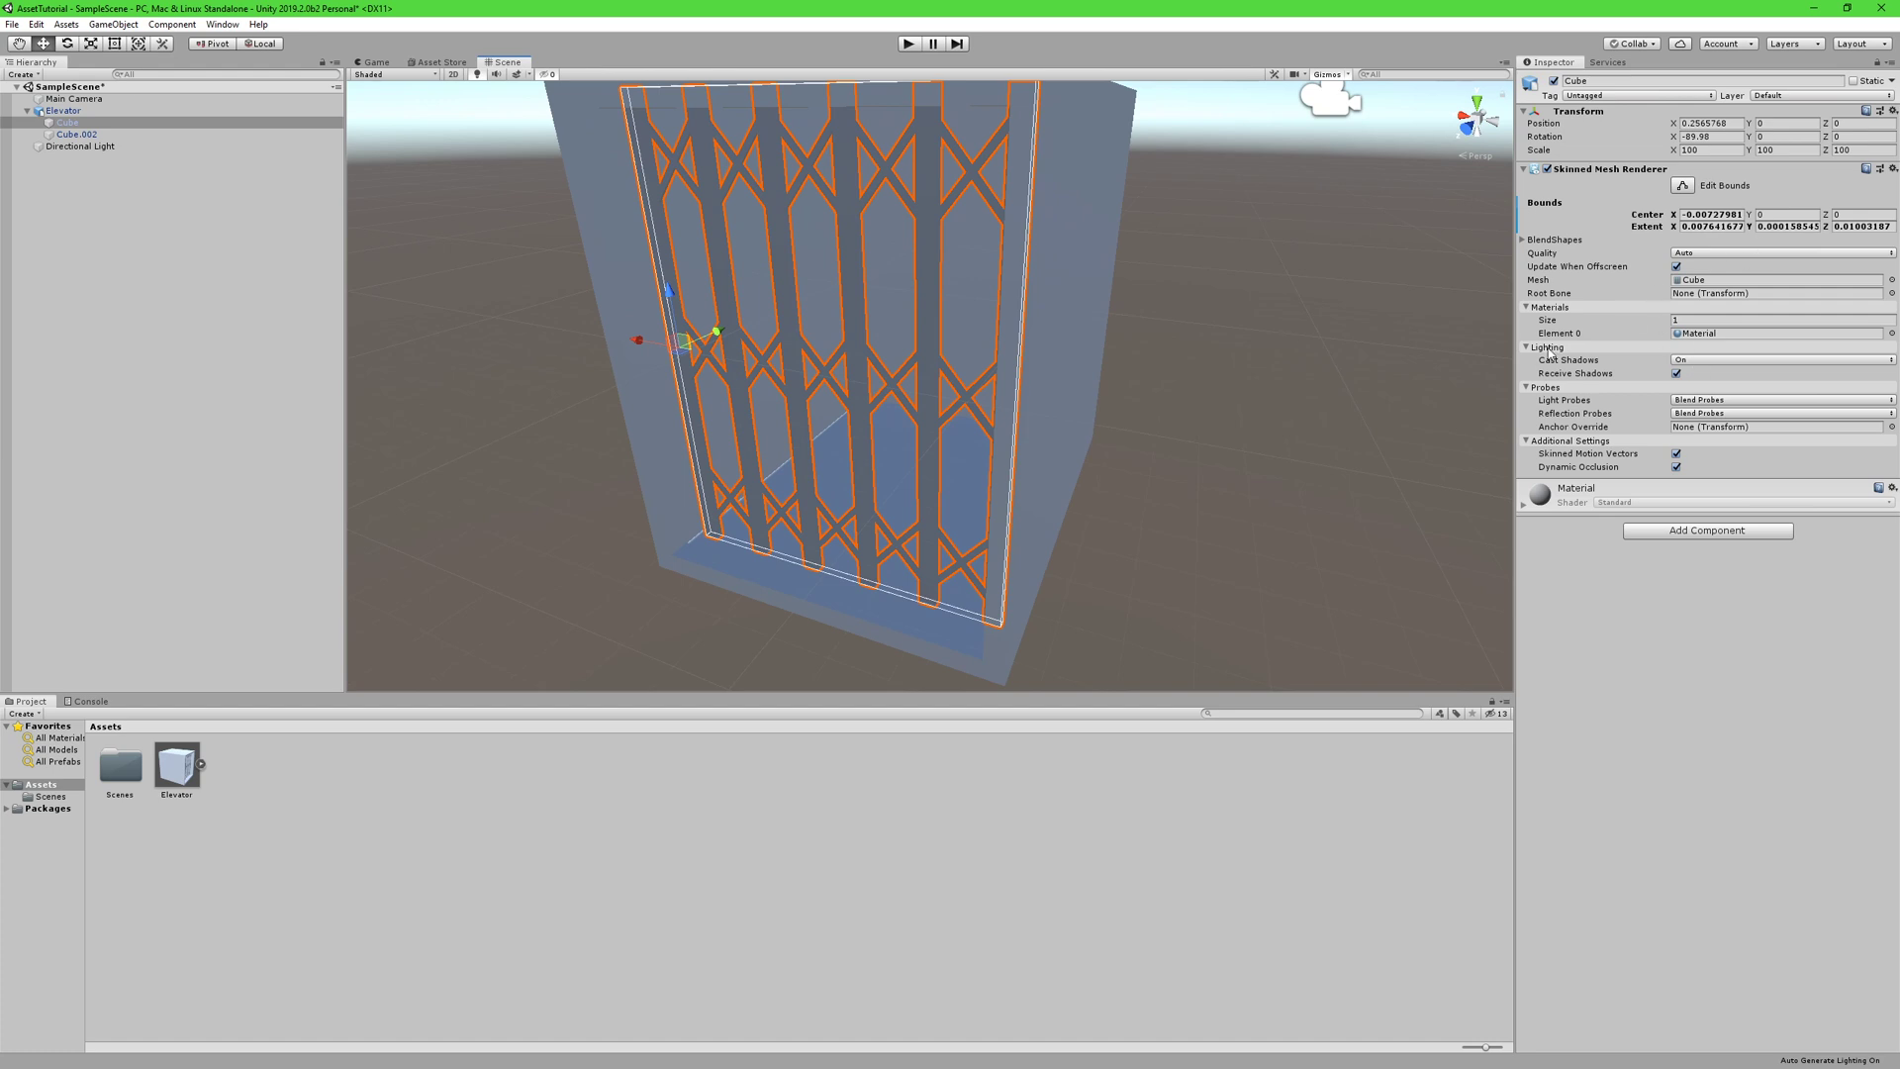
pyautogui.click(1527, 239)
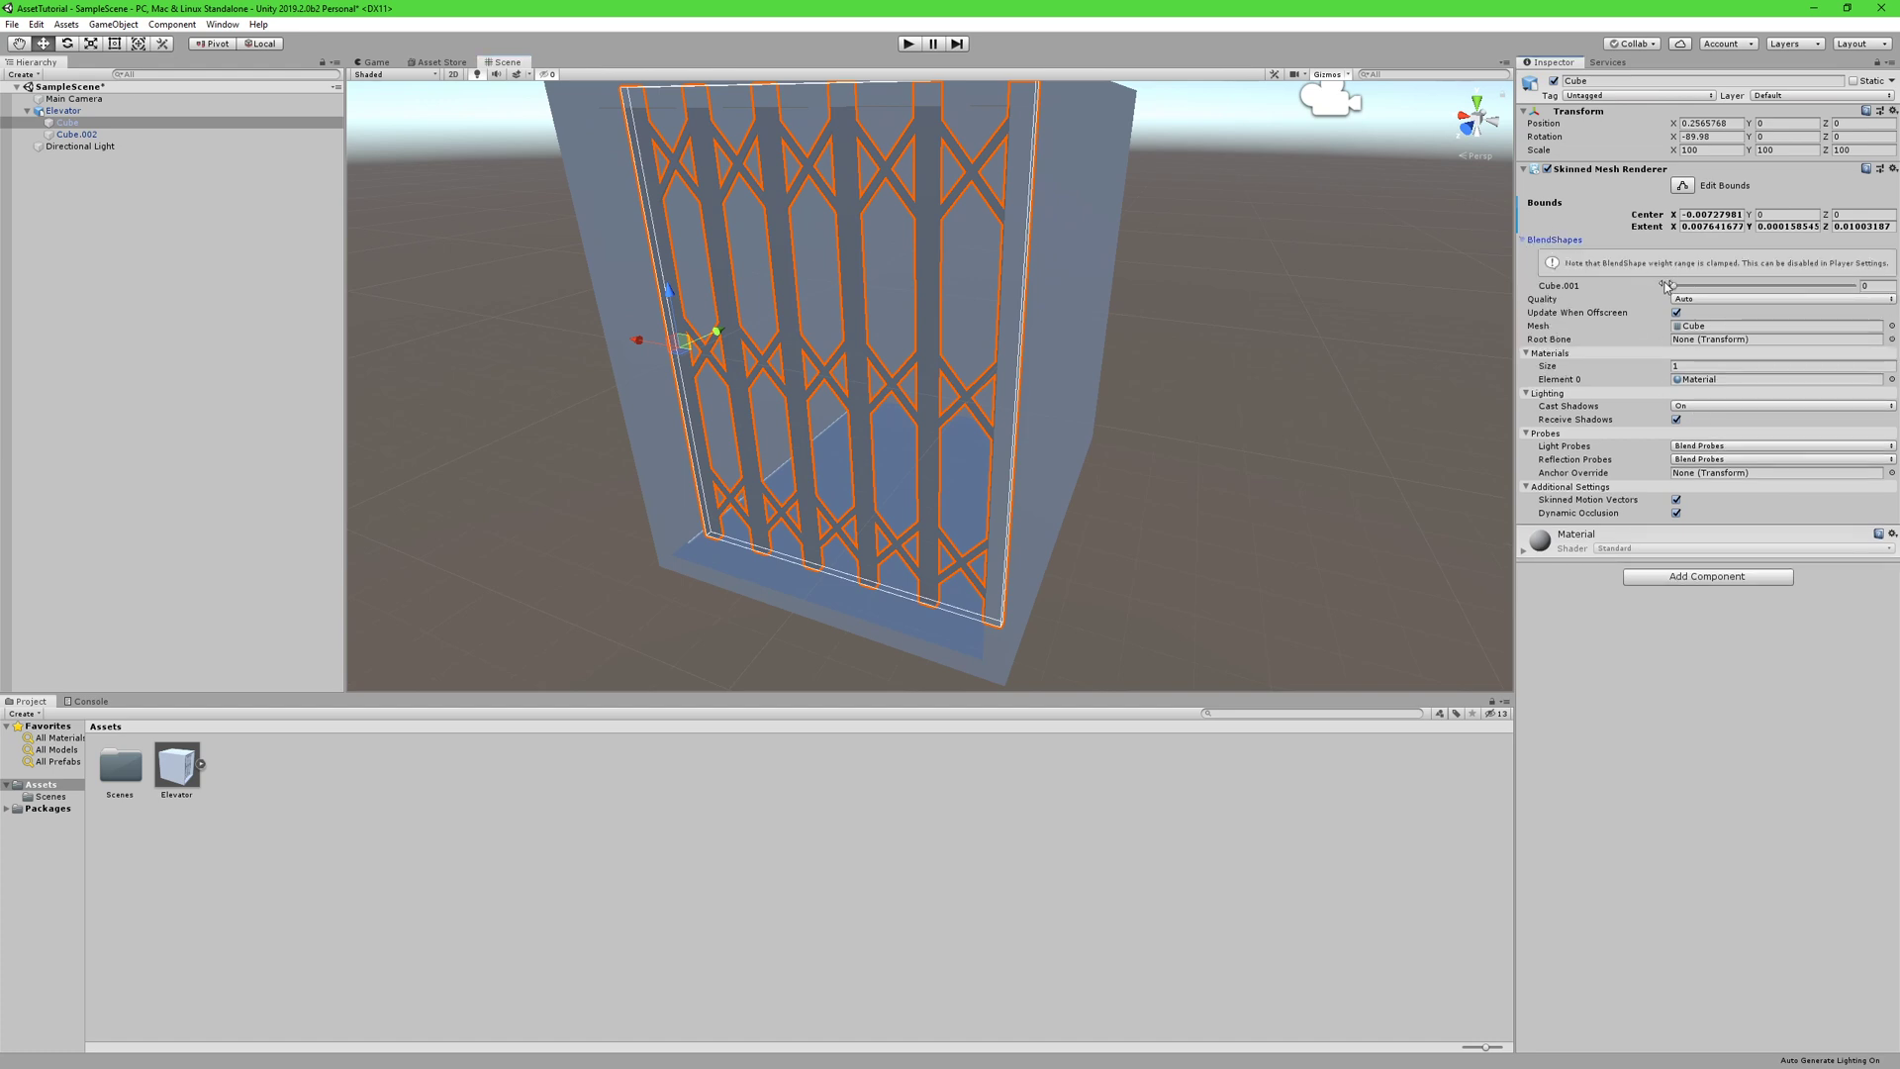